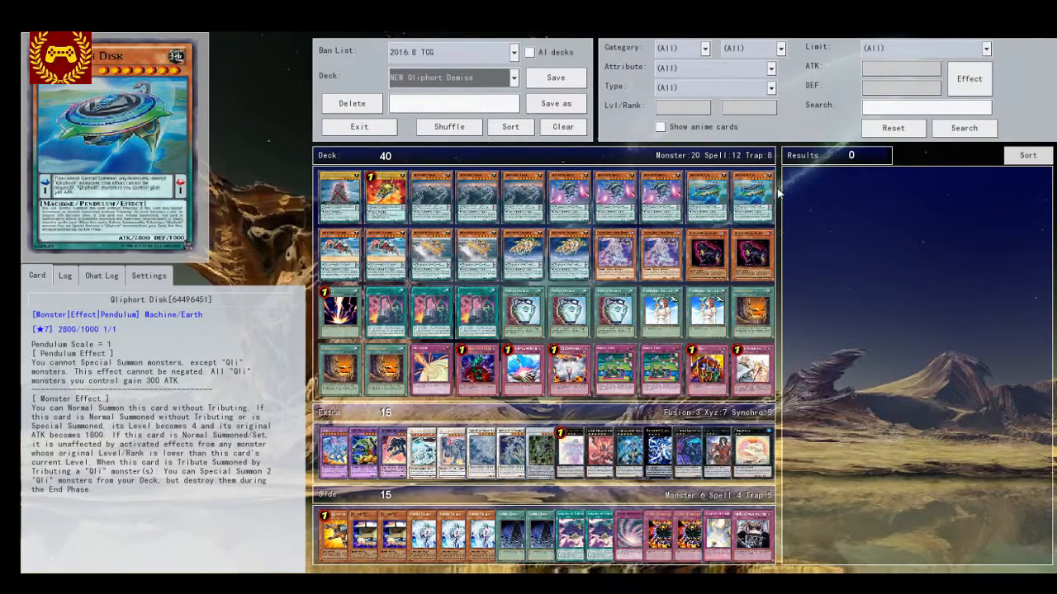
mouse_move(839, 322)
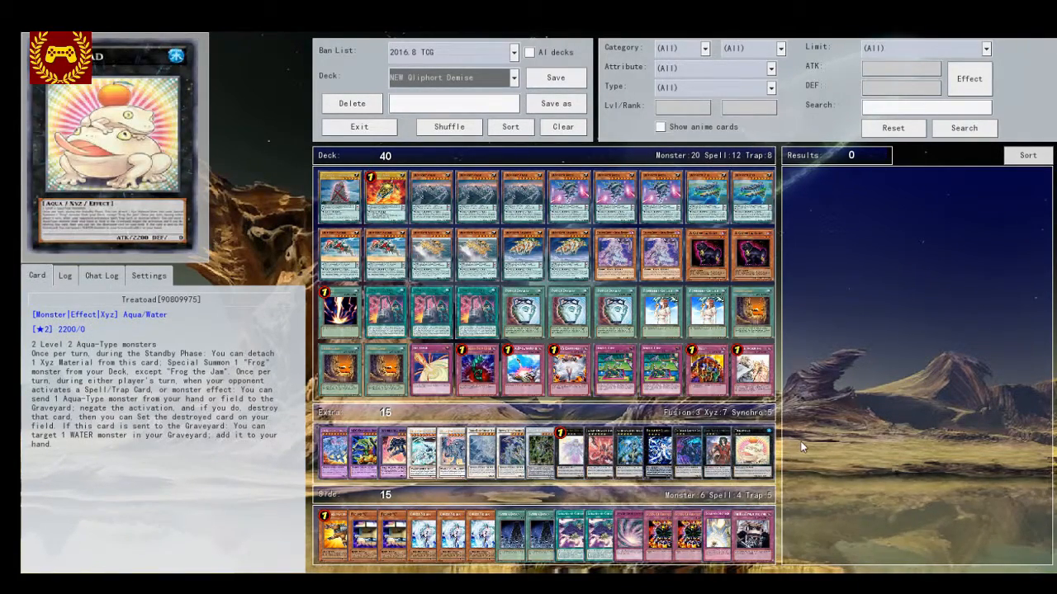
mouse_move(938, 290)
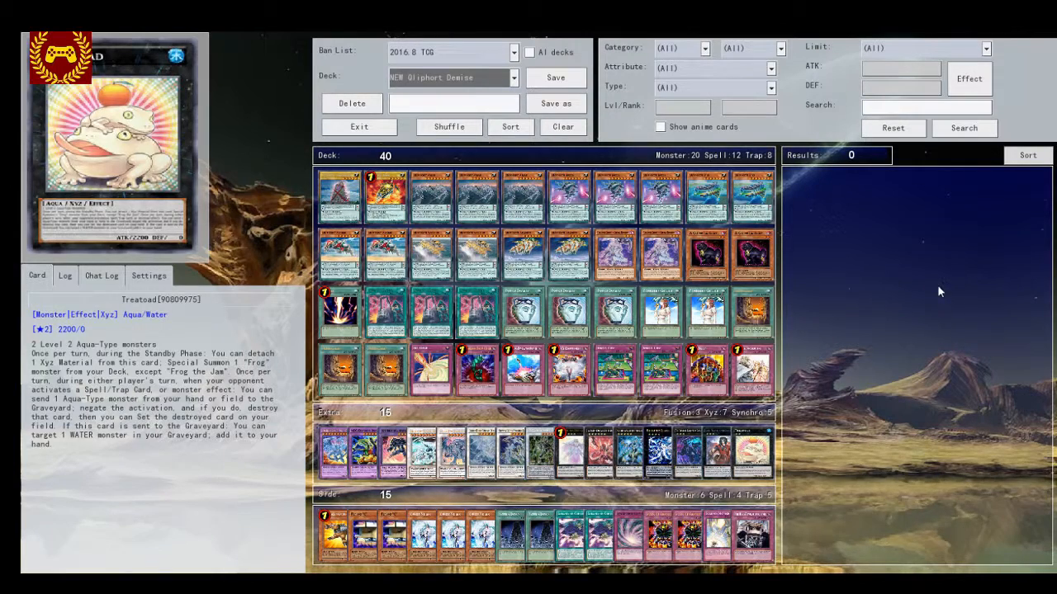
mouse_move(829, 305)
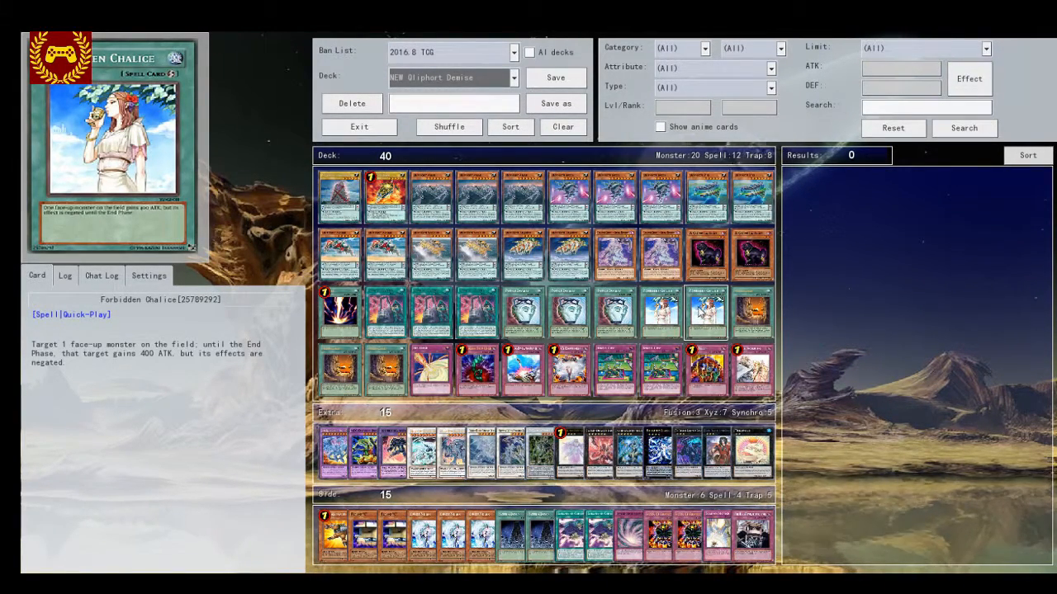
mouse_move(690, 324)
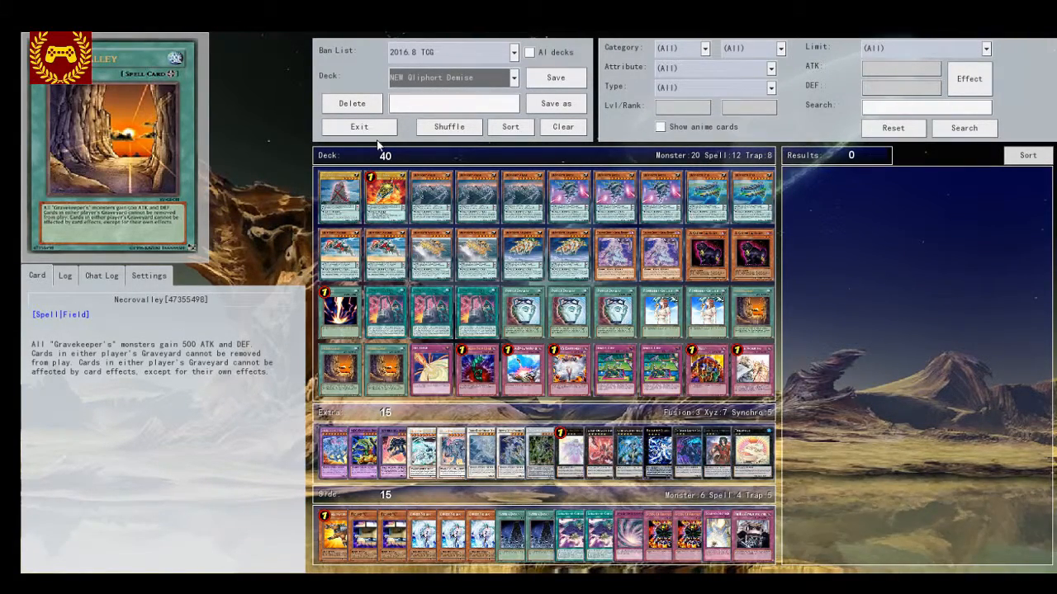
Go from deck editing to Online play and begin hosting a room, entering host name 'bY1rd'.
click(359, 126)
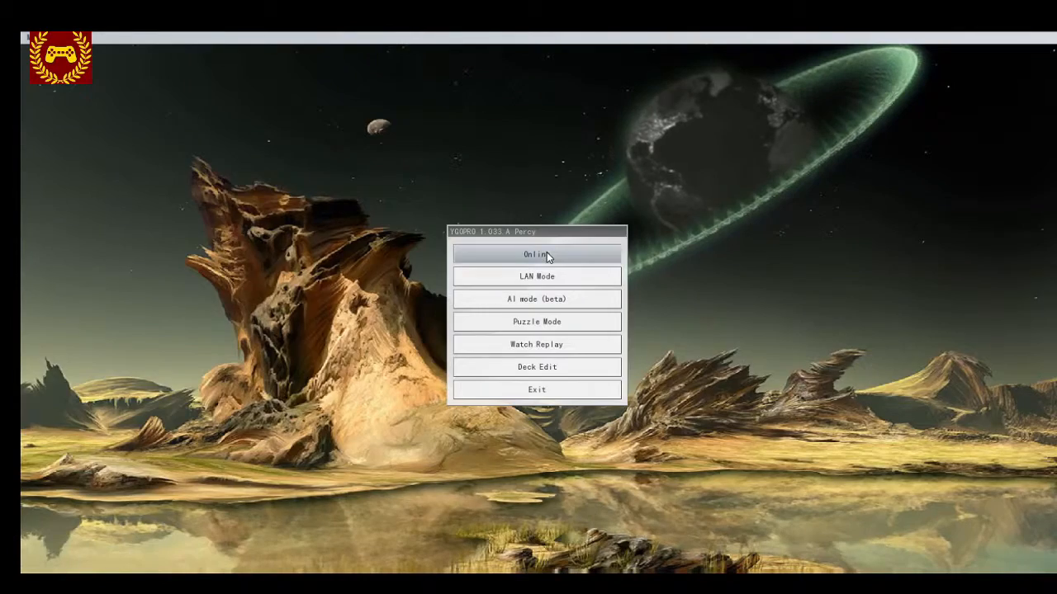
click(537, 255)
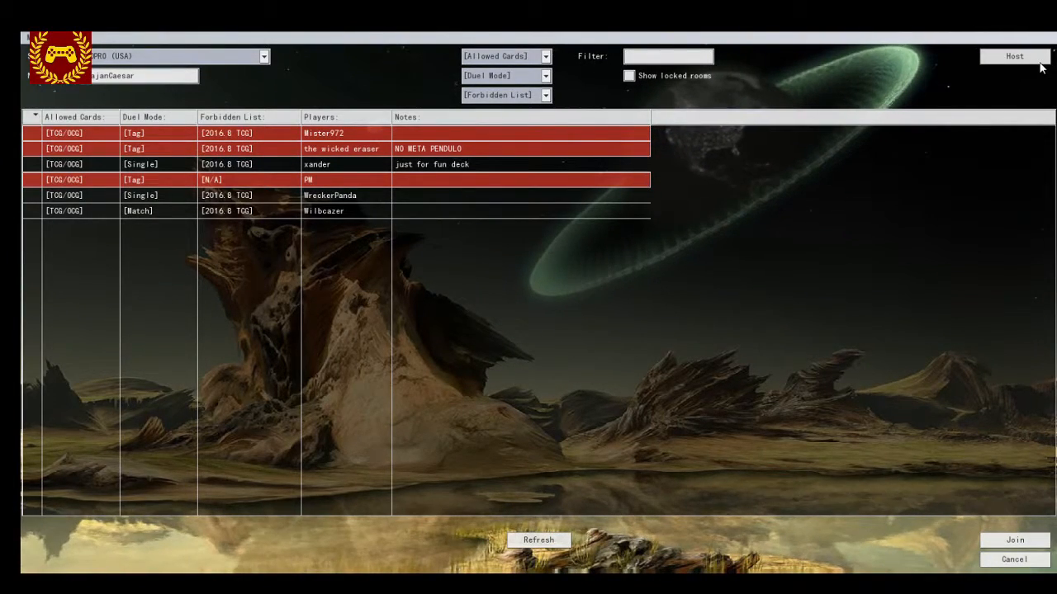
click(1014, 57)
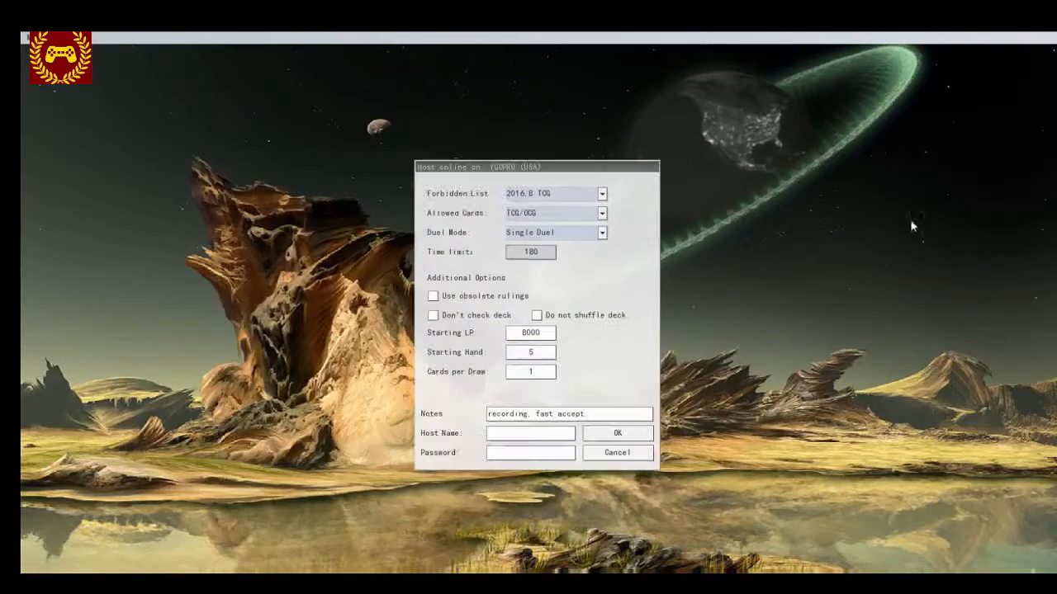
text(bY1rd)
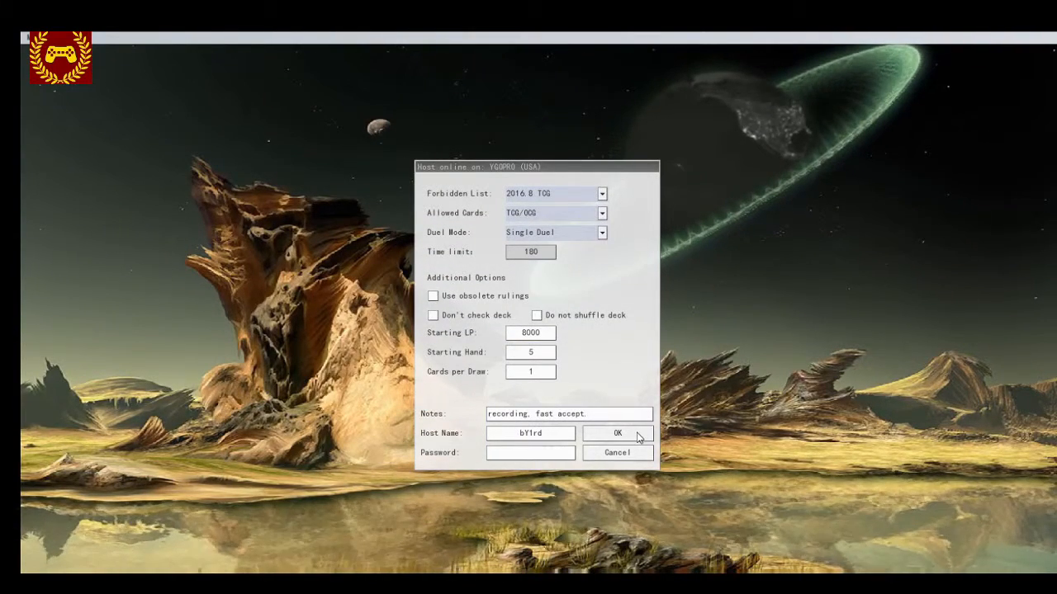
Create the room with the chosen settings and mark yourself ready once the opponent joins.
click(617, 433)
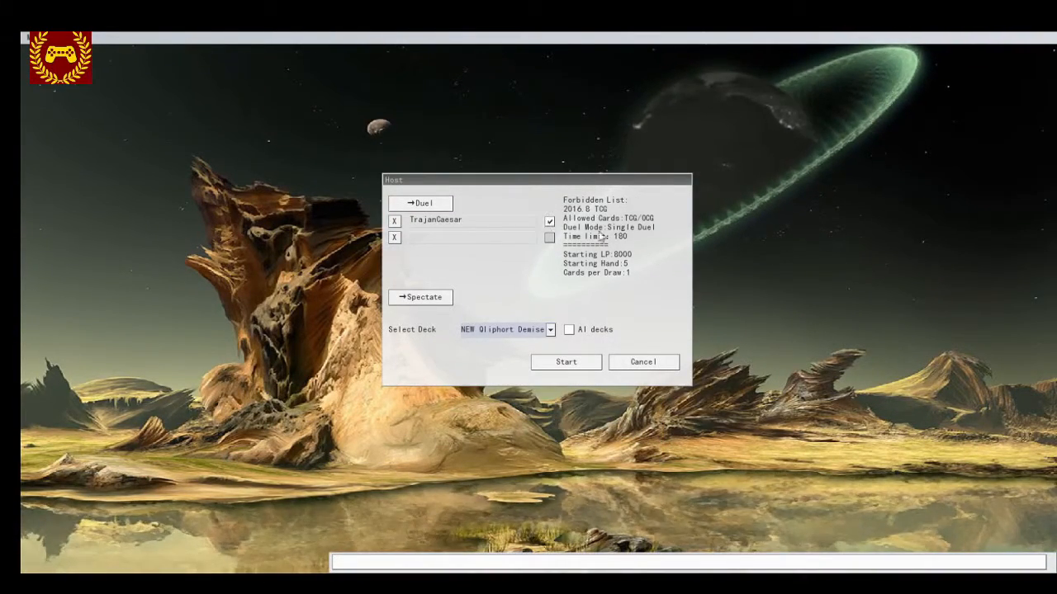
mouse_move(796, 301)
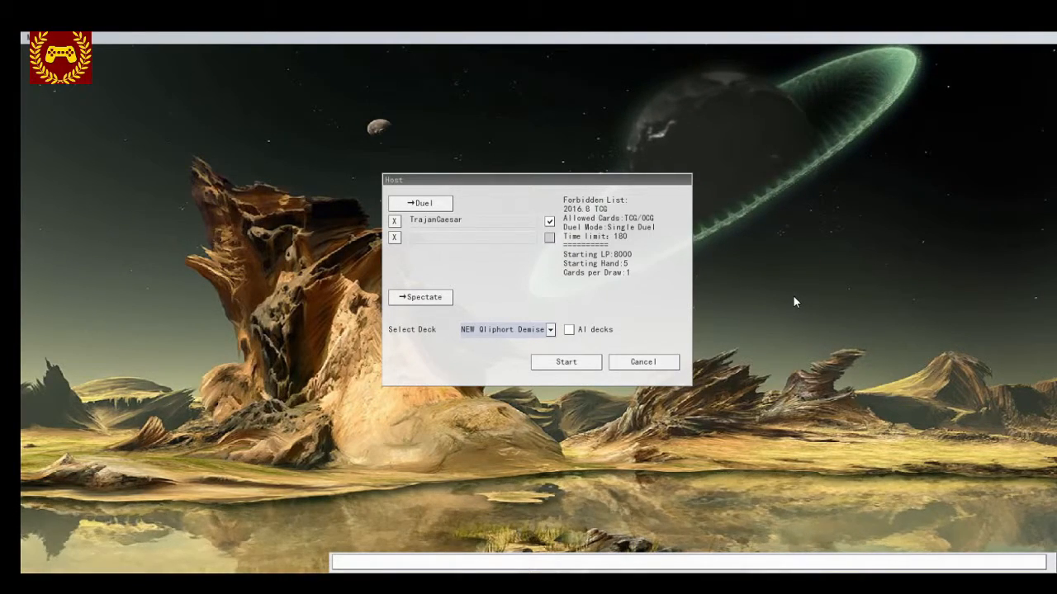
mouse_move(776, 254)
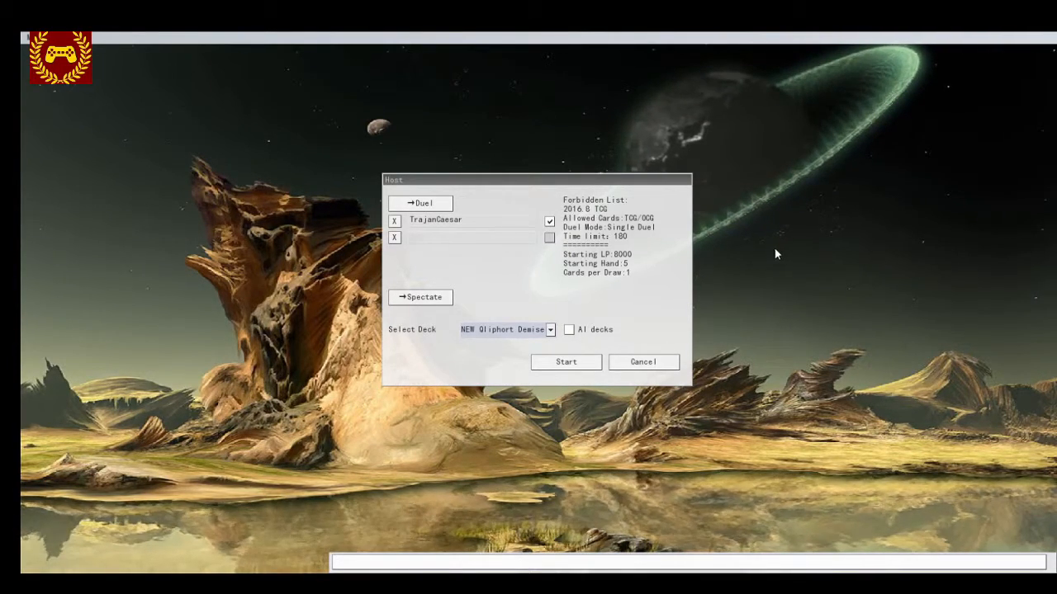
mouse_move(674, 317)
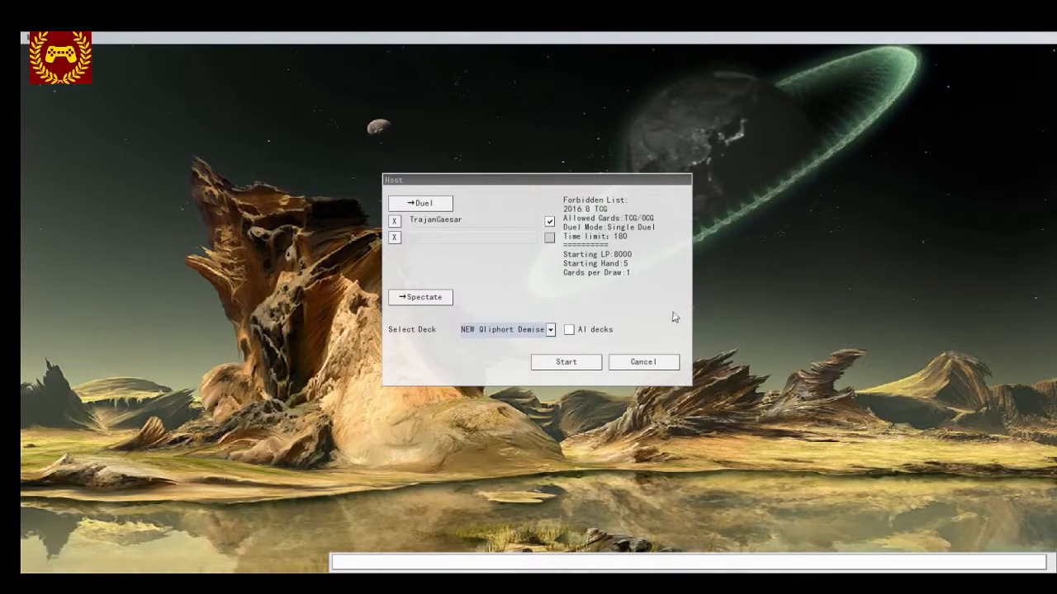
mouse_move(669, 321)
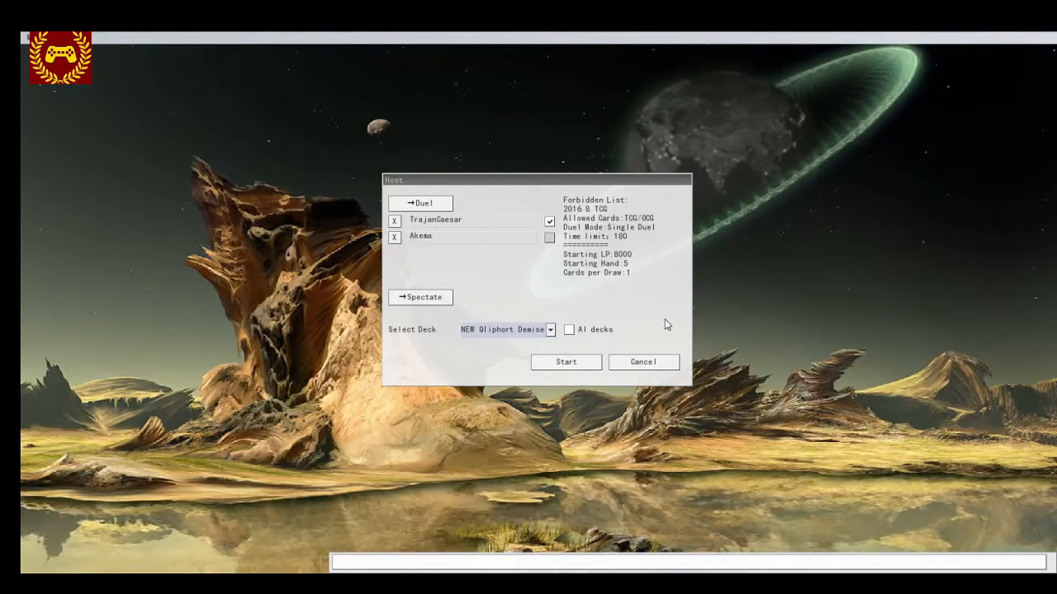
click(548, 238)
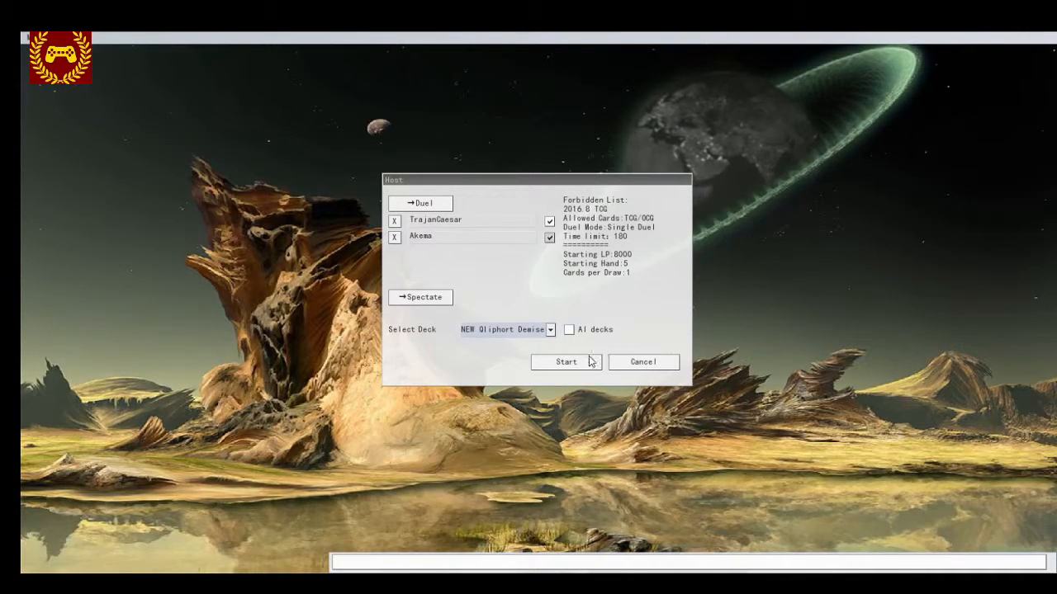
Start the duel against Akema and answer the first 'Chain another card?' prompt.
click(565, 361)
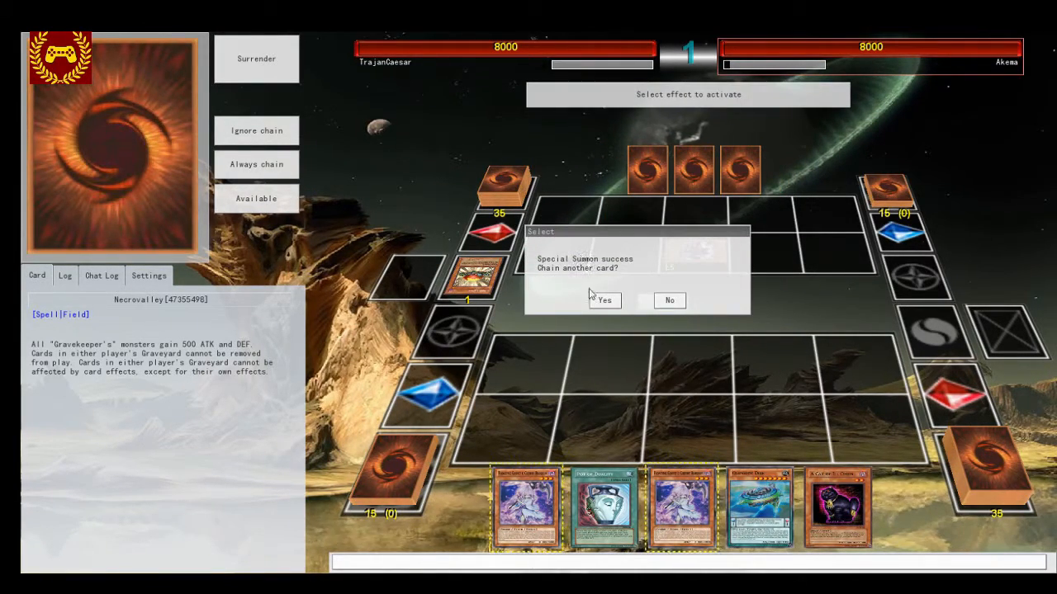
click(604, 301)
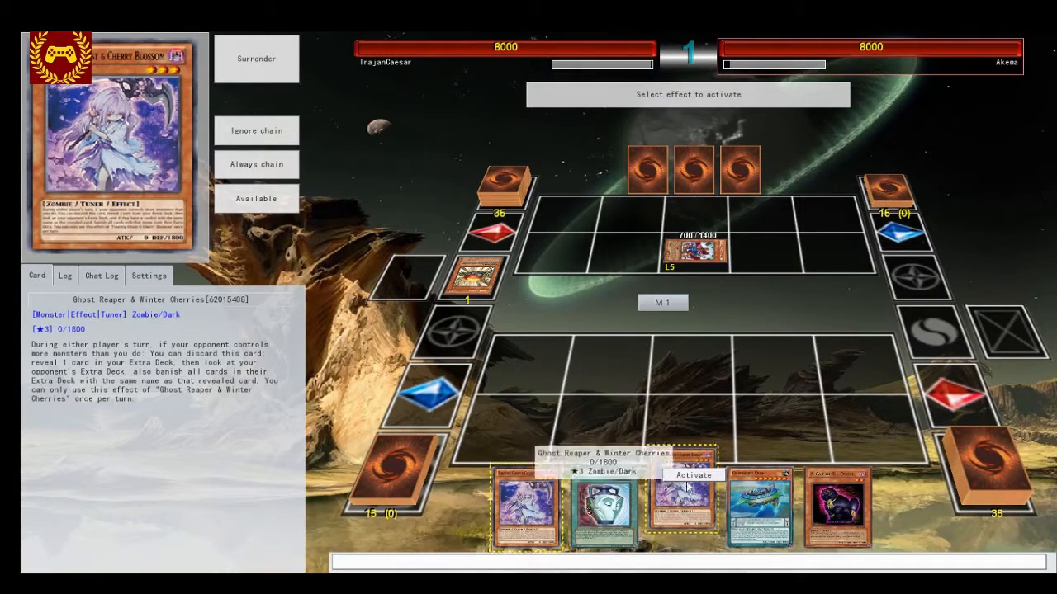
Activate Ghost Reaper & Winter Cherries from hand and review the opponent's revealed Extra Deck.
click(694, 476)
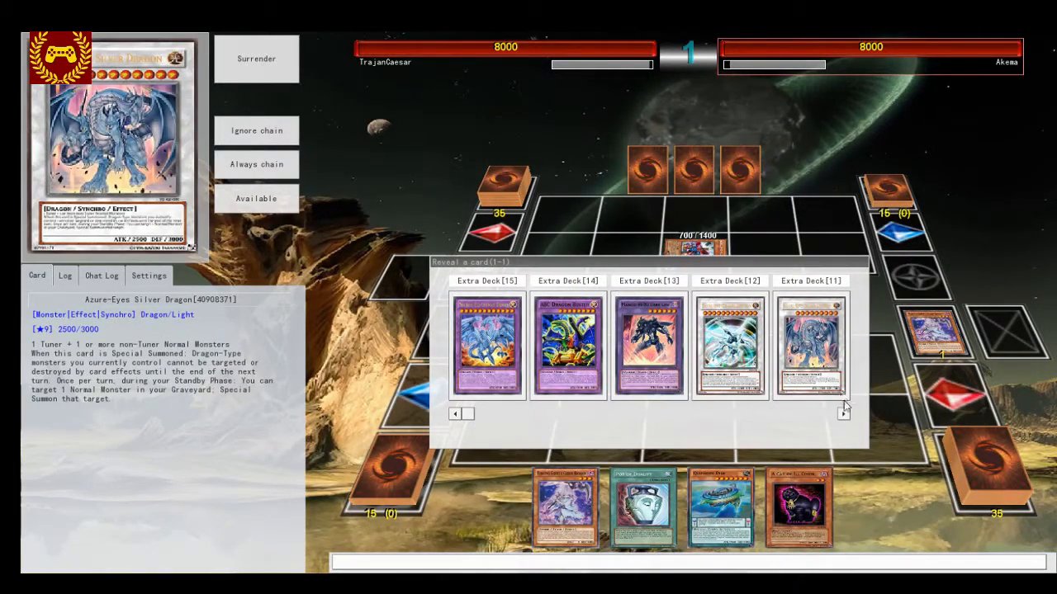
click(842, 412)
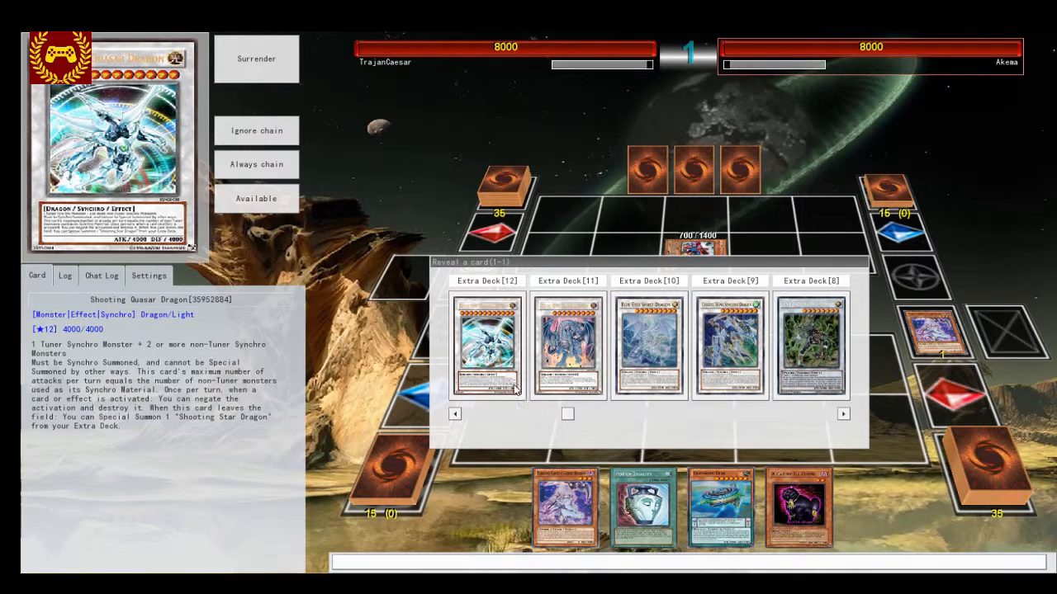
mouse_move(522, 421)
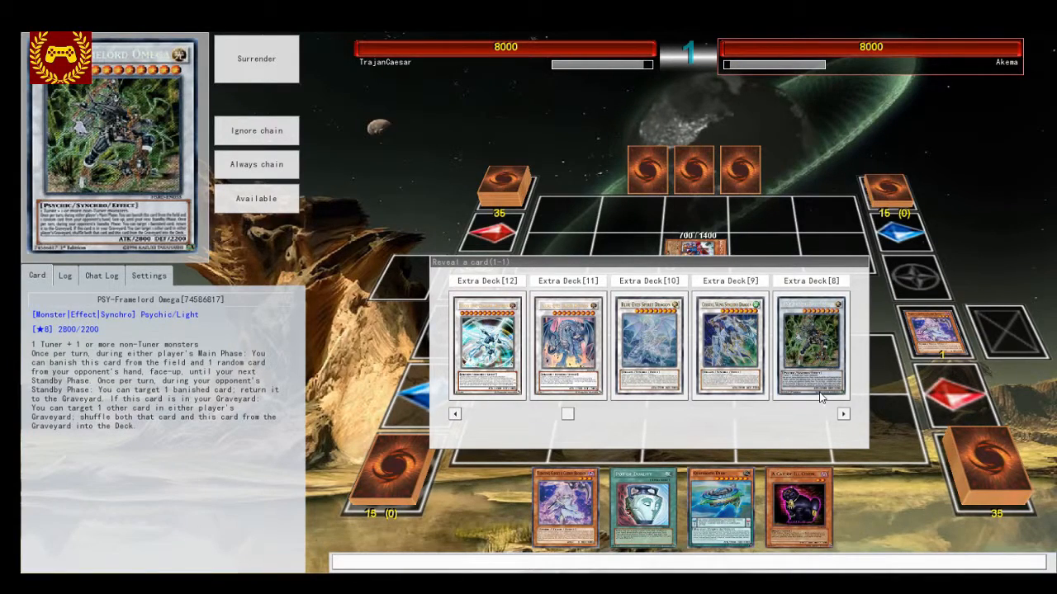
mouse_move(730, 347)
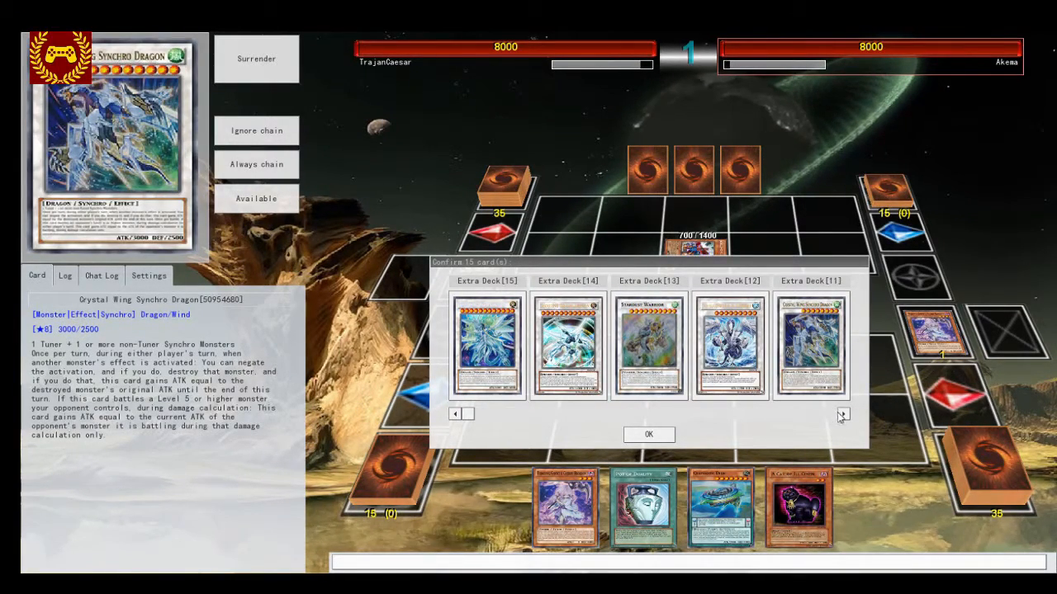
click(842, 413)
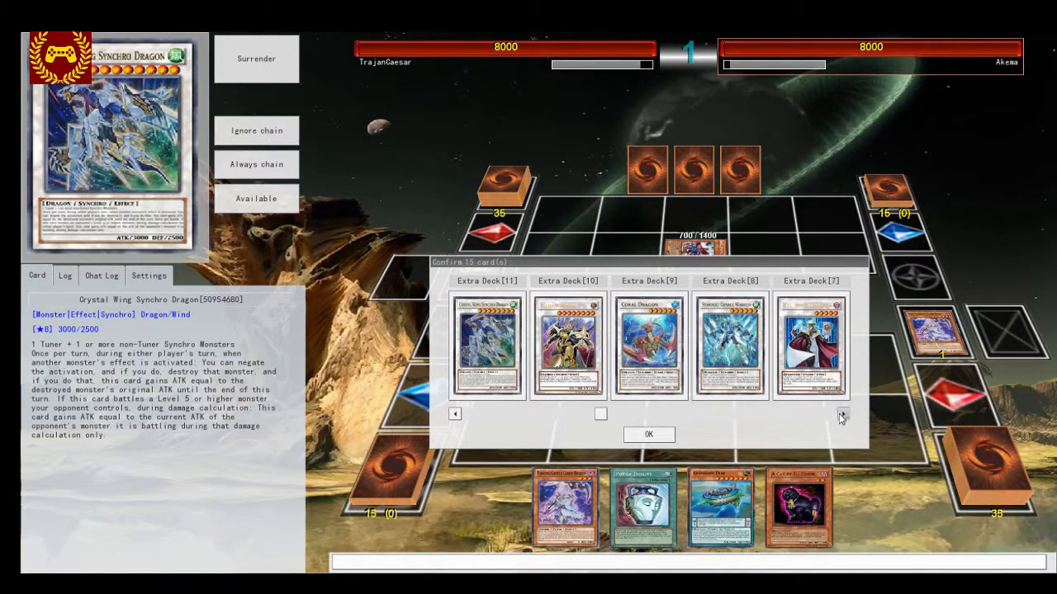
click(842, 413)
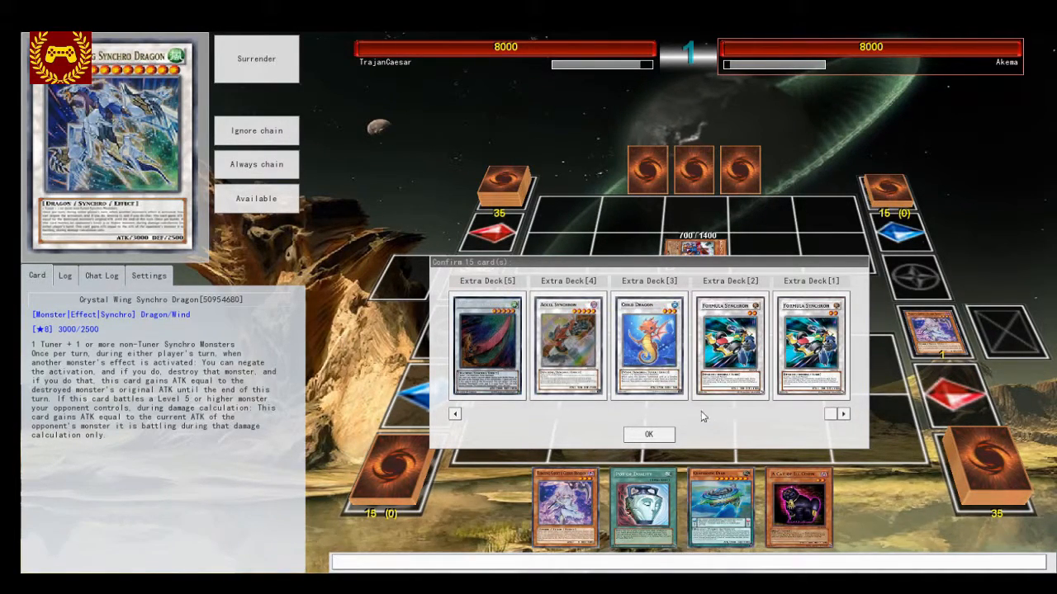
click(647, 434)
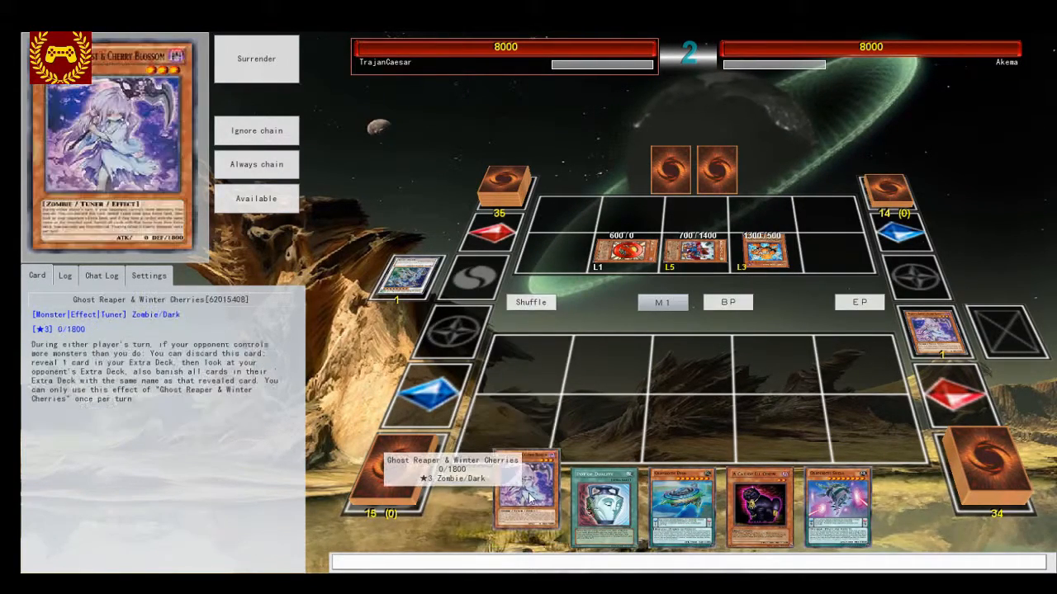
Activate Ghost Reaper & Winter Cherries again and page through the Extra Deck monsters to reveal one.
click(525, 495)
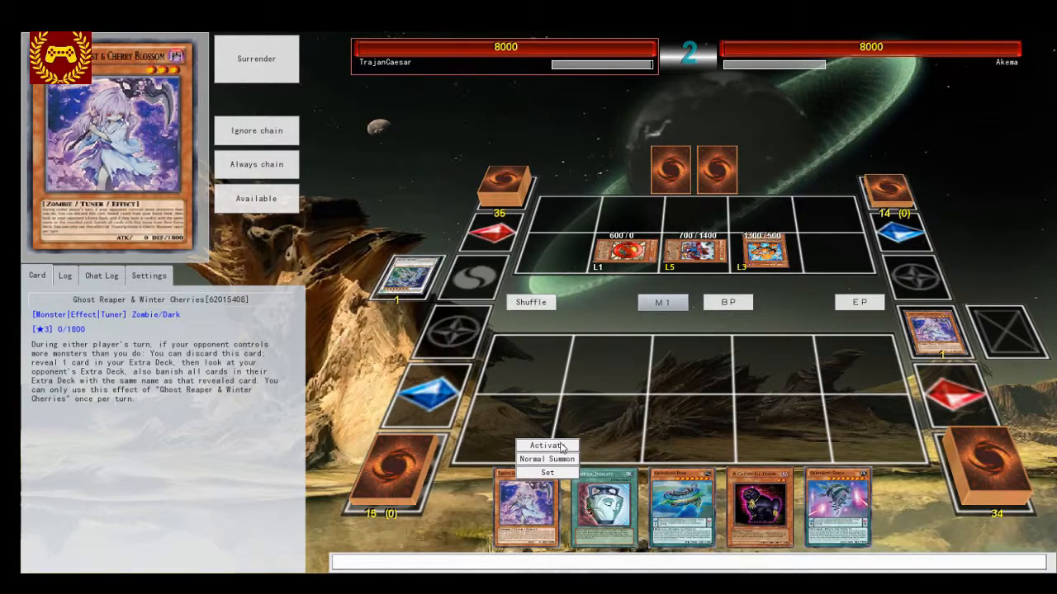
click(545, 445)
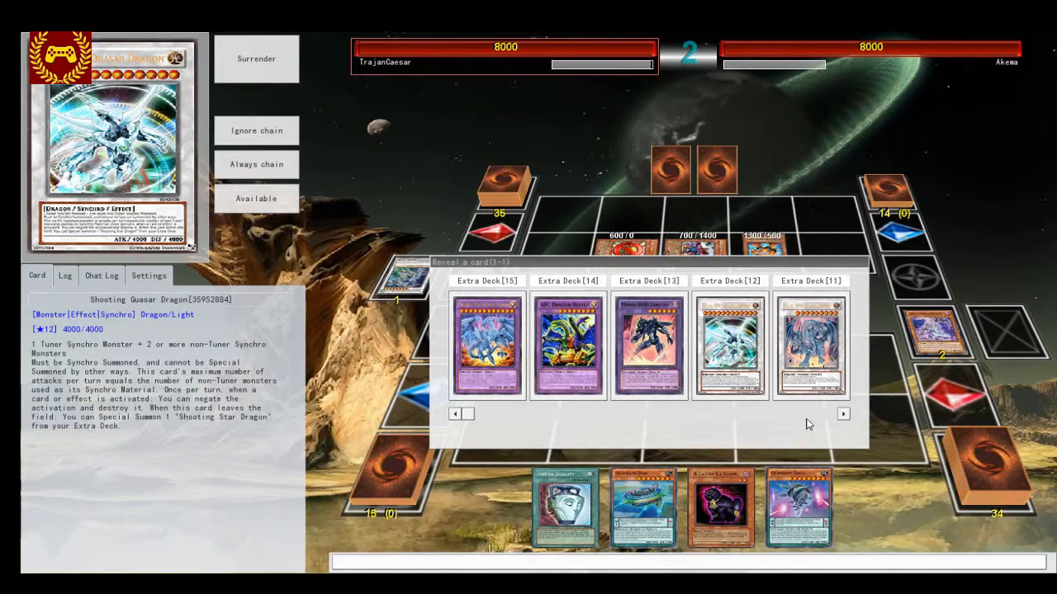
click(842, 413)
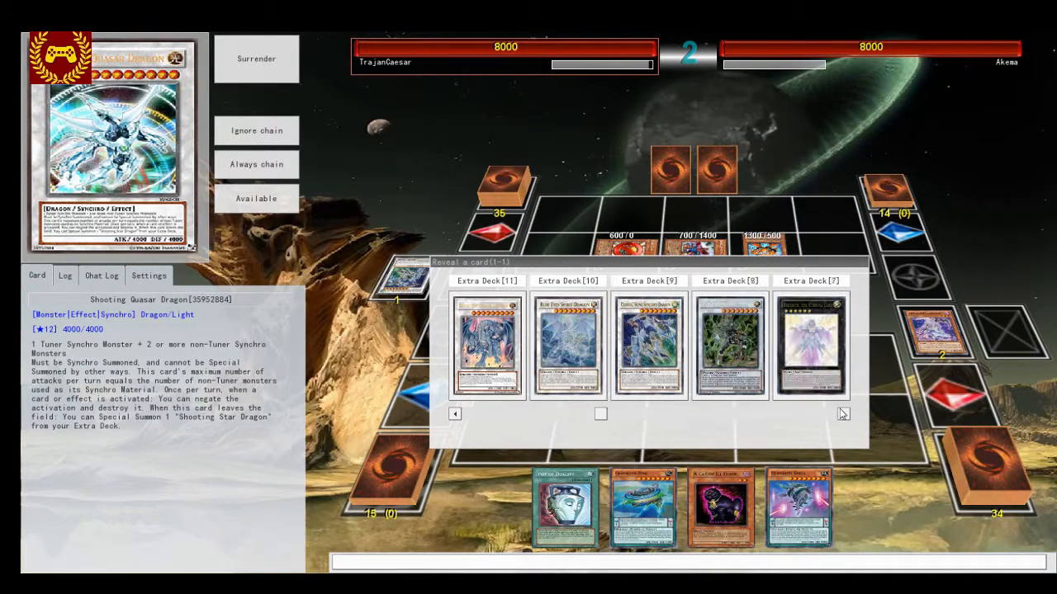
click(843, 413)
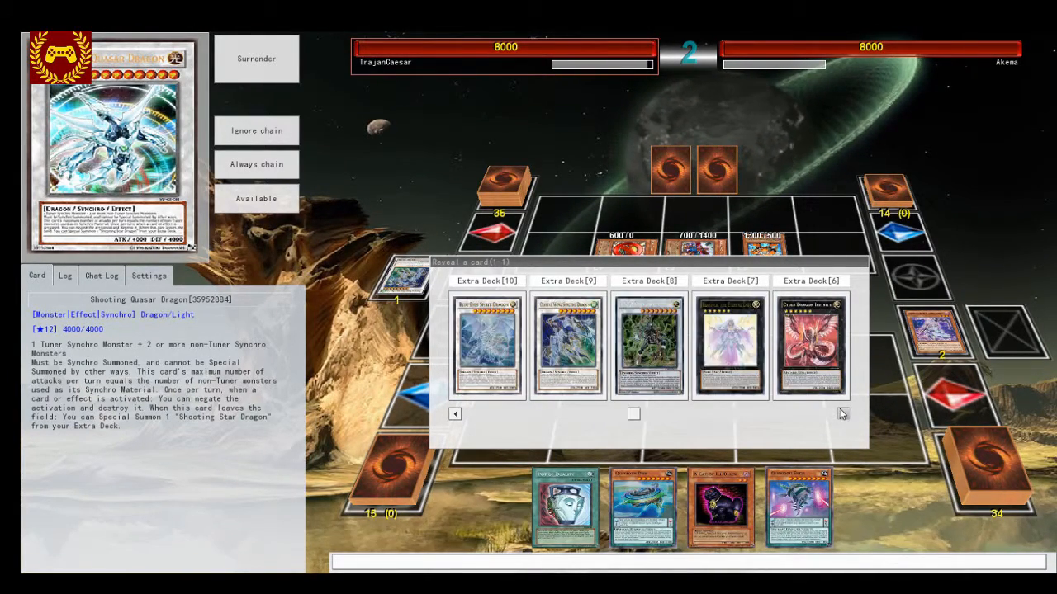
click(842, 413)
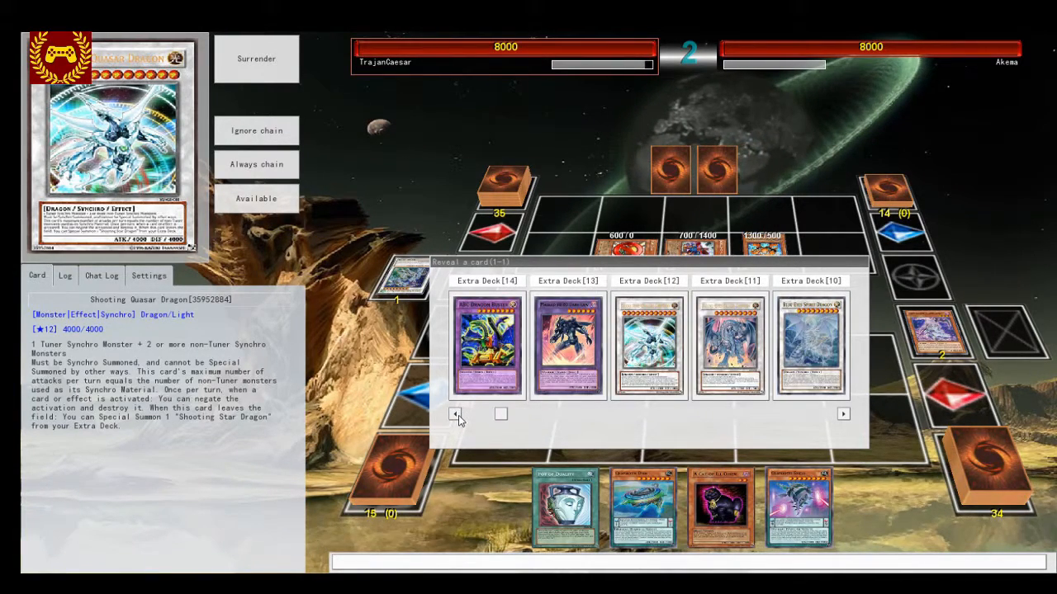
click(842, 412)
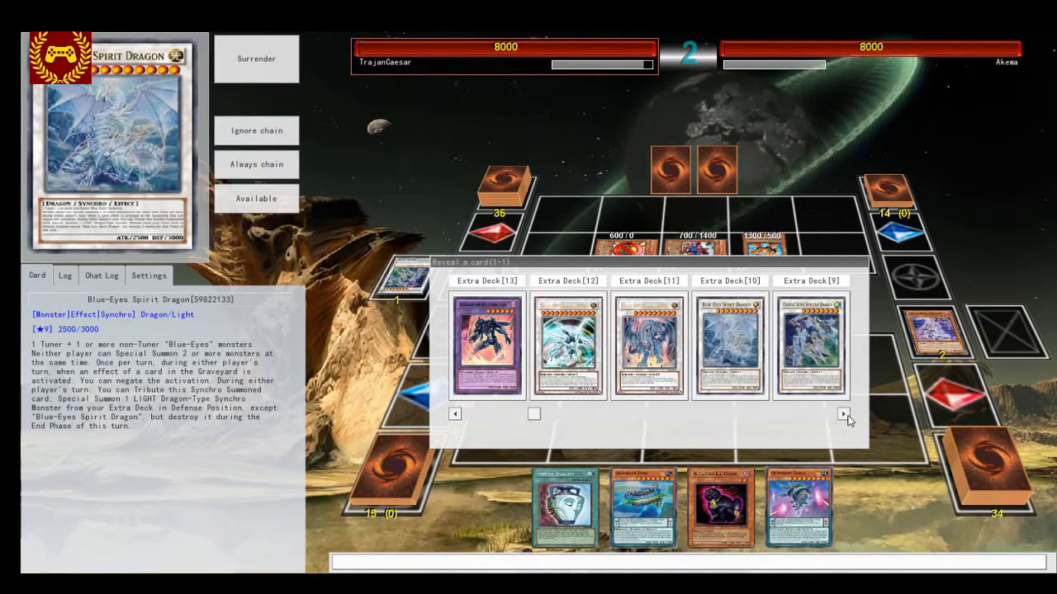
click(842, 413)
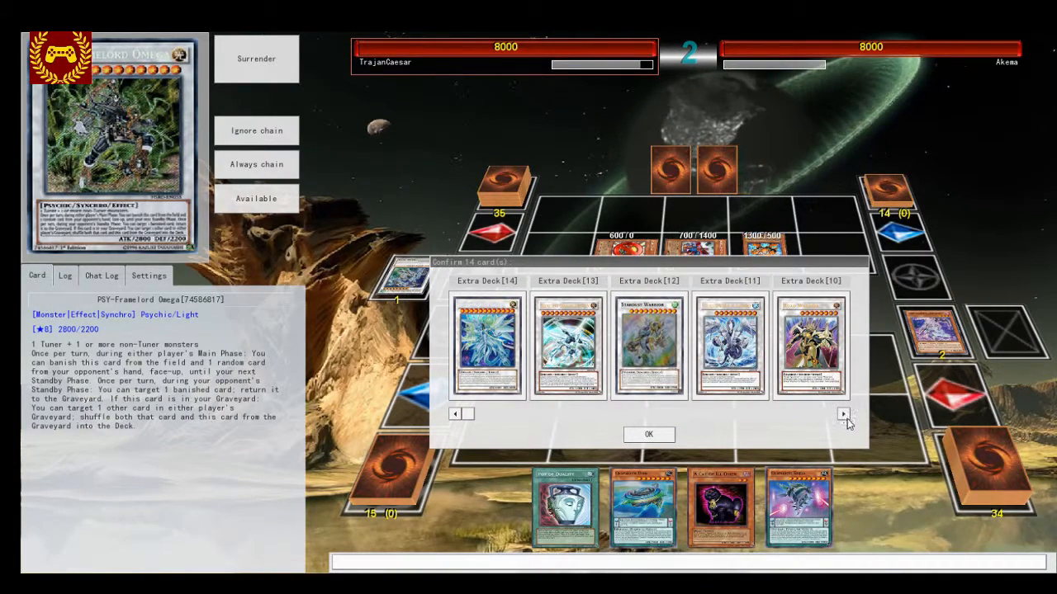
Look over the confirmed opponent Extra Deck cards and finish the confirmation.
click(842, 413)
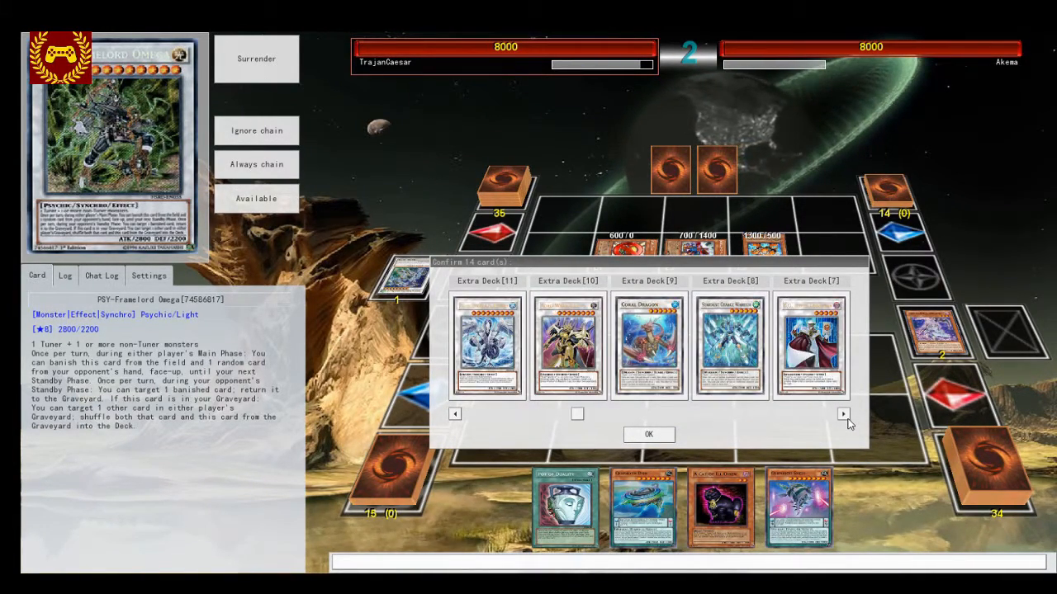
click(842, 413)
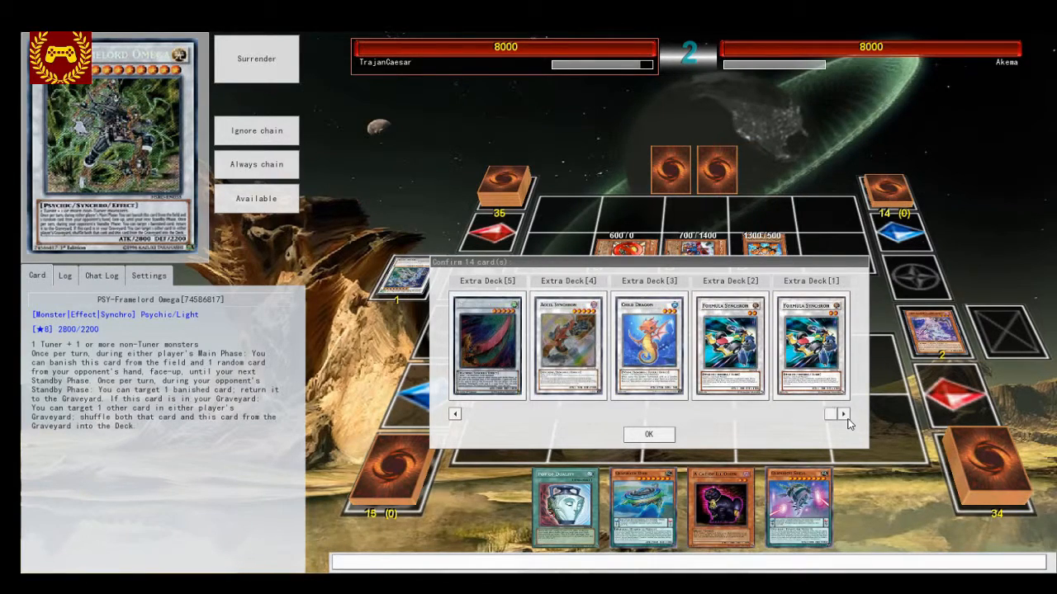
click(648, 434)
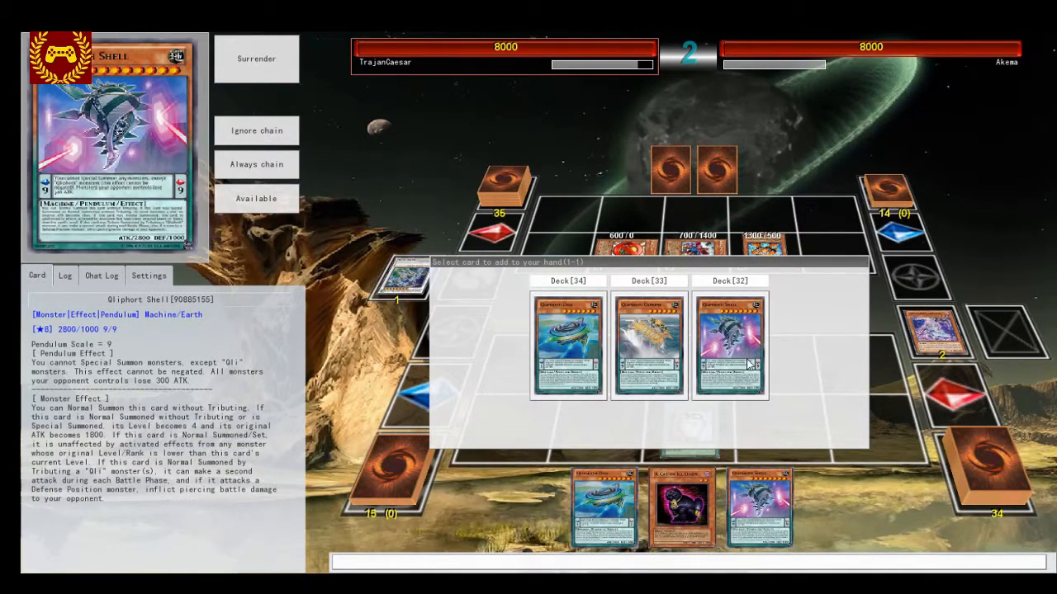
mouse_move(565, 350)
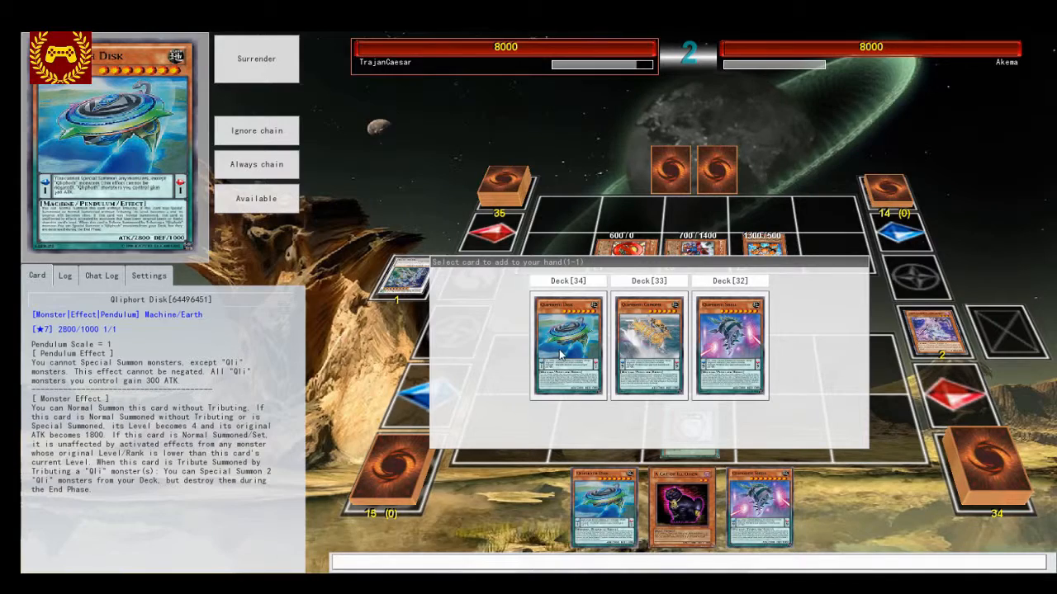
Add a Gliphort card from the deck to hand, set a monster from hand, and end the turn.
click(568, 346)
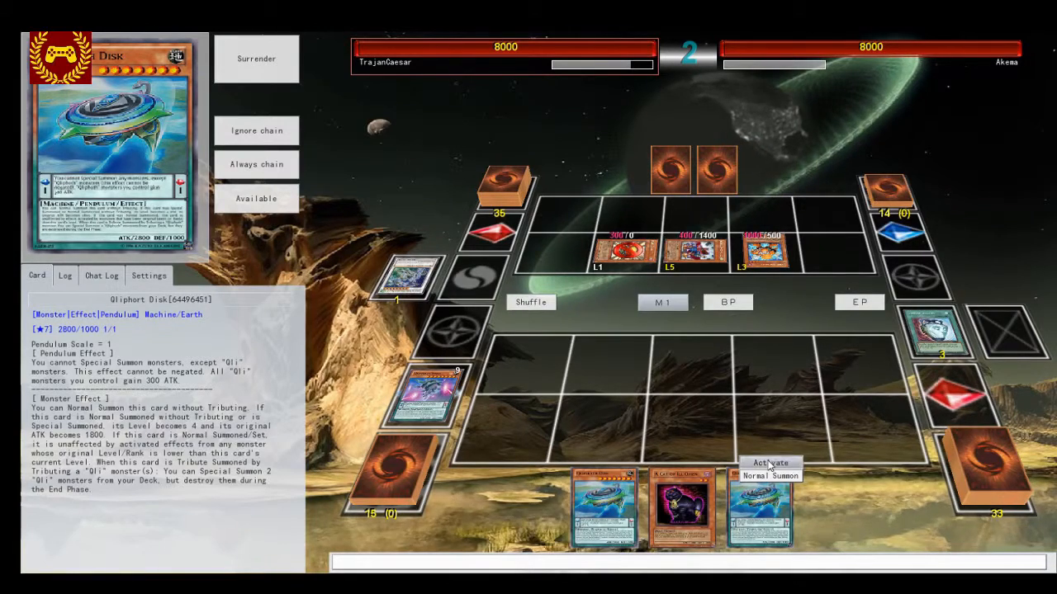
click(769, 476)
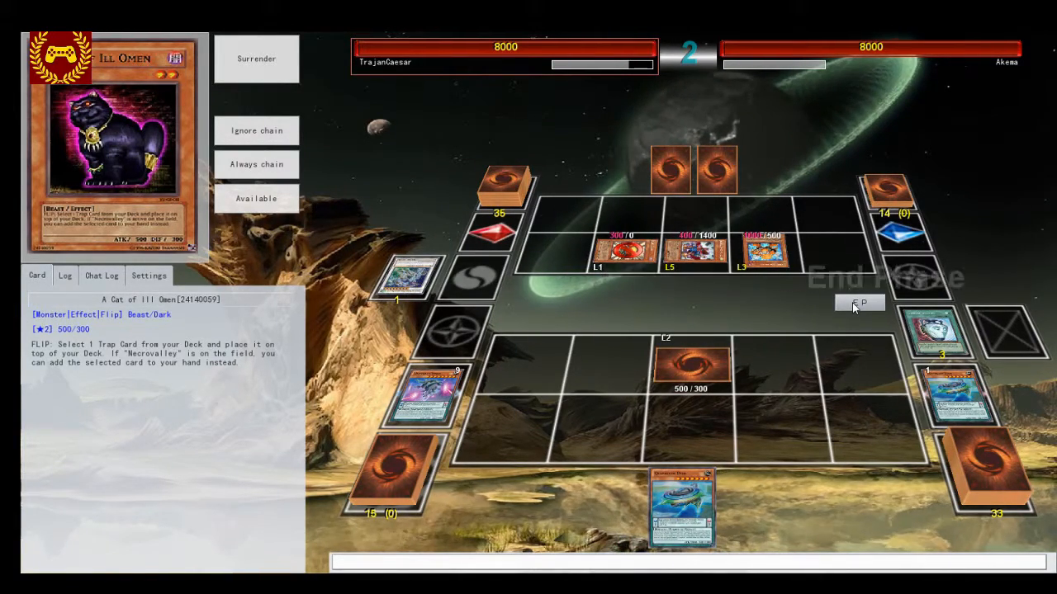
click(859, 304)
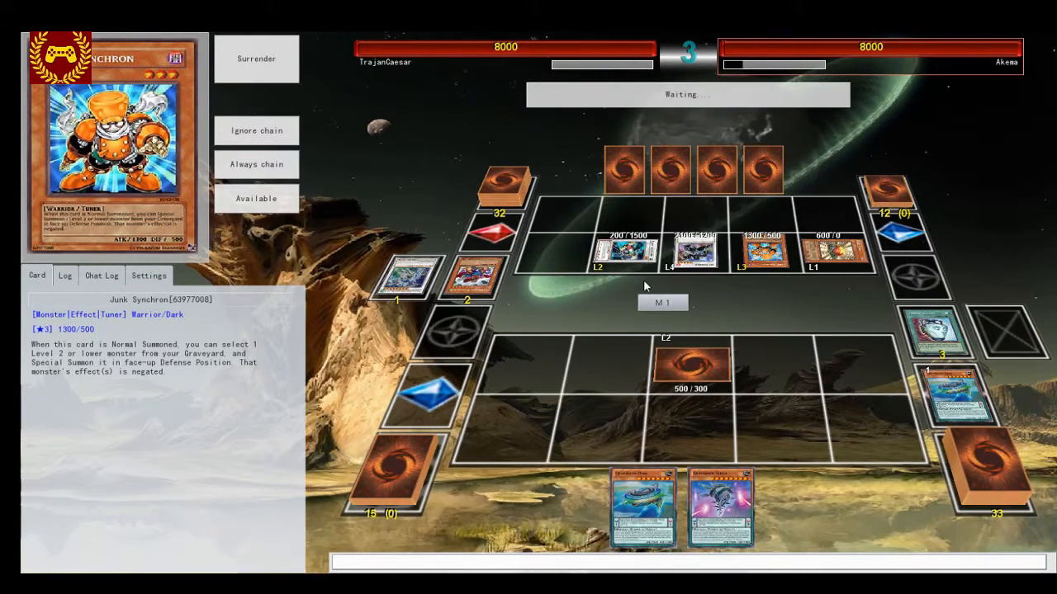
mouse_move(751, 330)
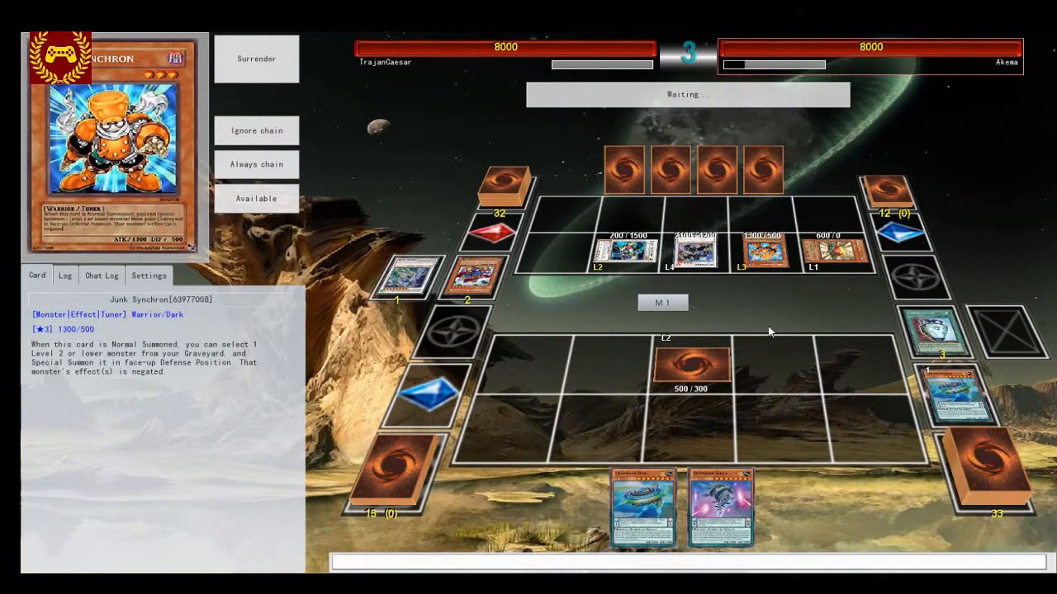
mouse_move(761, 327)
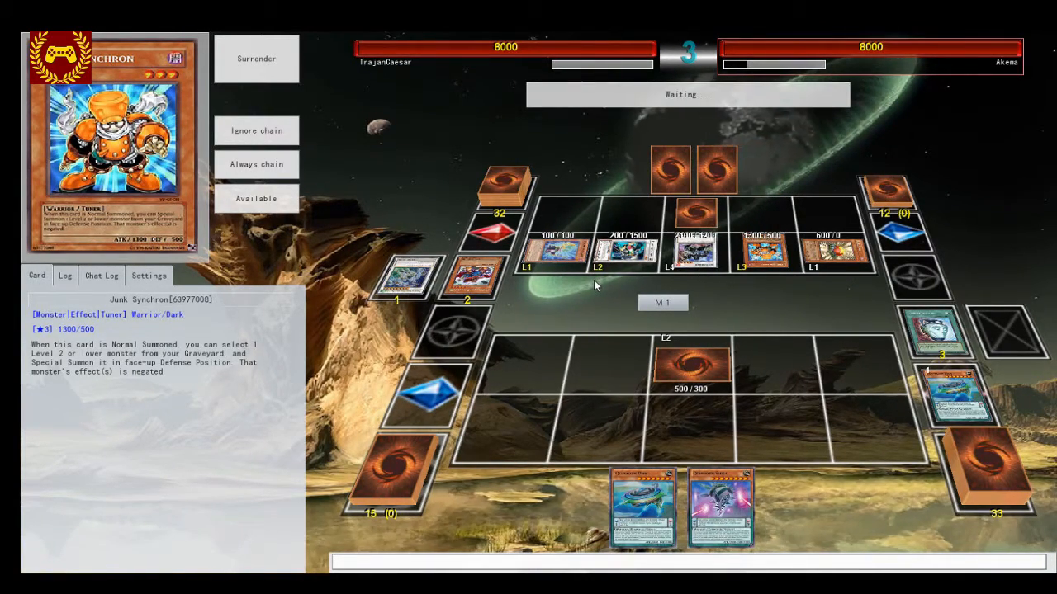
mouse_move(693, 363)
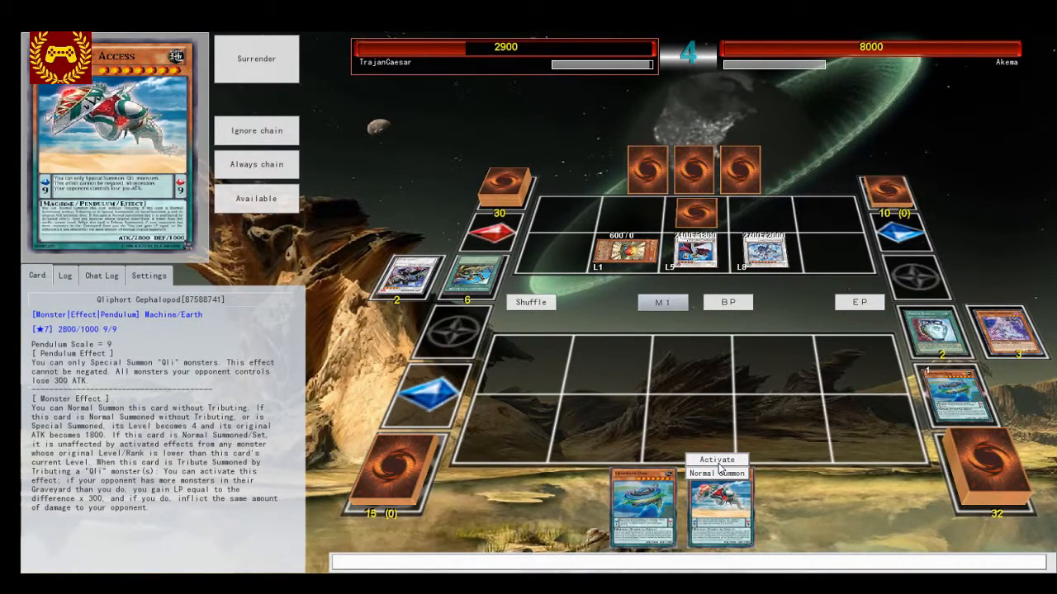
Activate the Gliphort card from hand, then surrender the losing duel.
click(716, 473)
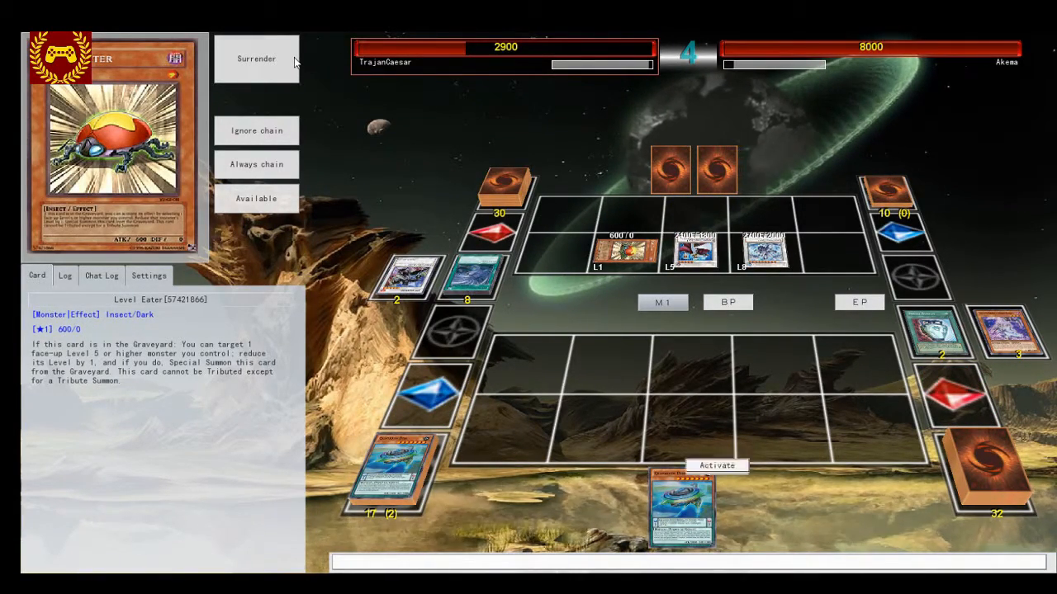
click(256, 58)
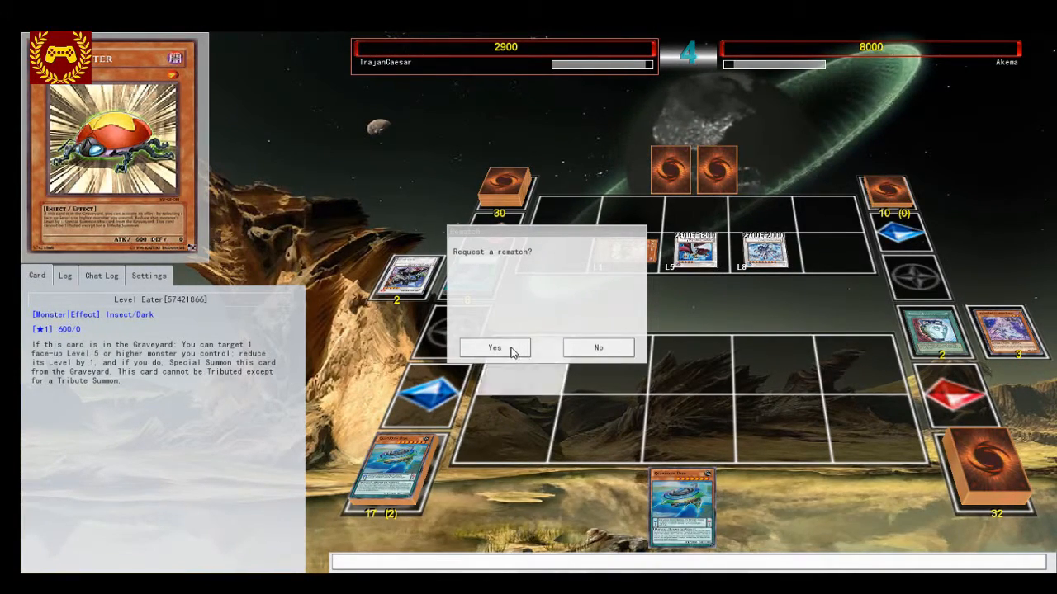
Accept the rematch and choose to go first in the new duel.
click(495, 347)
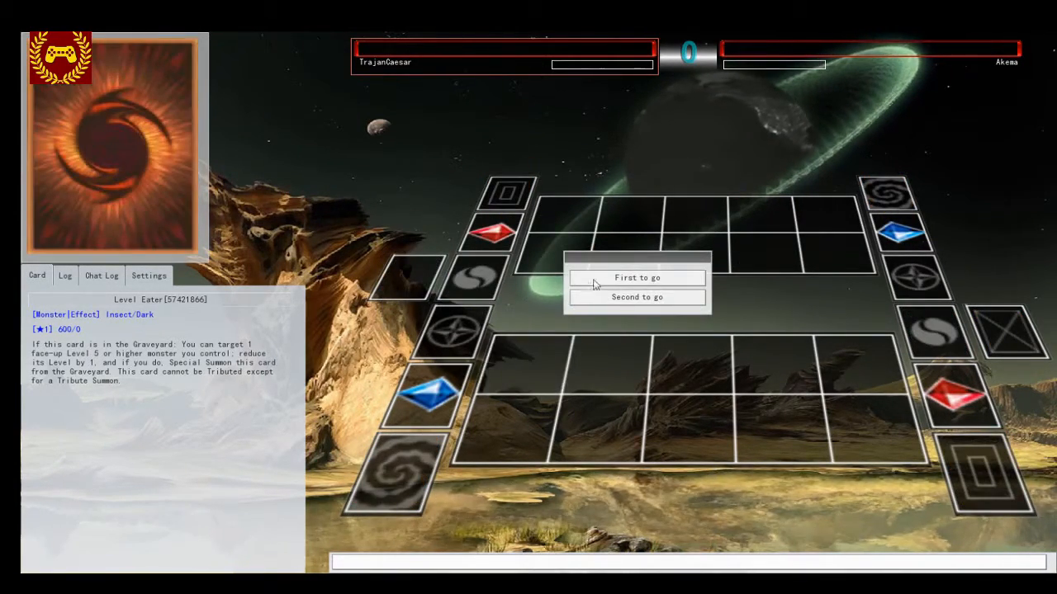
click(637, 277)
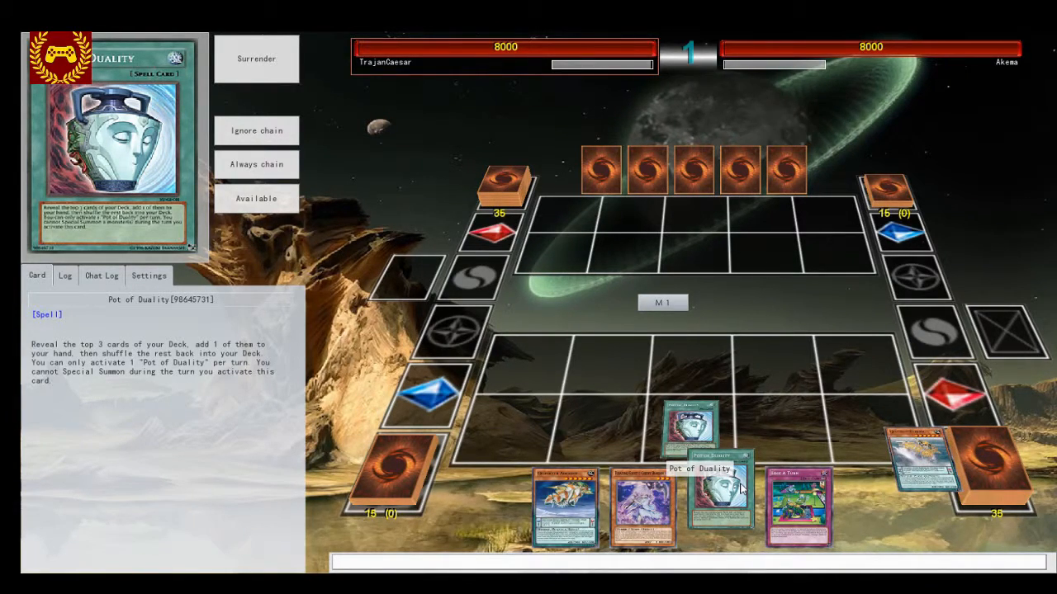
Activate Pot of Duality to add Necrovalley to hand, then play Gliphort Carrier from hand.
click(717, 495)
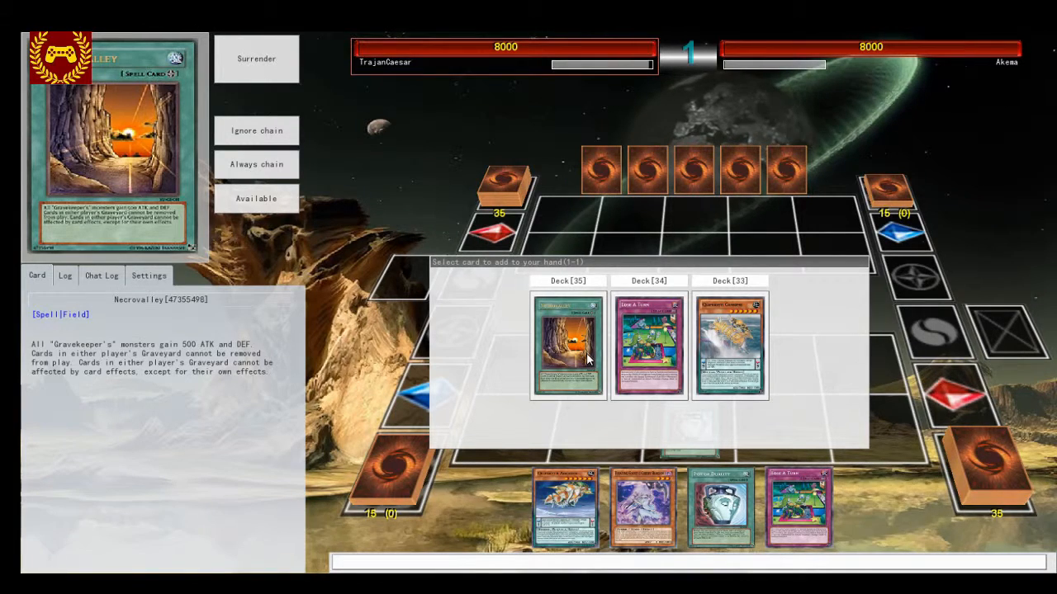
click(568, 347)
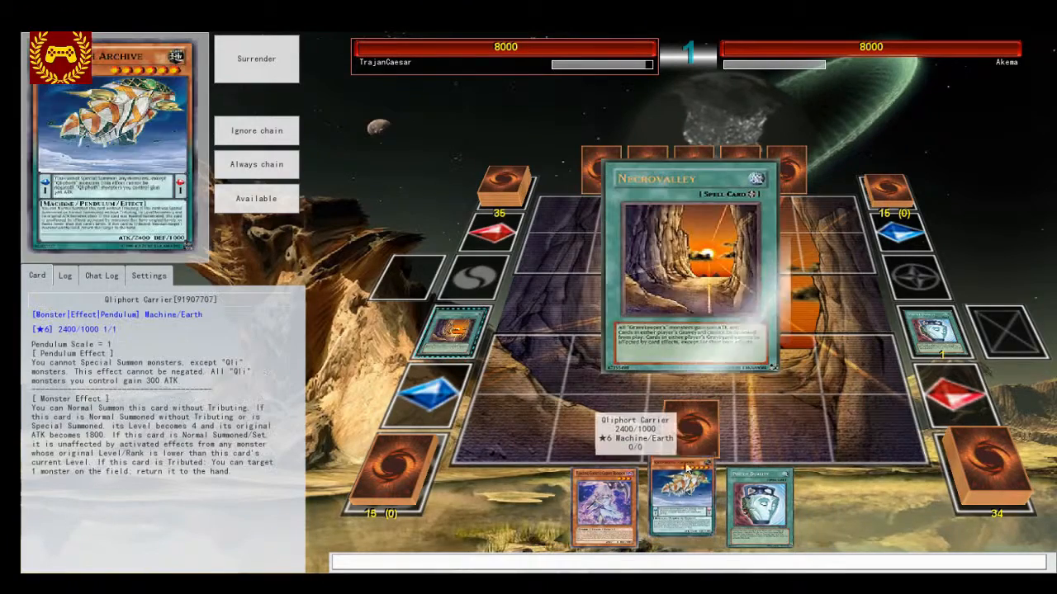
click(680, 496)
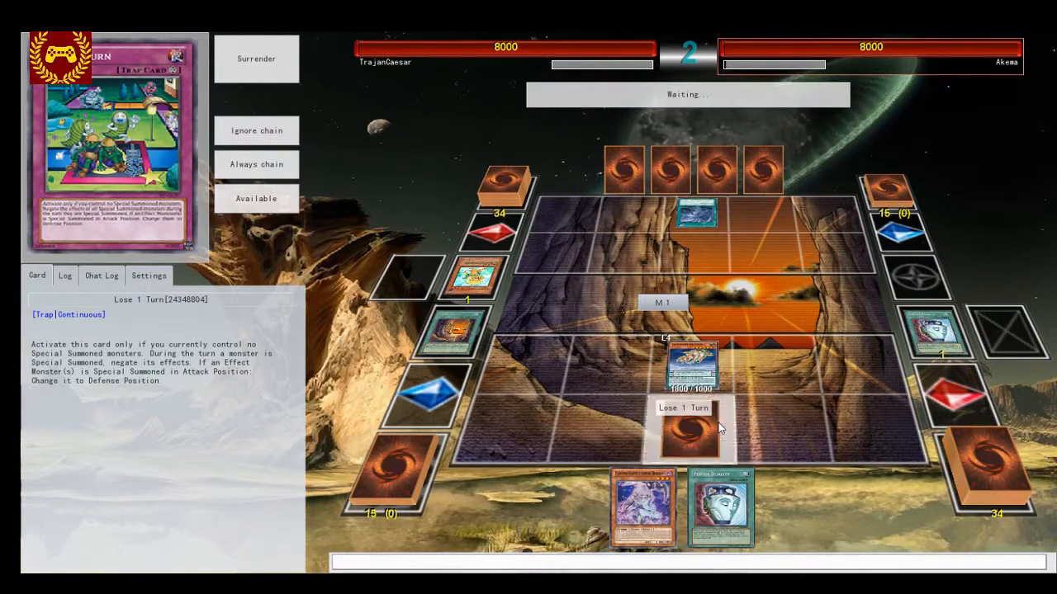
Set the Lose 1 Turn trap, decline chaining against Twin Twisters, and activate Ghost Reaper & Winter Cherries.
click(687, 429)
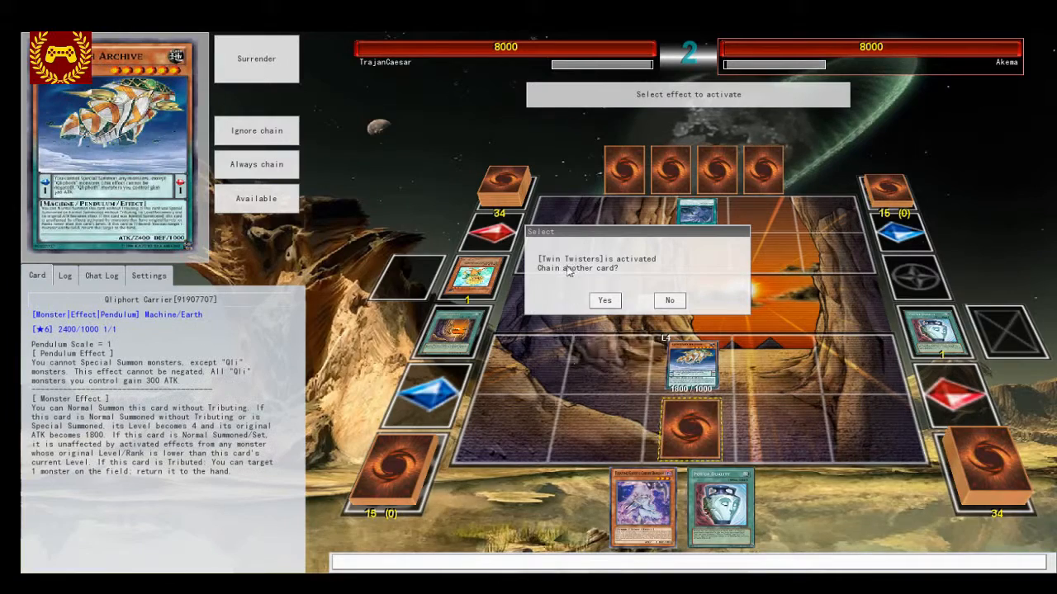
click(668, 301)
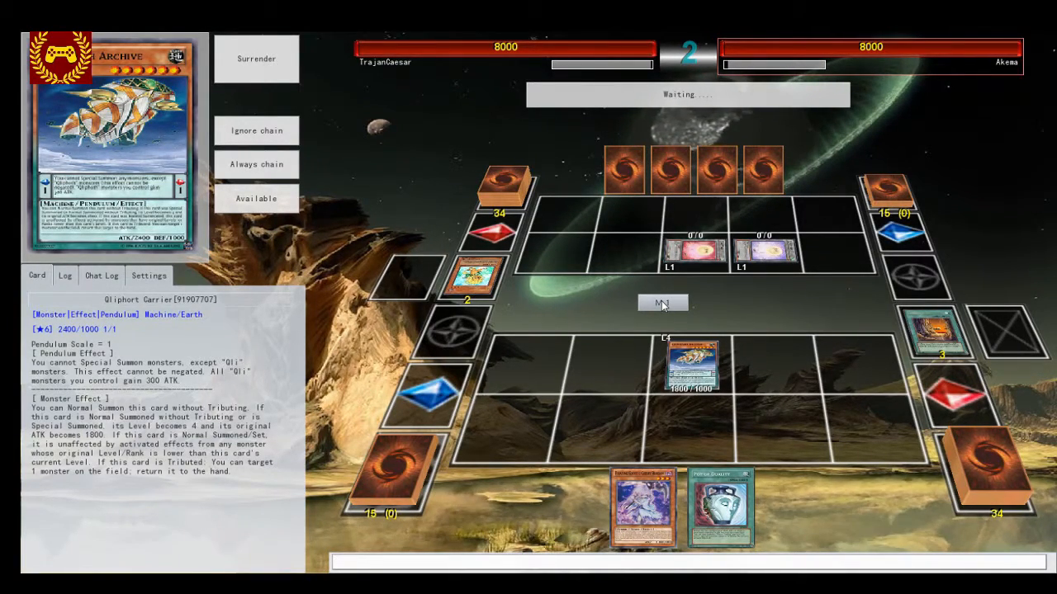
mouse_move(644, 509)
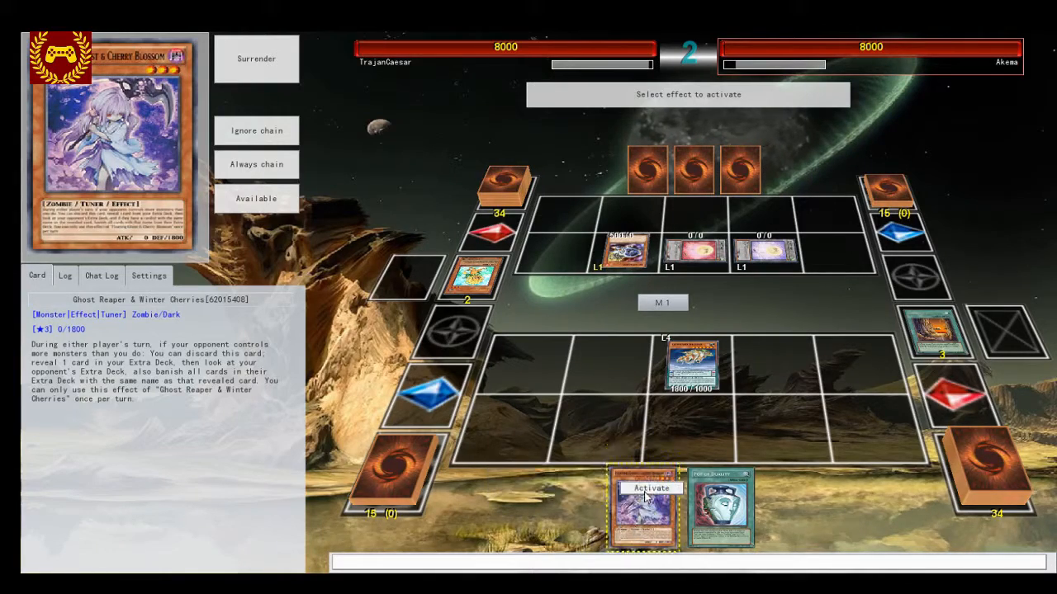
click(651, 489)
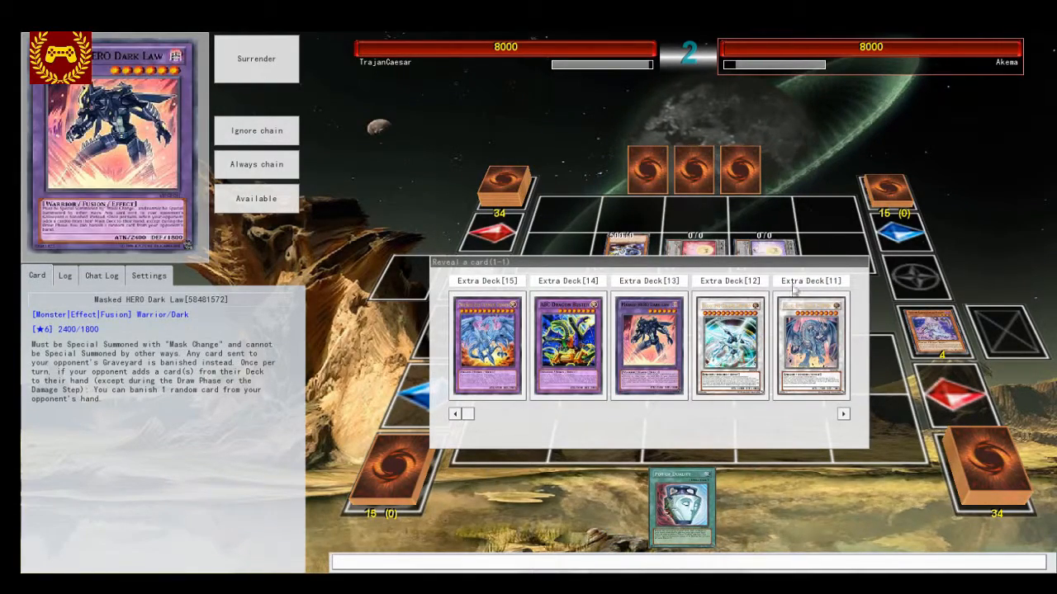
Reveal an Extra Deck card, page through the opponent's Extra Deck, and confirm with OK.
click(842, 413)
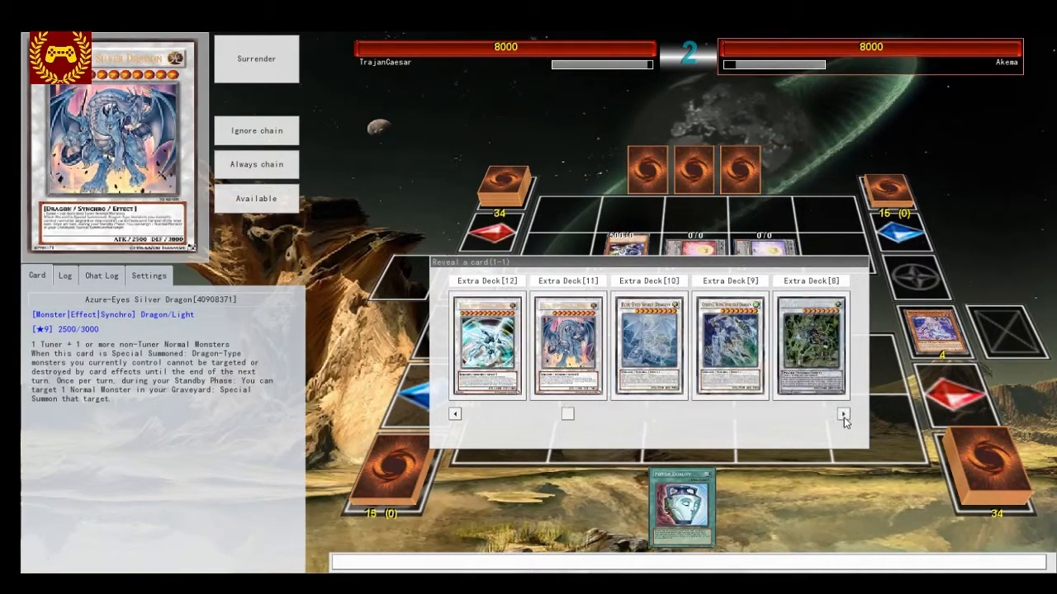
click(842, 413)
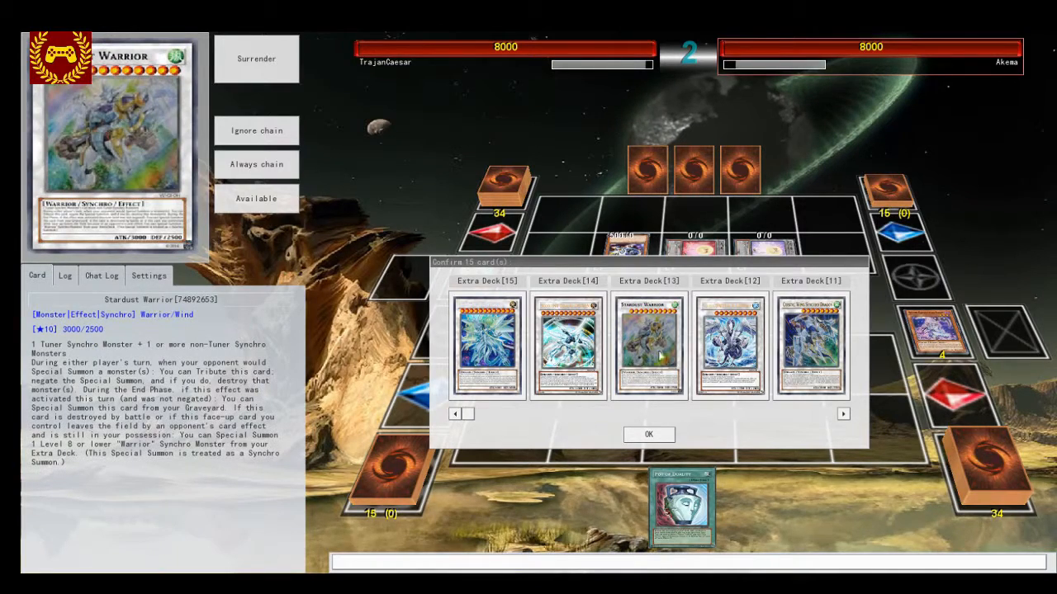
click(842, 412)
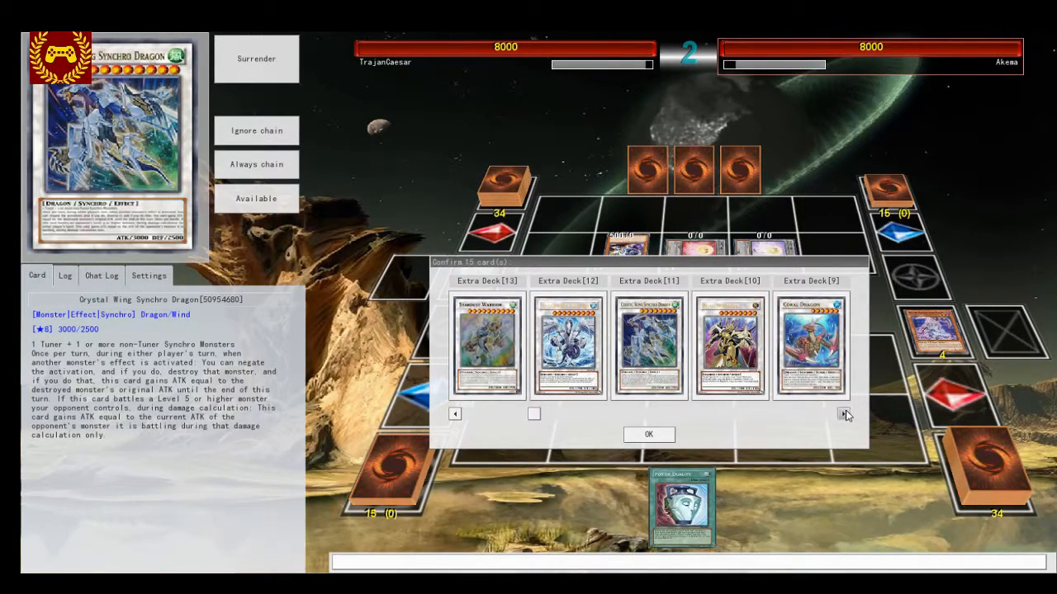
click(845, 413)
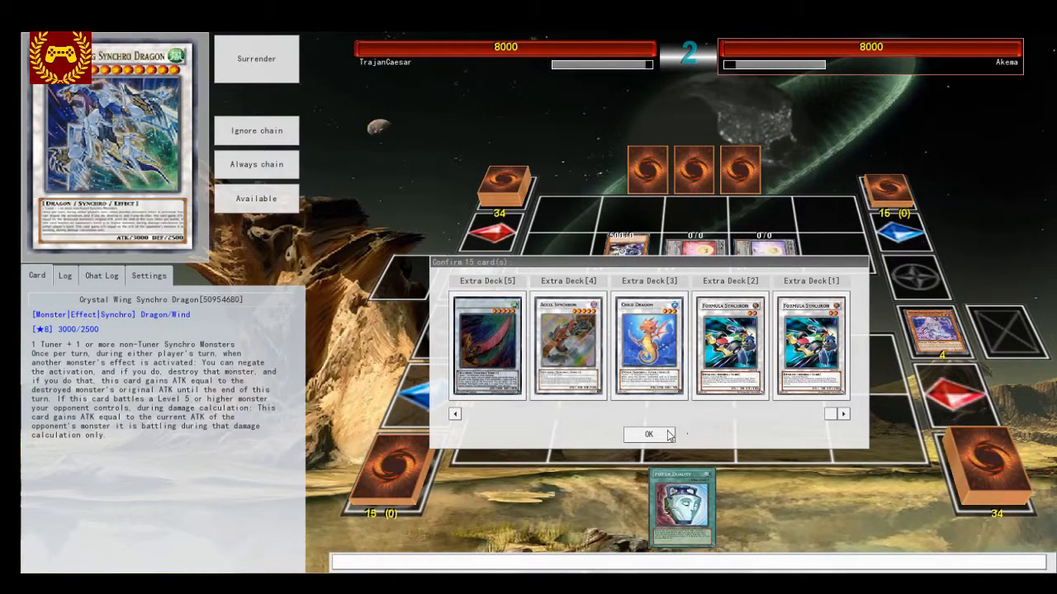
click(649, 435)
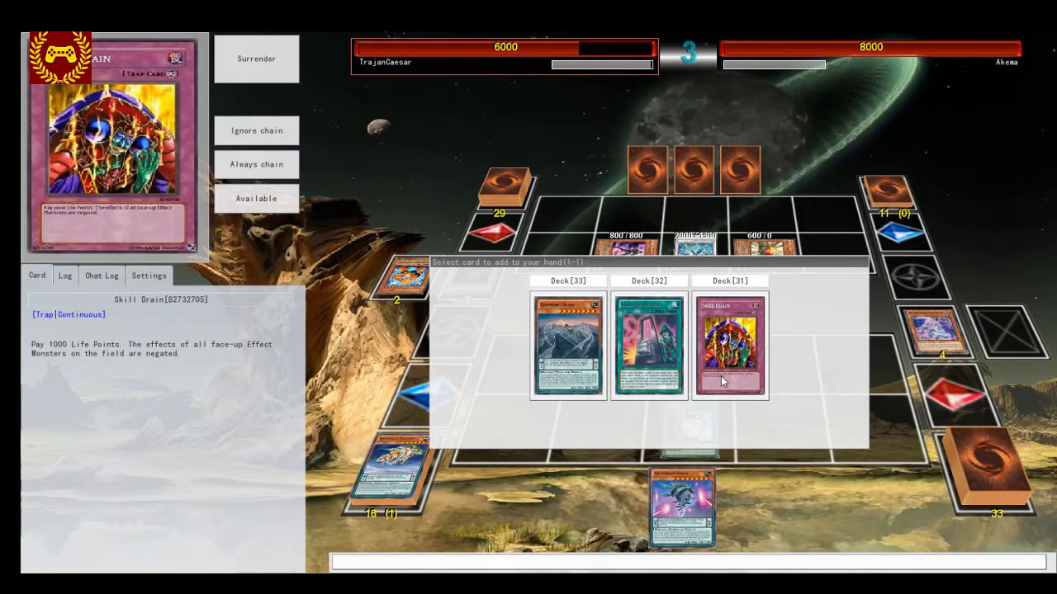
Add Skill Drain from the deck to the hand.
click(730, 345)
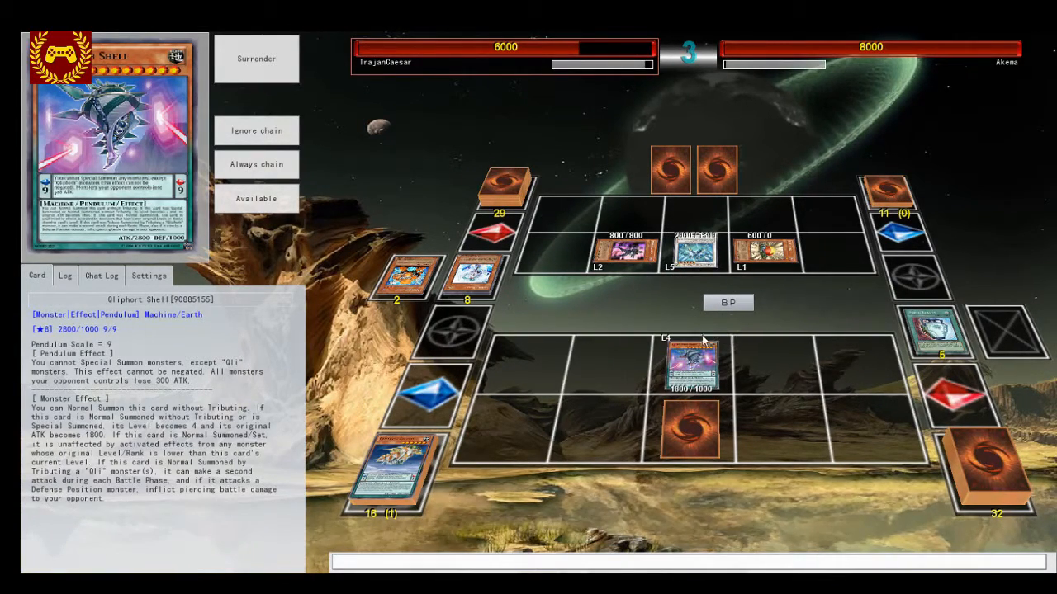
mouse_move(624, 251)
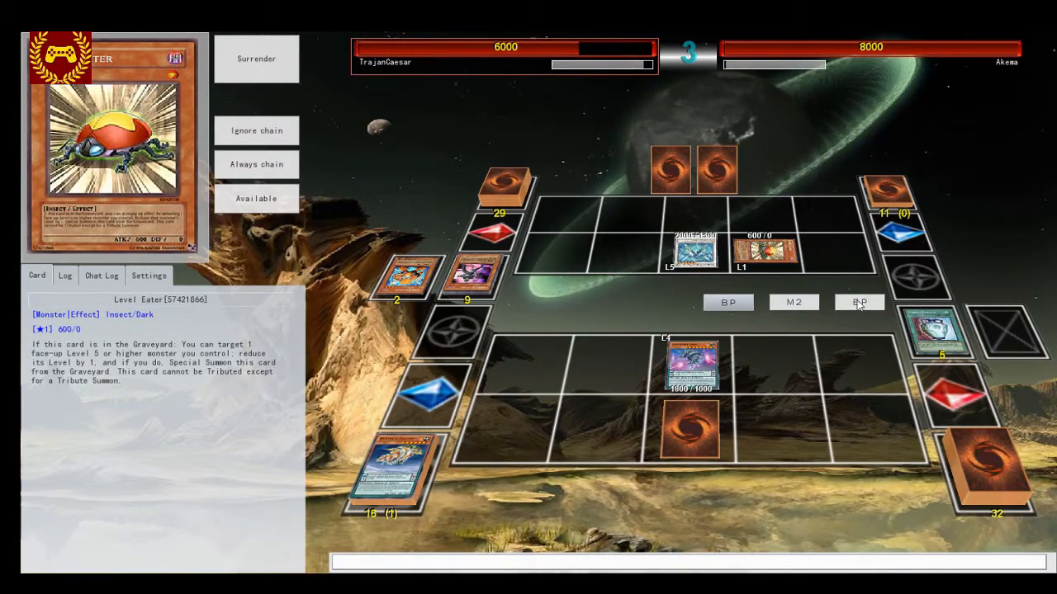
End the turn so play advances to turn 4 with Skill Drain ready.
click(858, 302)
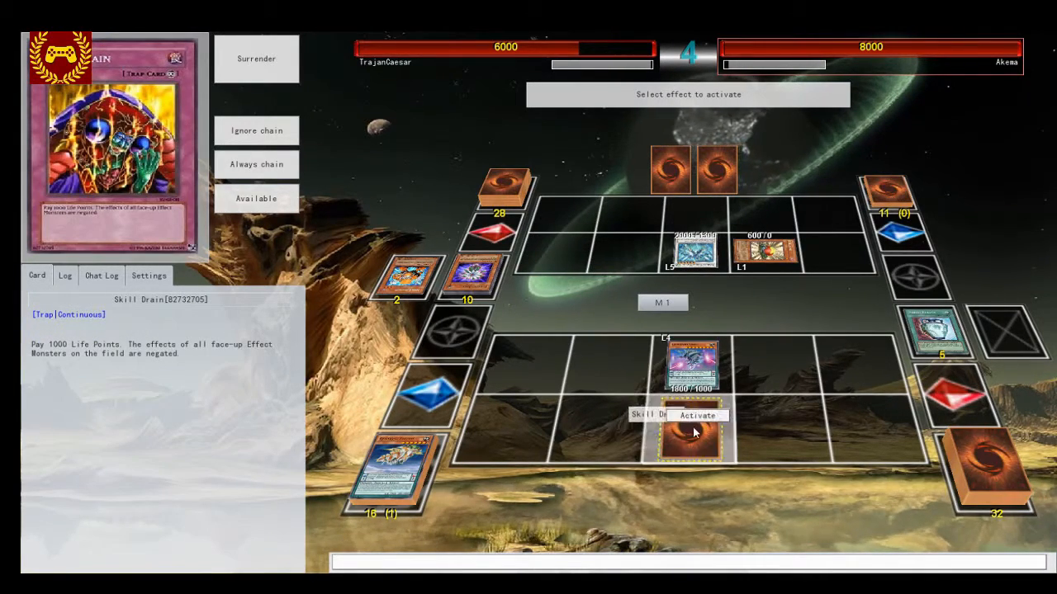
Activate the face-down Skill Drain, paying 1000 LP to negate effect monsters.
click(697, 417)
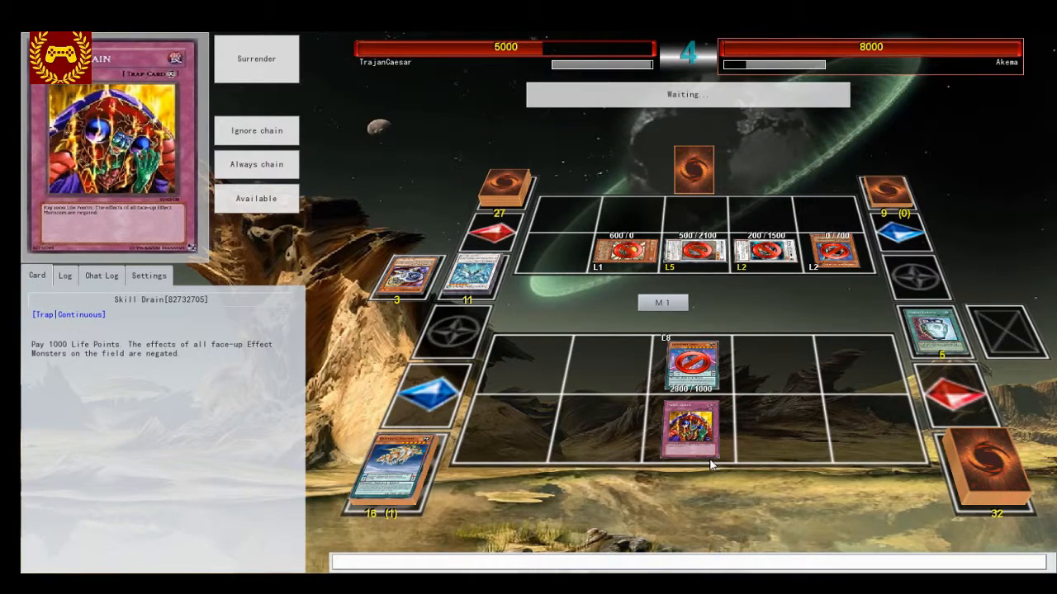
mouse_move(694, 429)
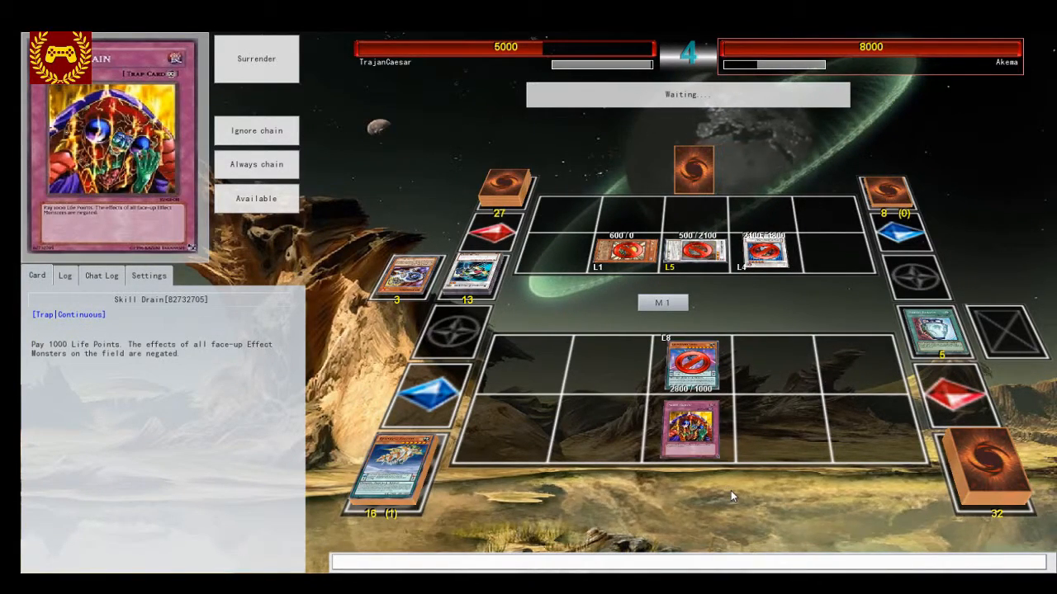
mouse_move(690, 443)
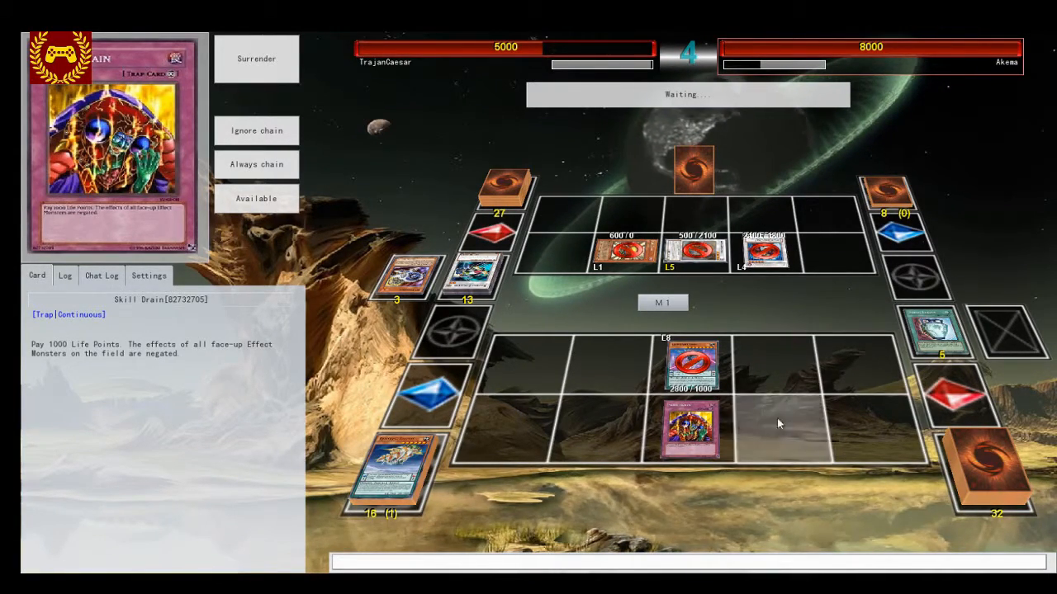
mouse_move(692, 363)
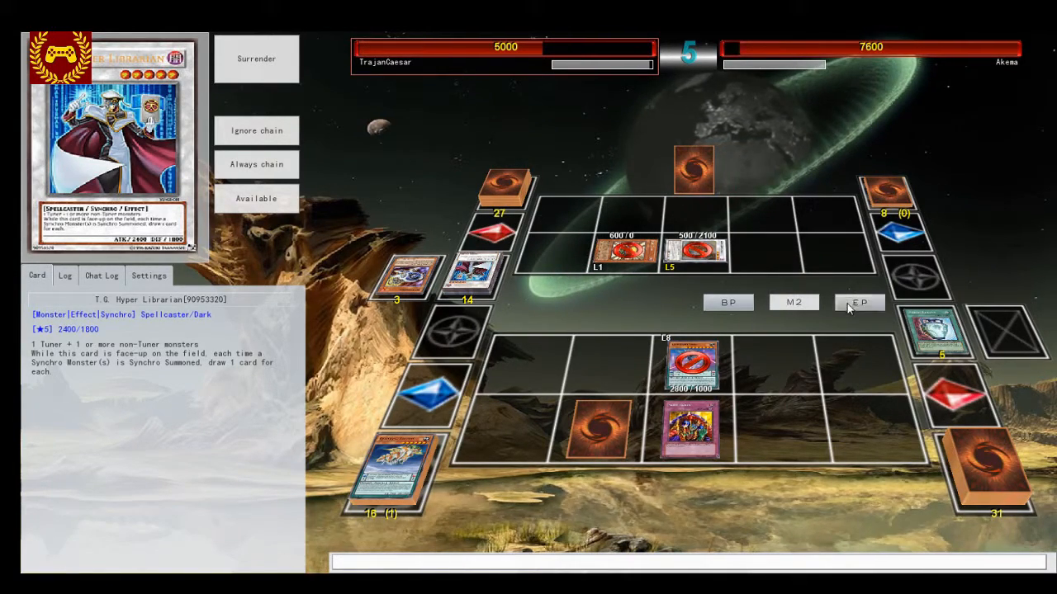
End turn 5 and wait through the opponent's turn until turn 7.
click(858, 302)
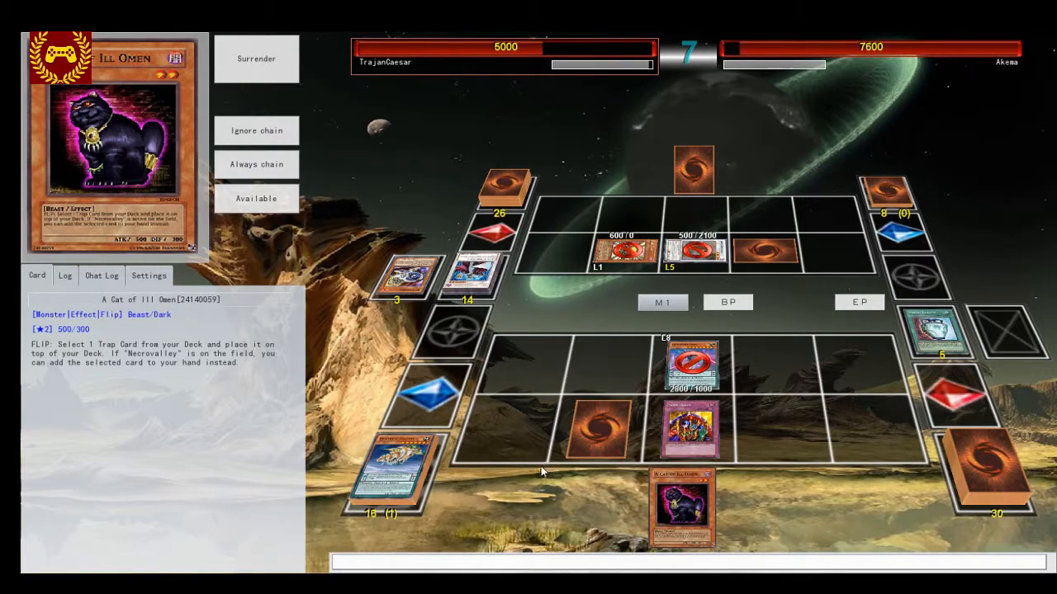
Play Ill Omen from the hand and target the opponent's Accel Synchron.
click(692, 427)
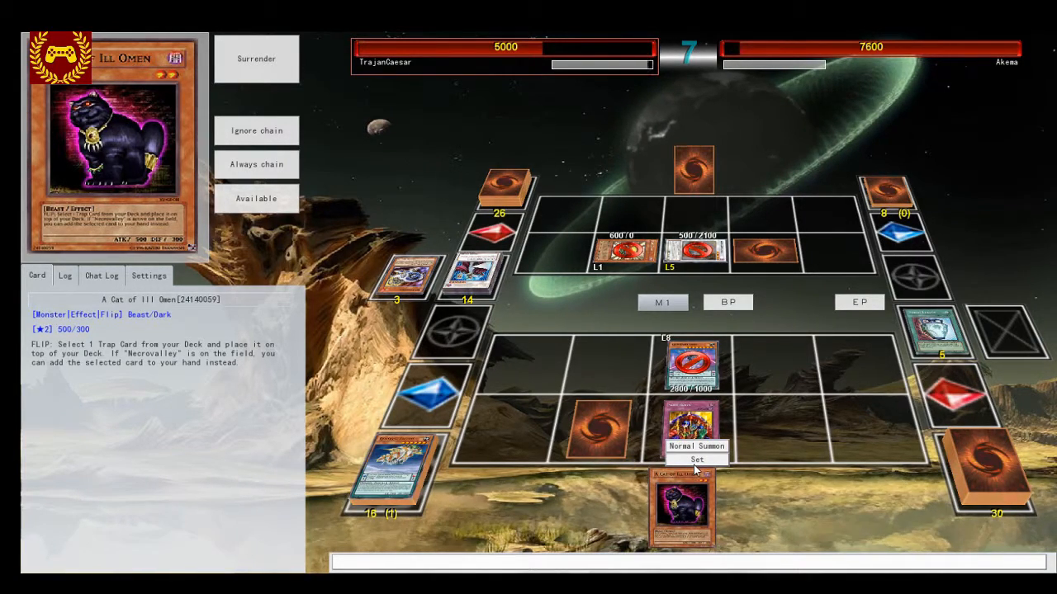
click(697, 446)
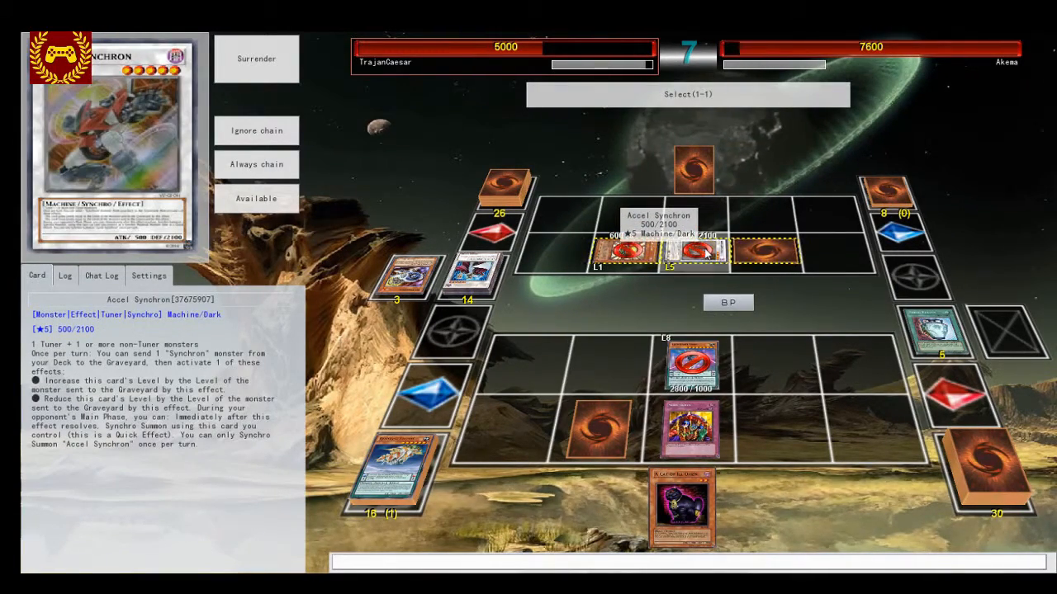
click(694, 251)
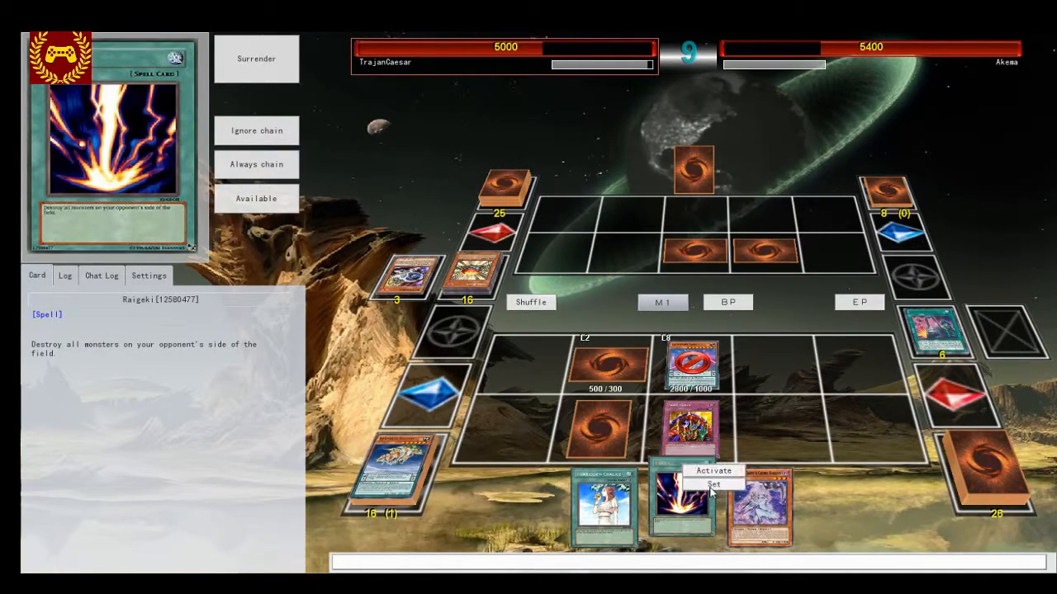
Activate Raigeki from the hand to destroy all of the opponent's monsters.
click(713, 469)
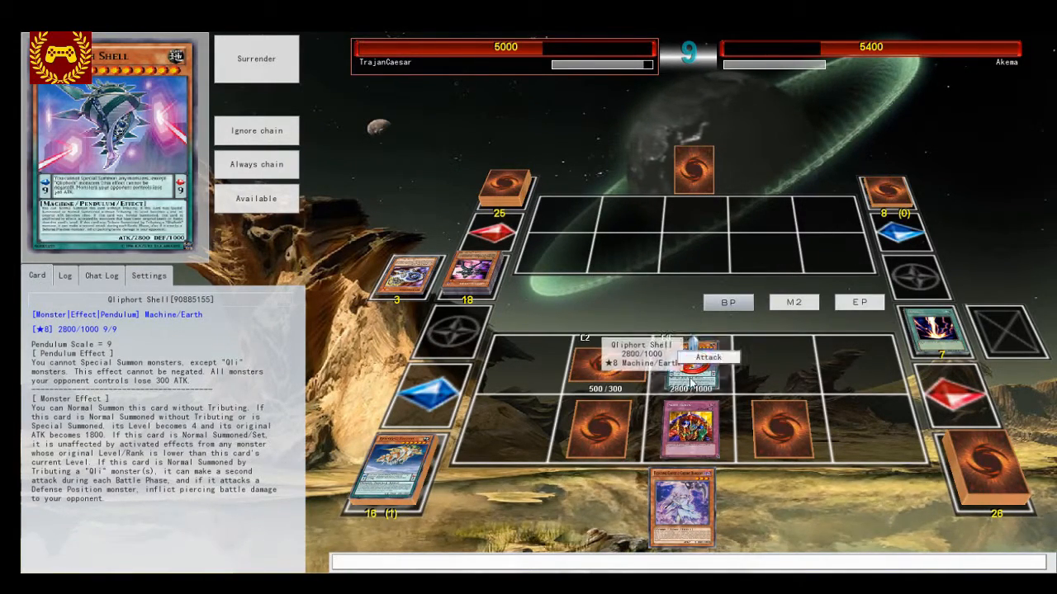
Declare an attack with Gliphort Shell during the Battle Phase.
click(707, 357)
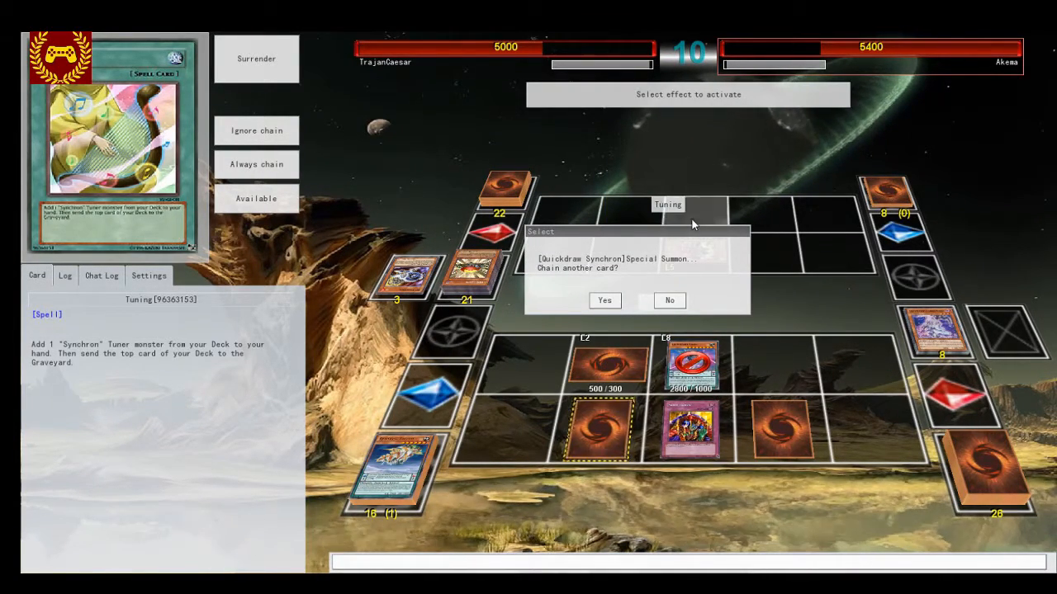
Decline chaining to Quickdraw Synchron's special summon.
click(669, 300)
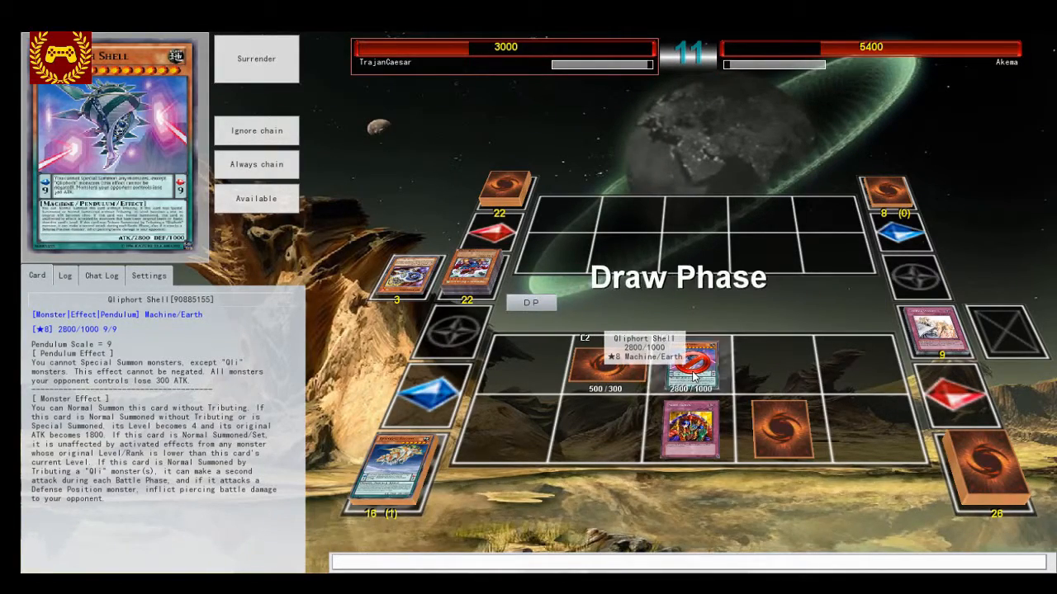
Decline the Recrovalley chain, enter Battle Phase, and attack with Gliphort Shell.
click(680, 492)
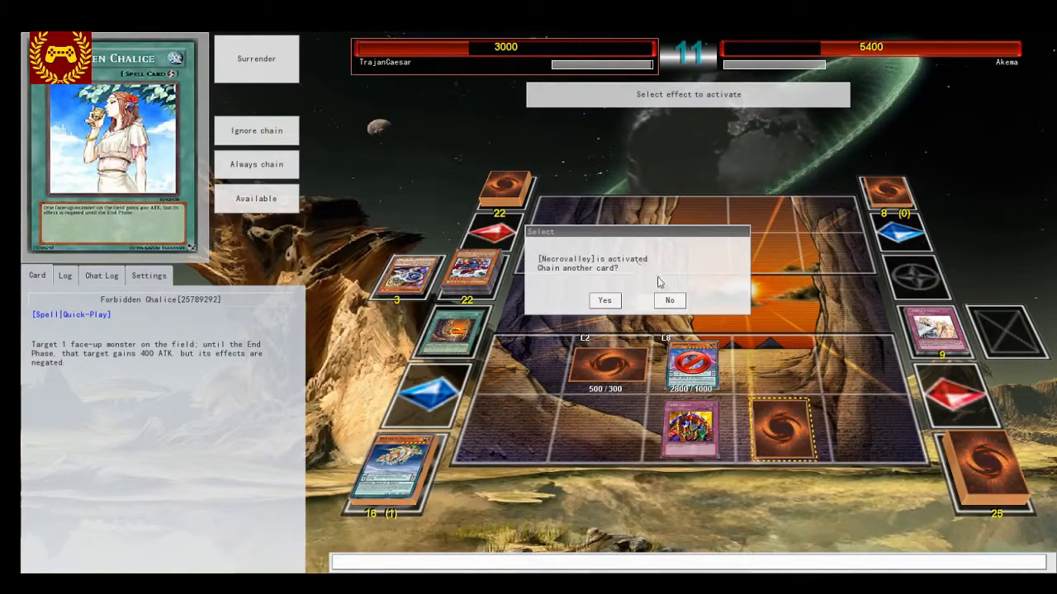
click(670, 301)
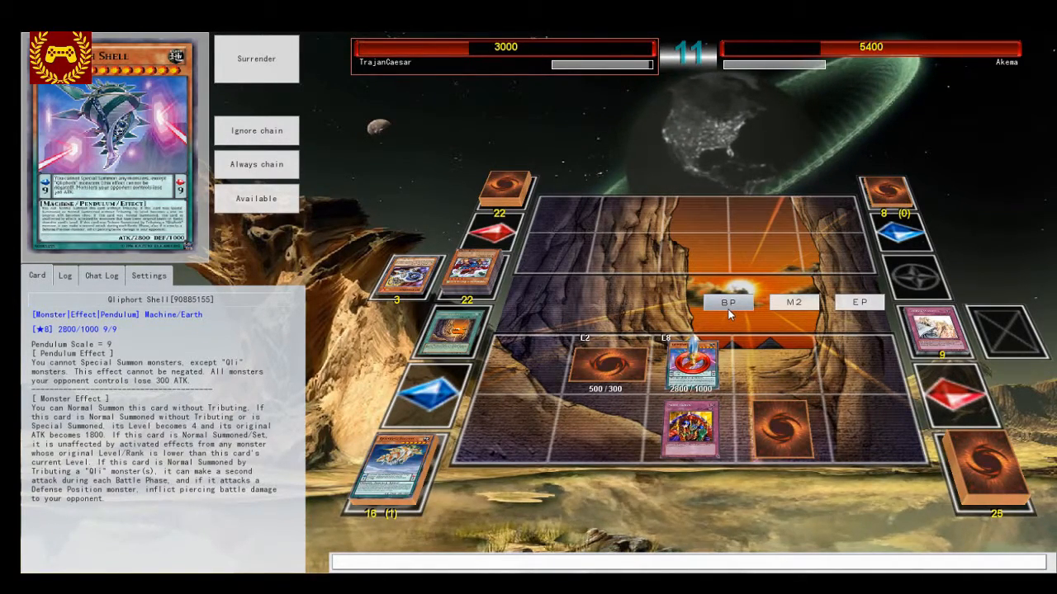
mouse_move(702, 378)
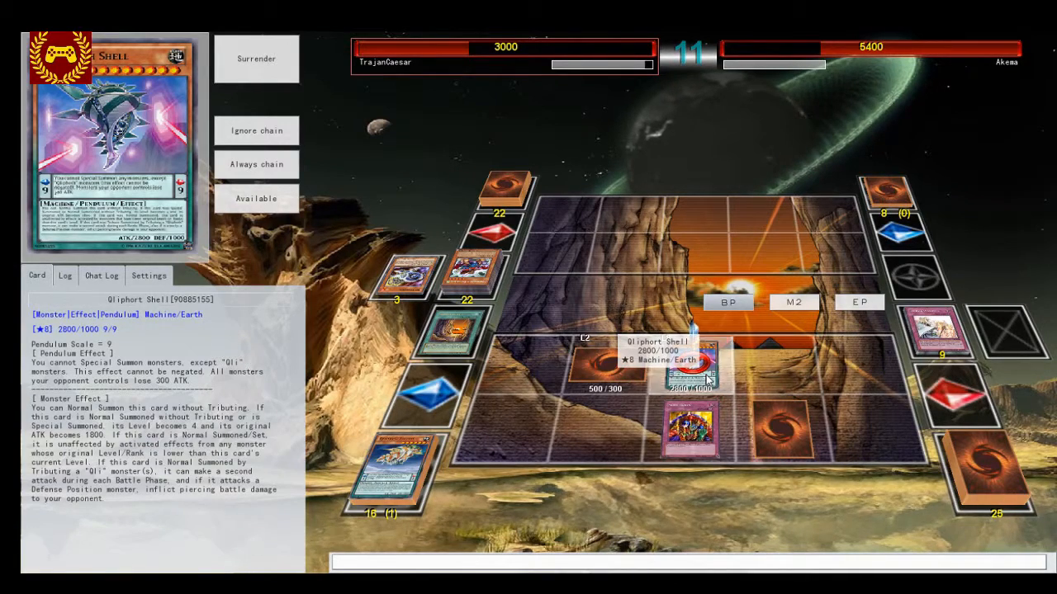
click(690, 363)
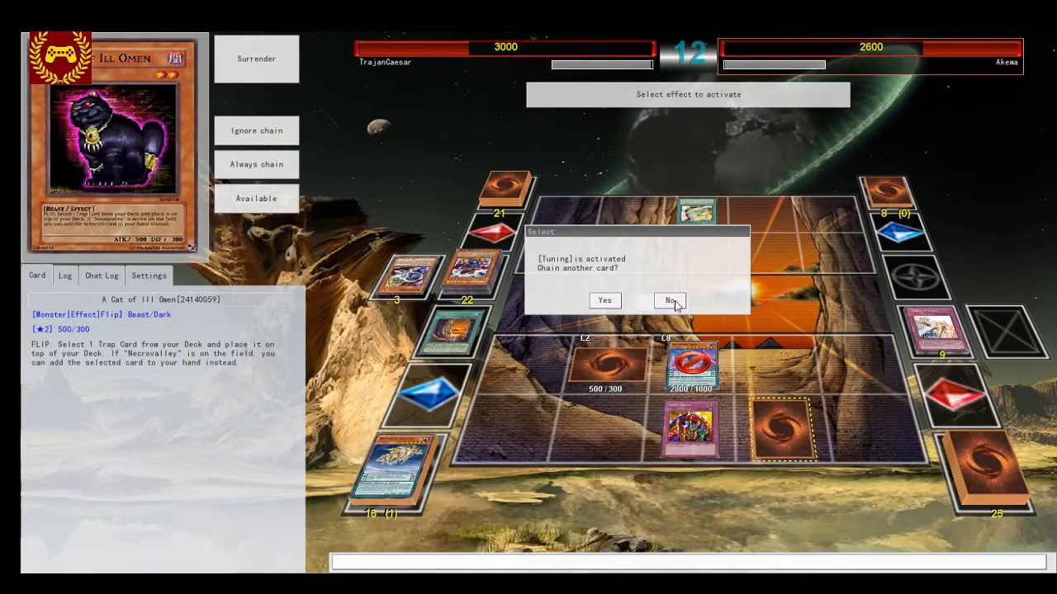
Decline chaining to the opponent's Tuning and Junk Synchron activations so they resolve.
click(669, 301)
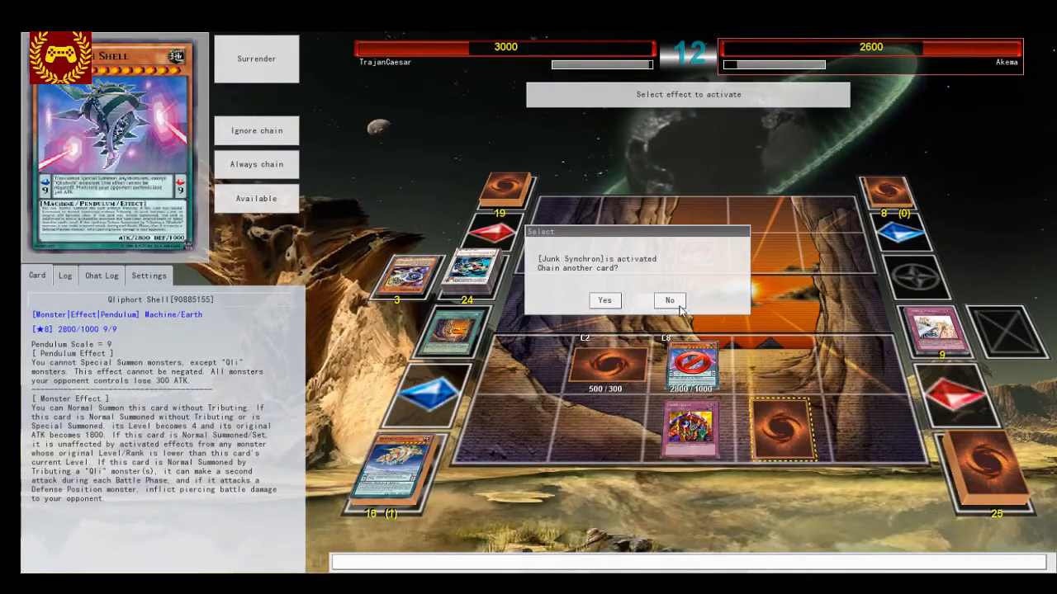
click(671, 301)
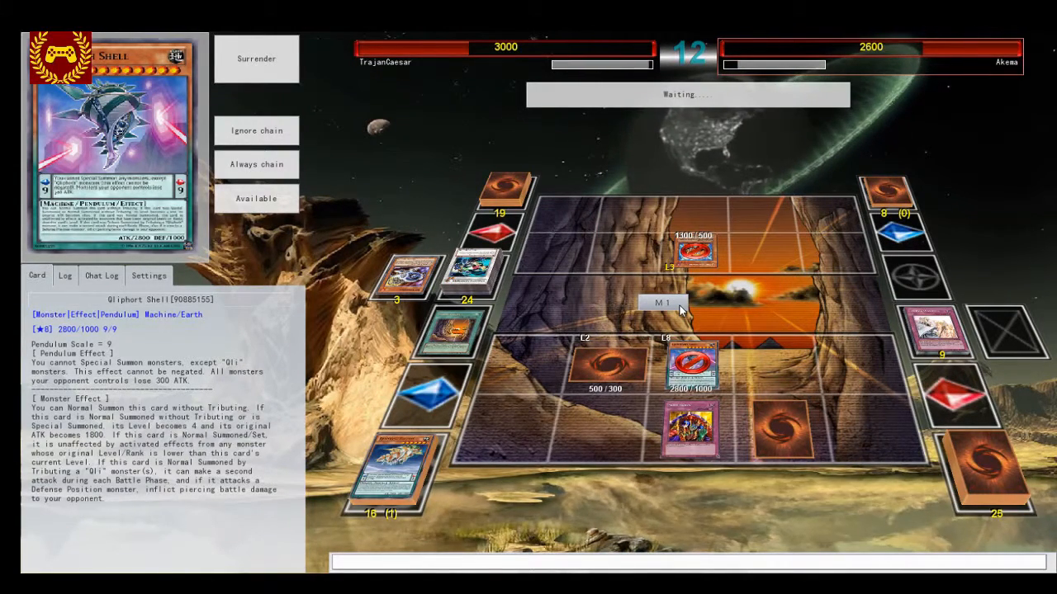
mouse_move(713, 277)
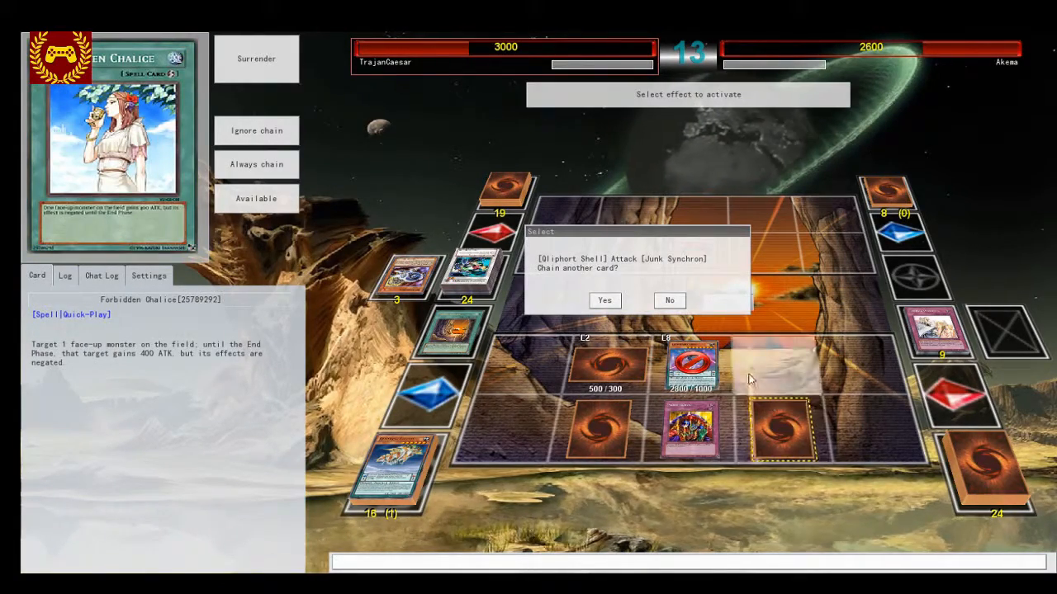
Let Gliphort Shell's attack on Junk Synchron resolve for 1100 LP, then end the turn.
click(670, 300)
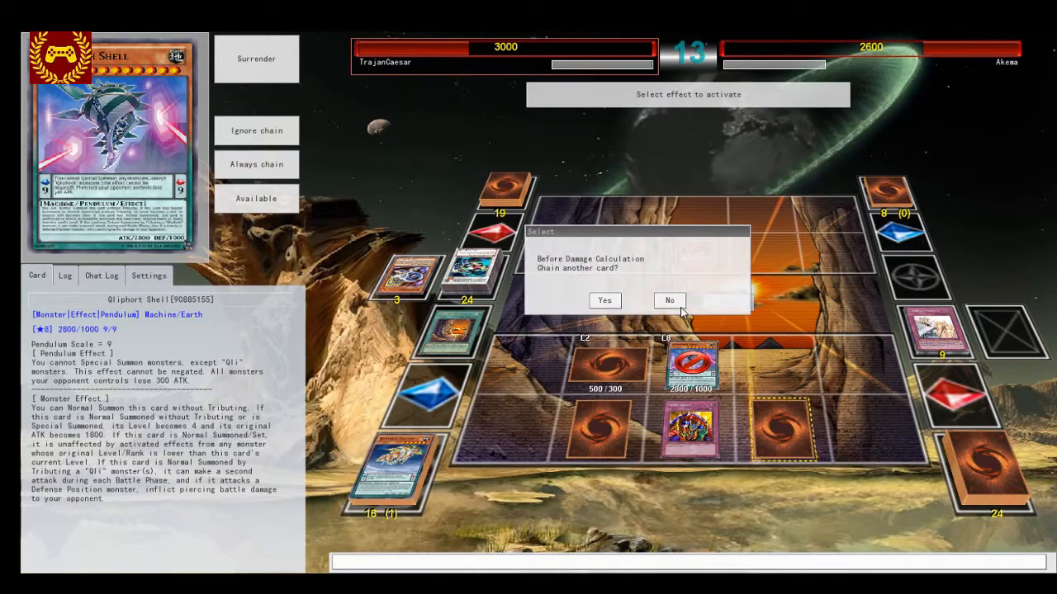
click(671, 300)
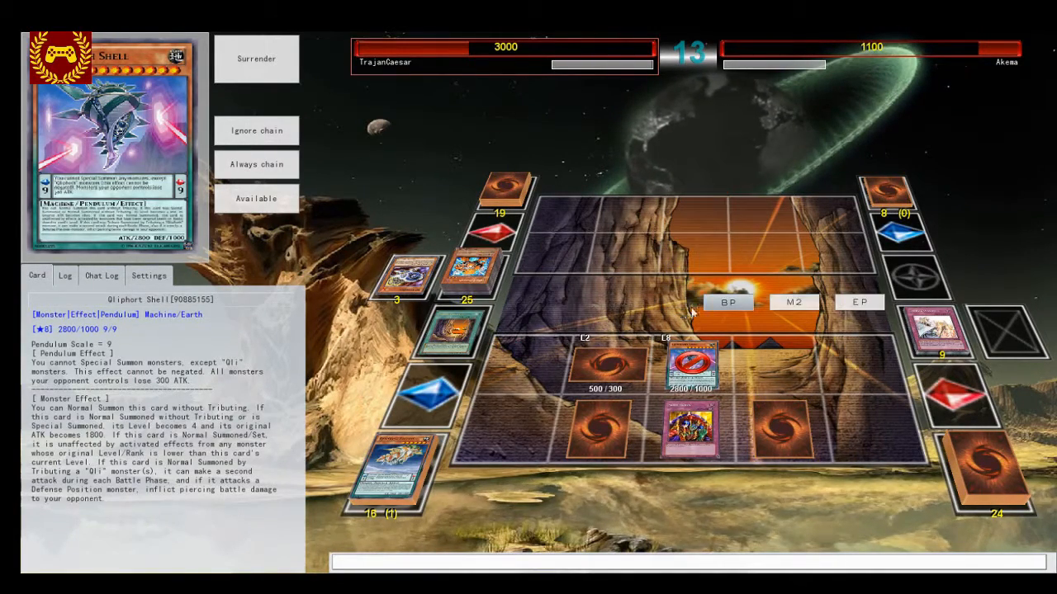
click(859, 300)
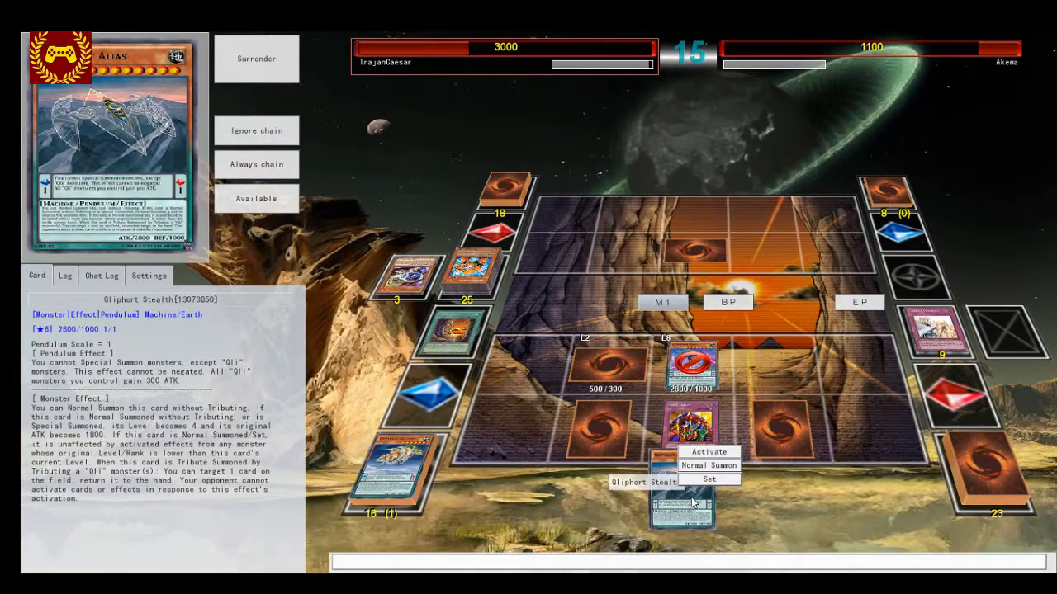
Normal Summon Gliphort Stealth from hand at 2800 ATK, confirming the summoning option.
click(708, 466)
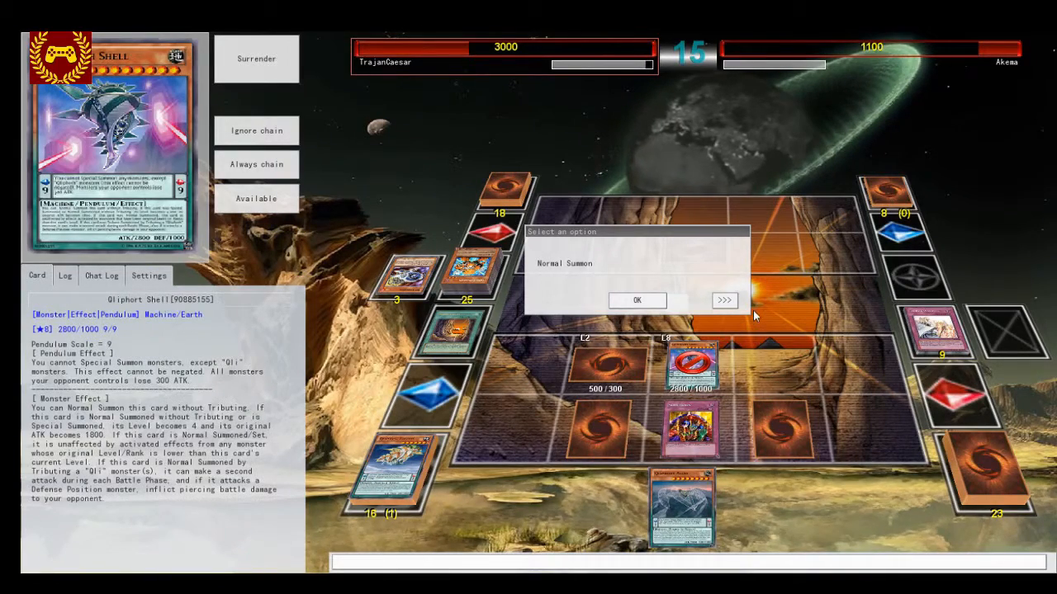
click(723, 301)
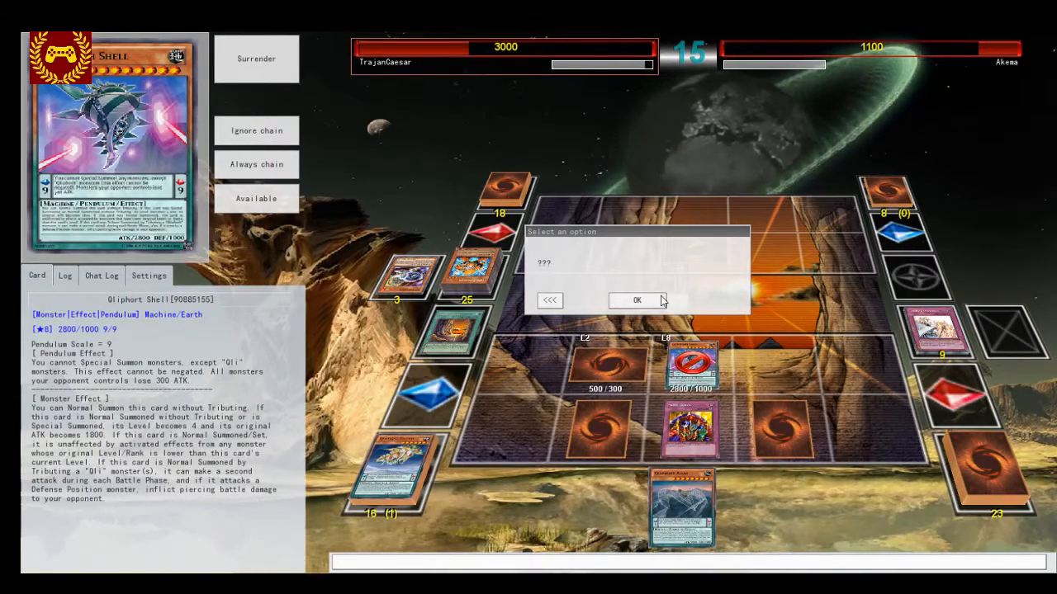
click(637, 300)
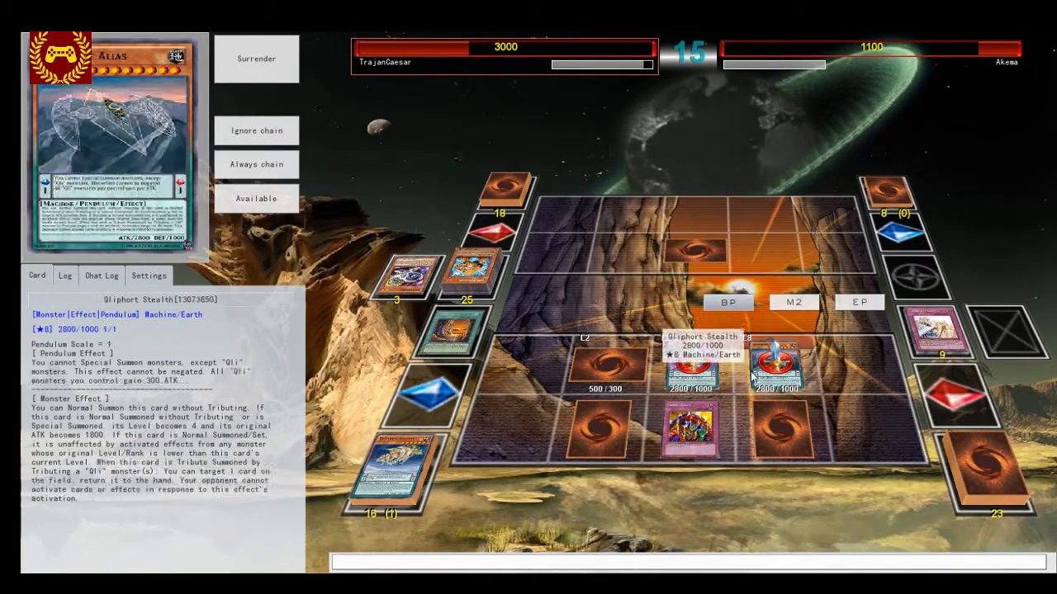
Enter the Battle Phase, attack with Gliphort Stealth, and end the turn.
click(777, 372)
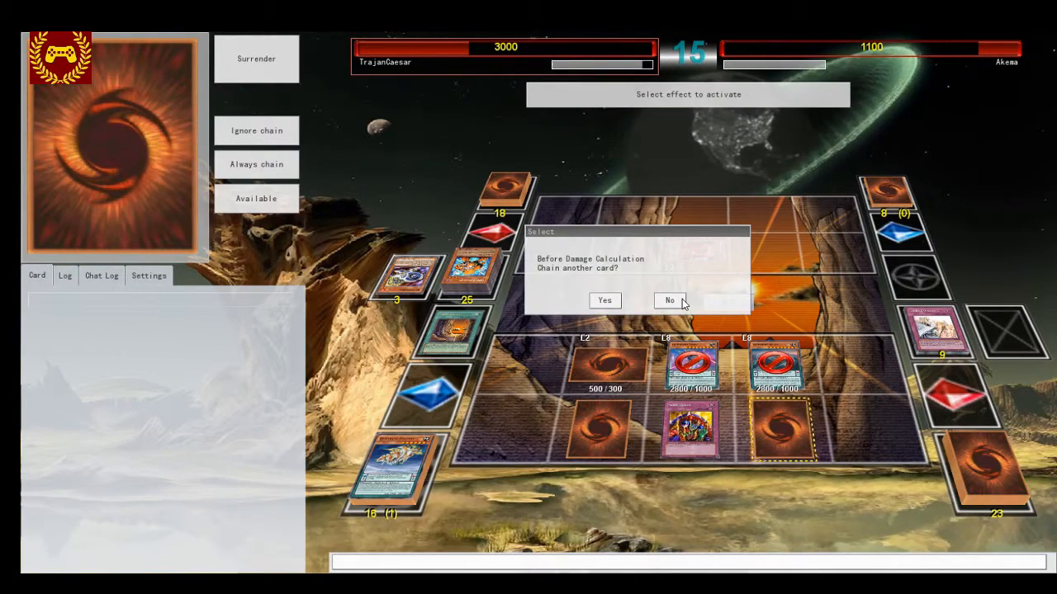
click(669, 301)
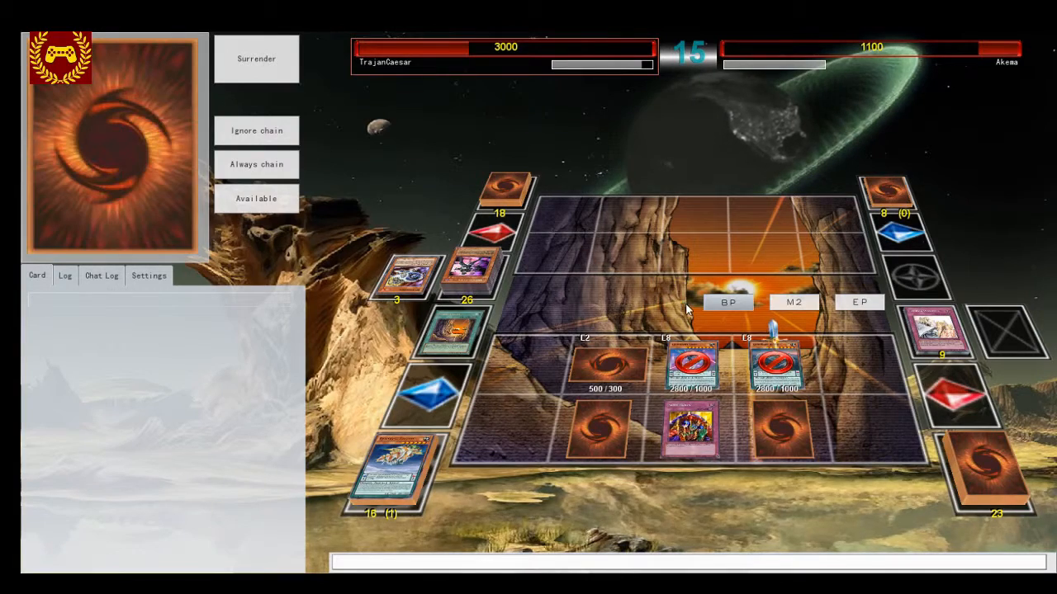
click(776, 429)
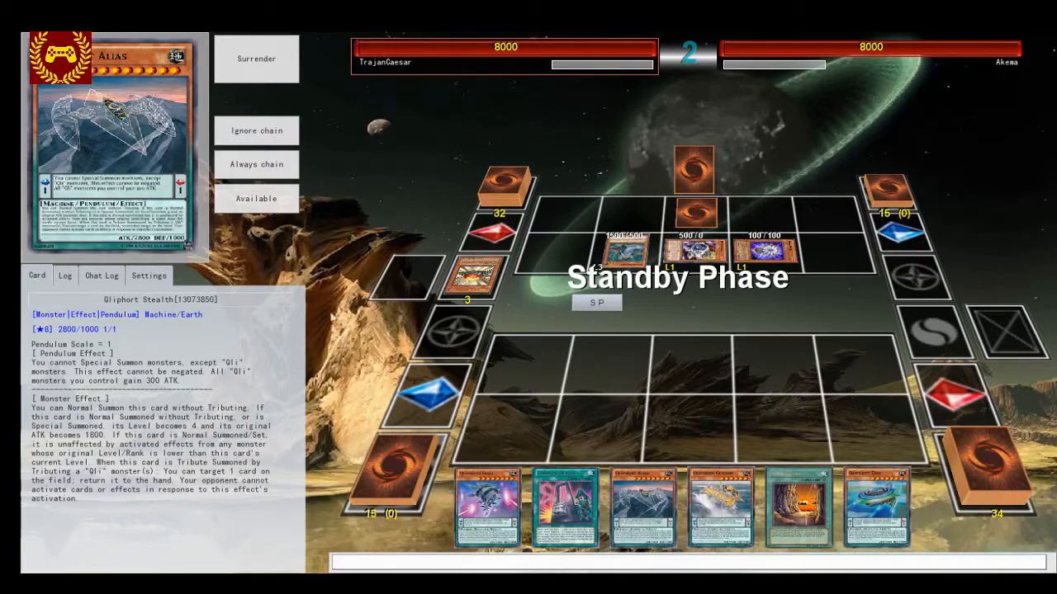
Set up the monster on turn 2 and end the turn into the opponent's turn 3.
click(596, 302)
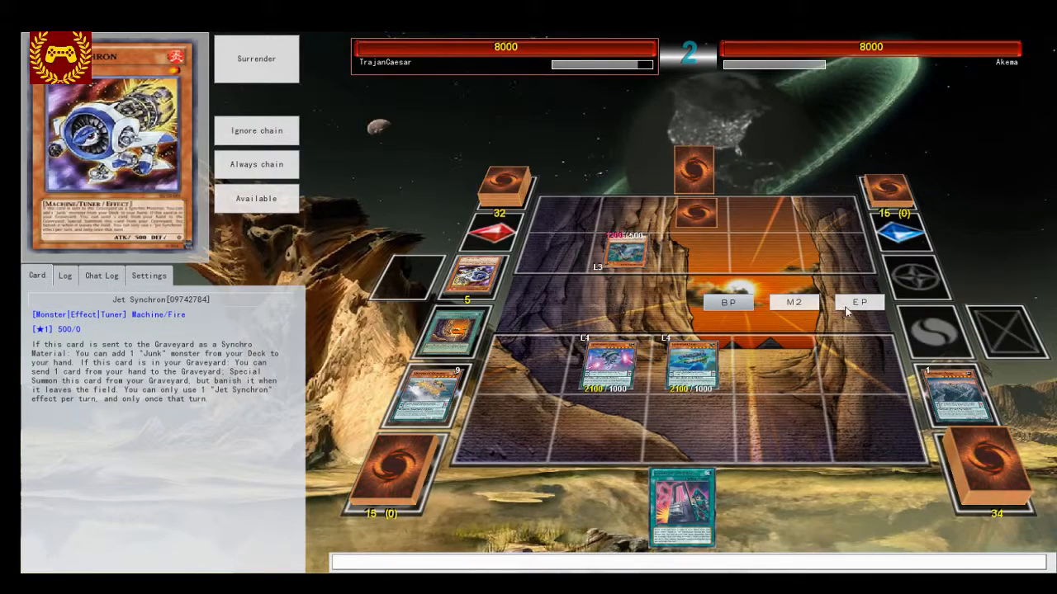
click(858, 302)
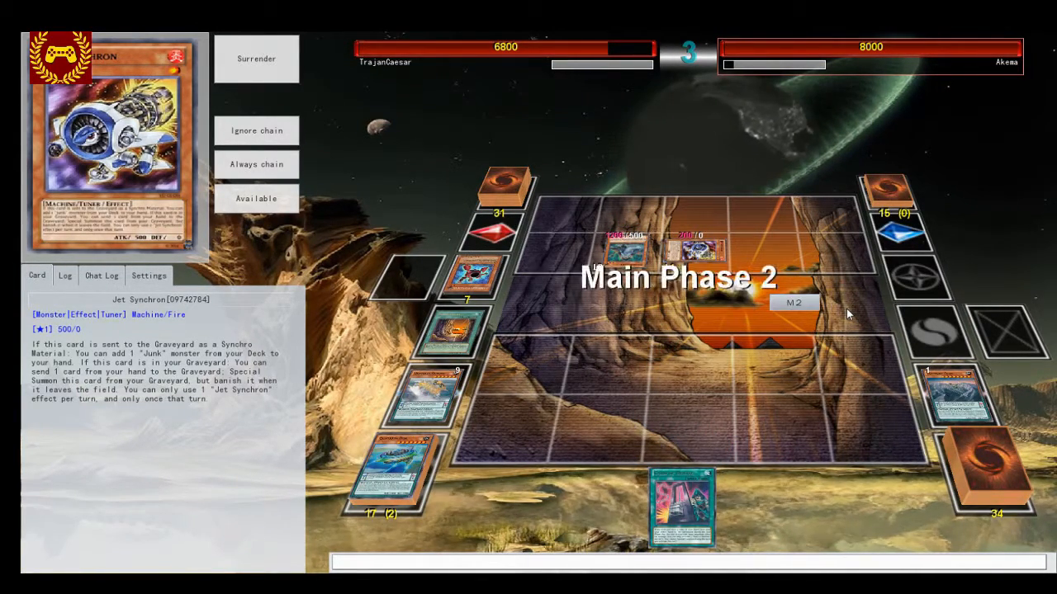
Summon Gliphort Shell in its battle position and end turn 4.
click(793, 303)
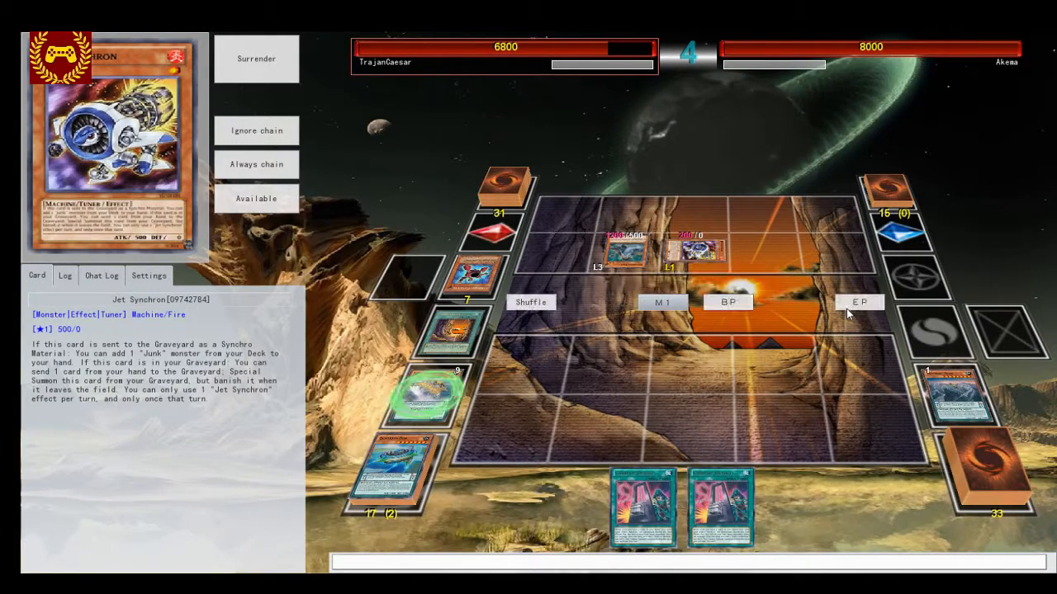
mouse_move(838, 323)
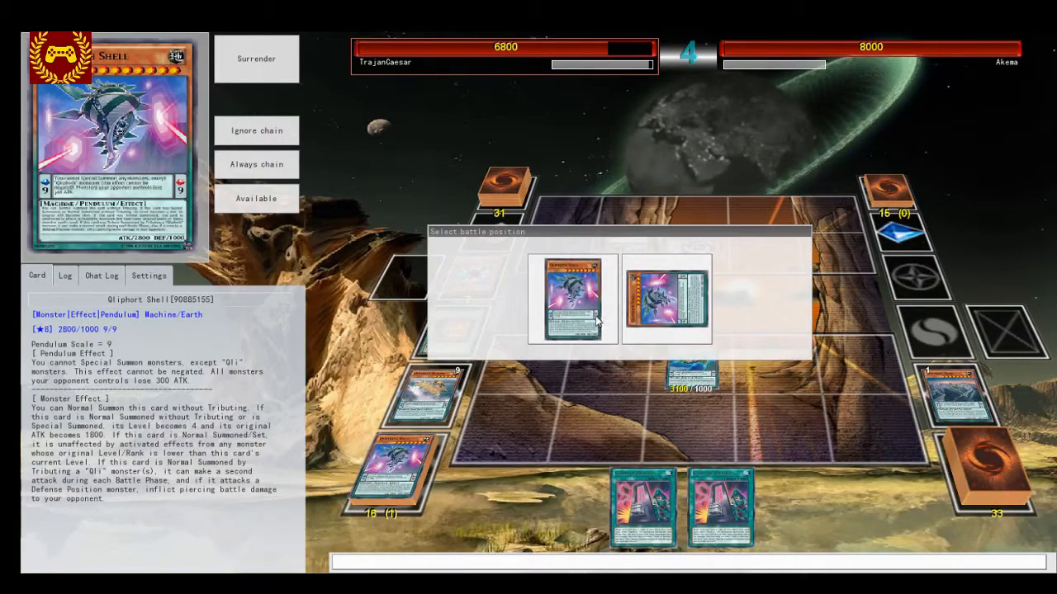
click(573, 297)
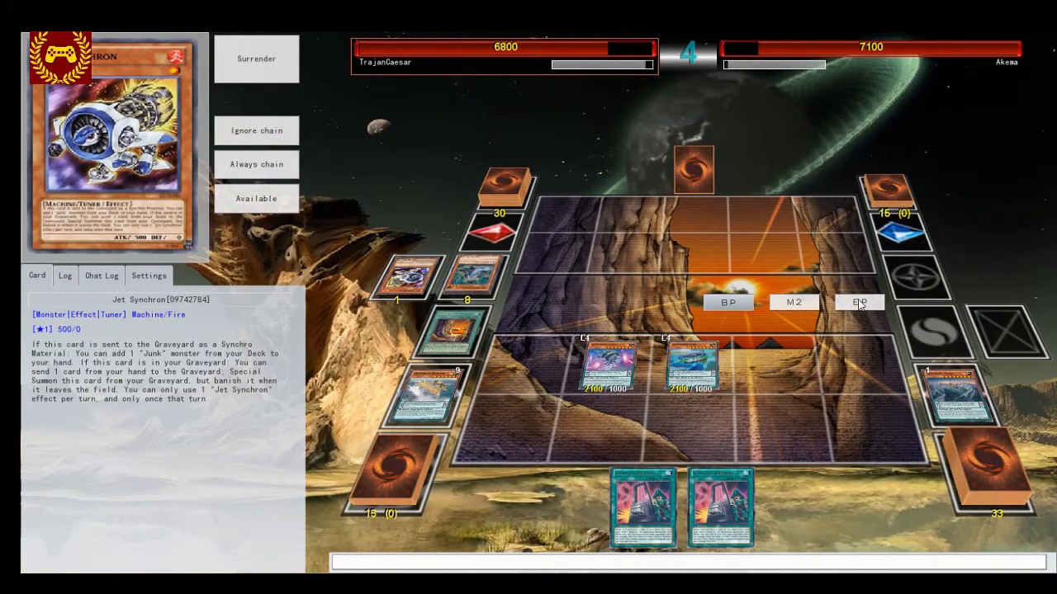
click(858, 302)
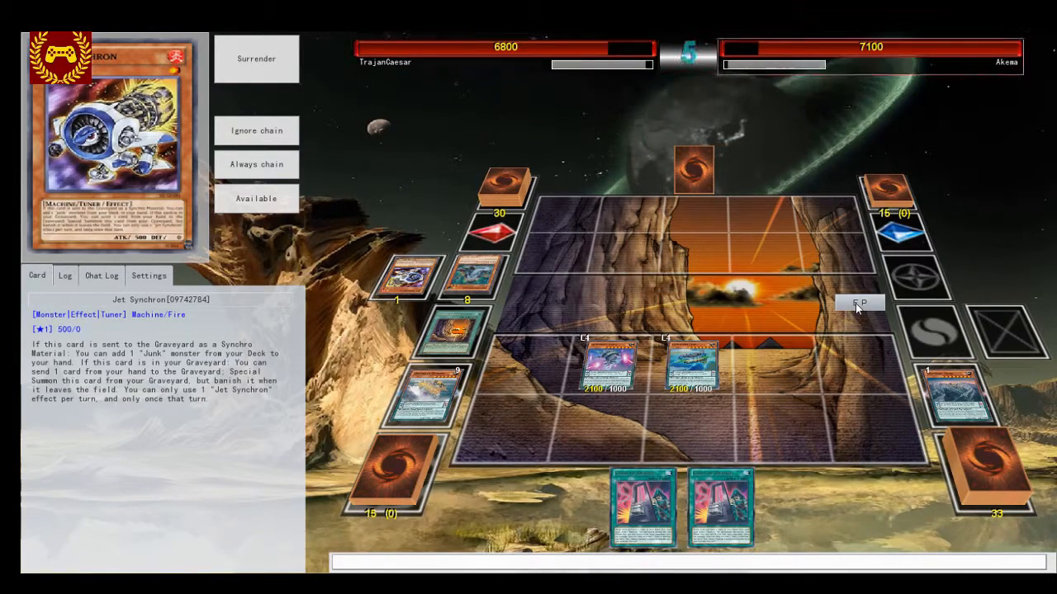
click(860, 304)
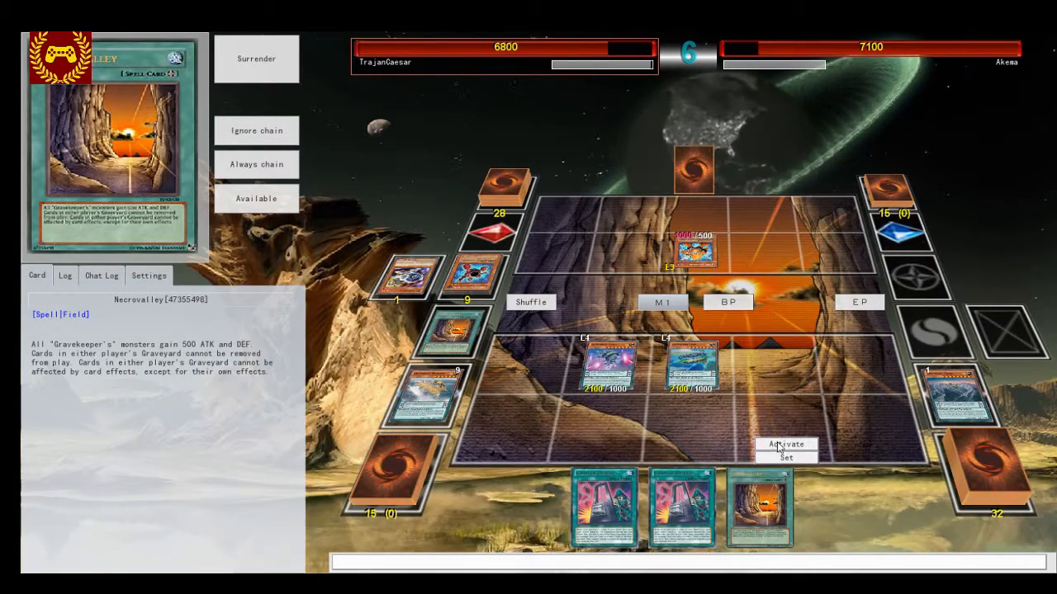
Activate the Necrovalley field spell from hand on turn 6.
click(784, 445)
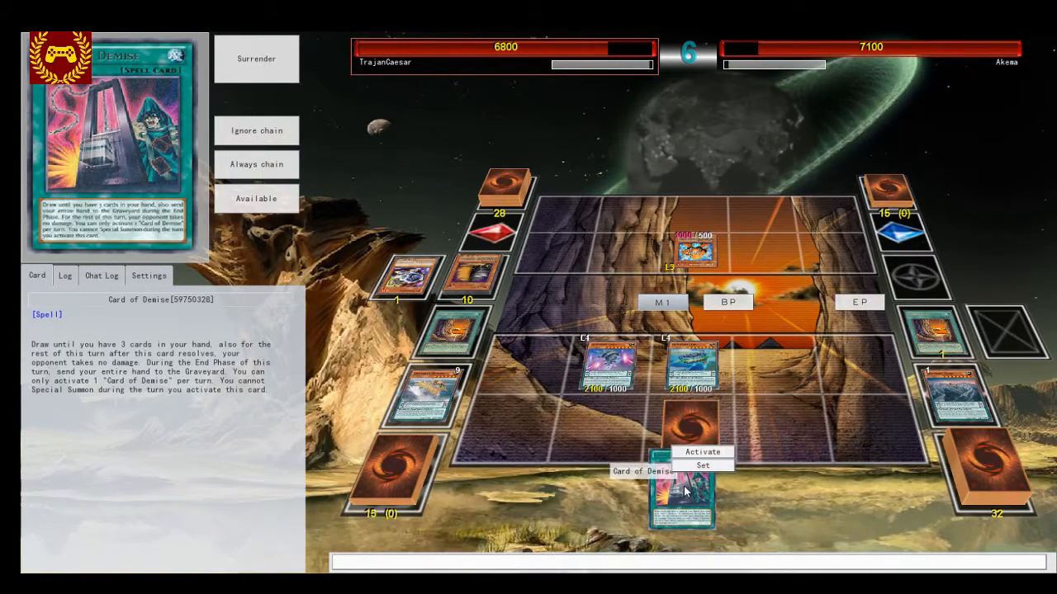
Activate Card of Demise to draw, then Normal Summon a Gliphort monster without tributing.
click(702, 452)
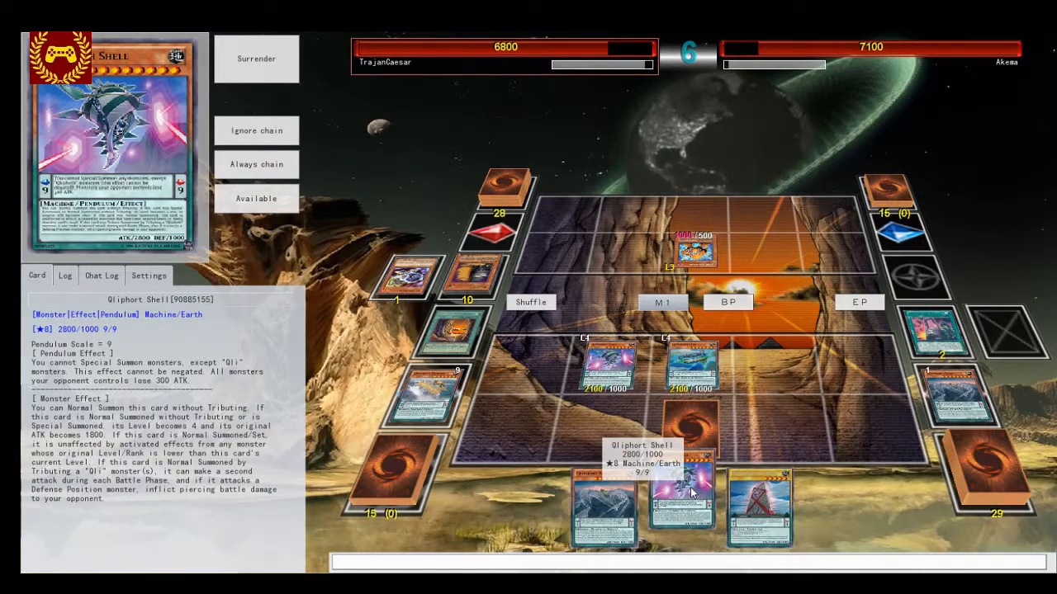
click(683, 495)
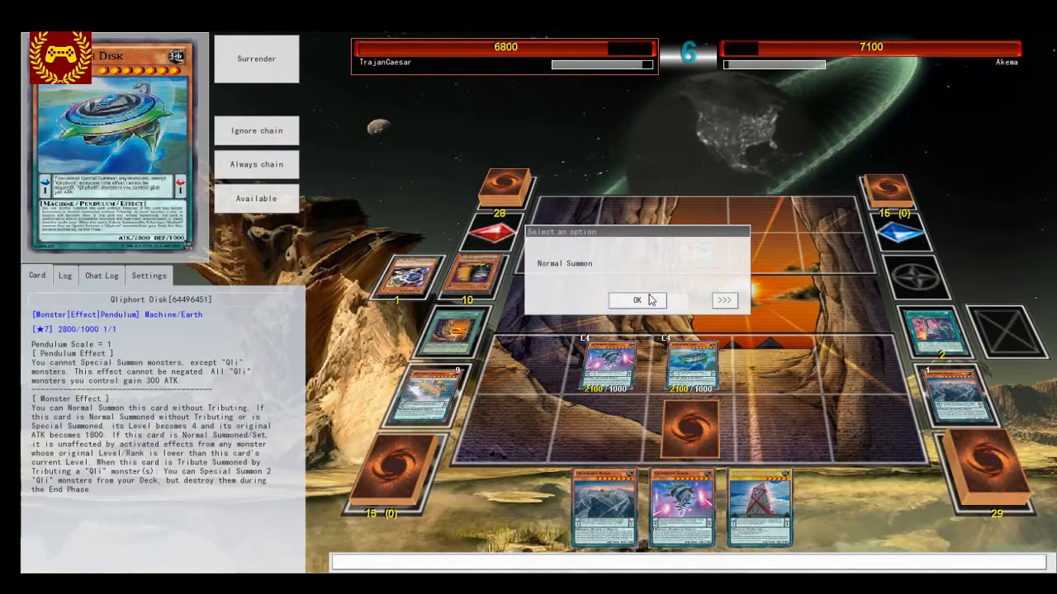
click(637, 301)
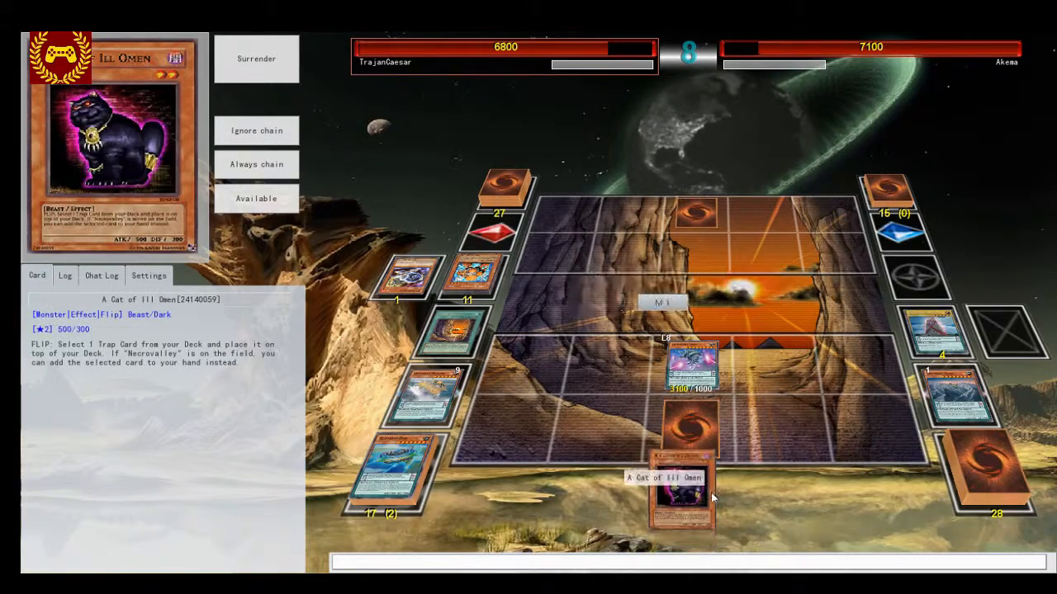
Set A Cat of Ill Omen face-down from hand.
click(680, 495)
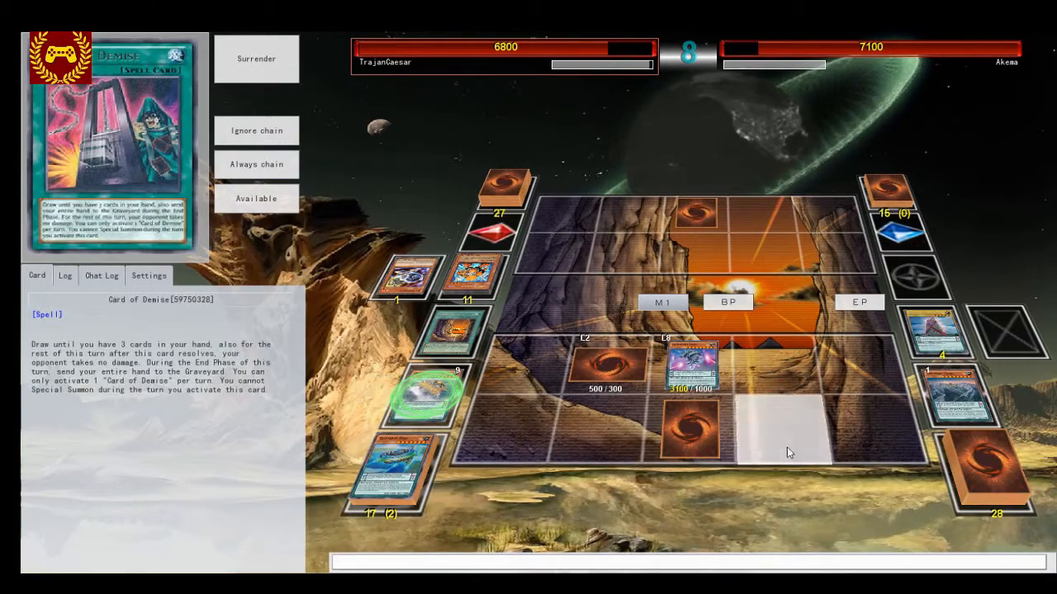
mouse_move(578, 428)
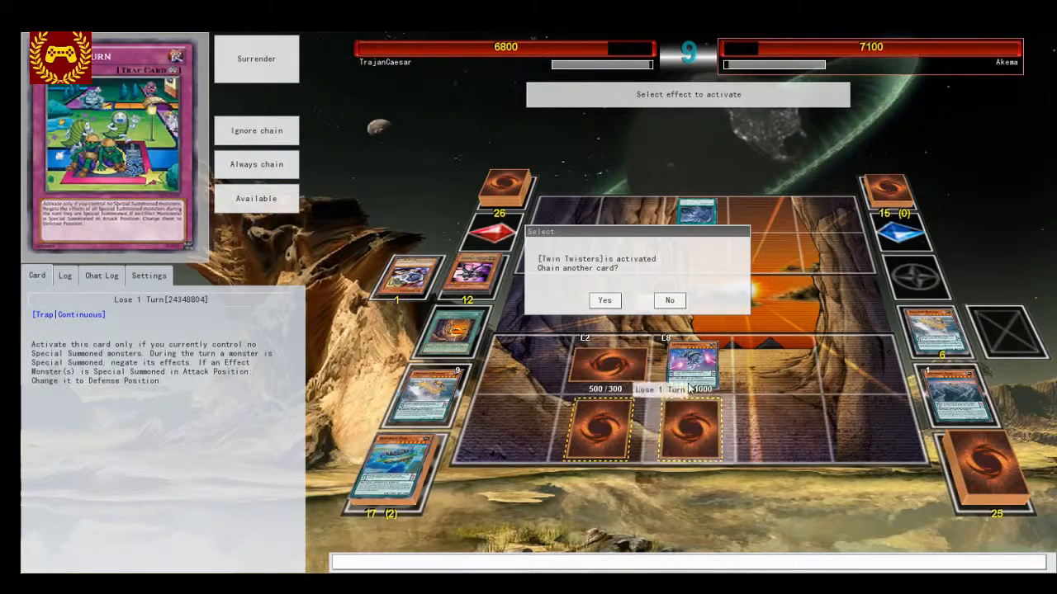
Fetch Skill Drain with Ill Omen, set it, and attack directly with Gliphort Shell.
click(670, 300)
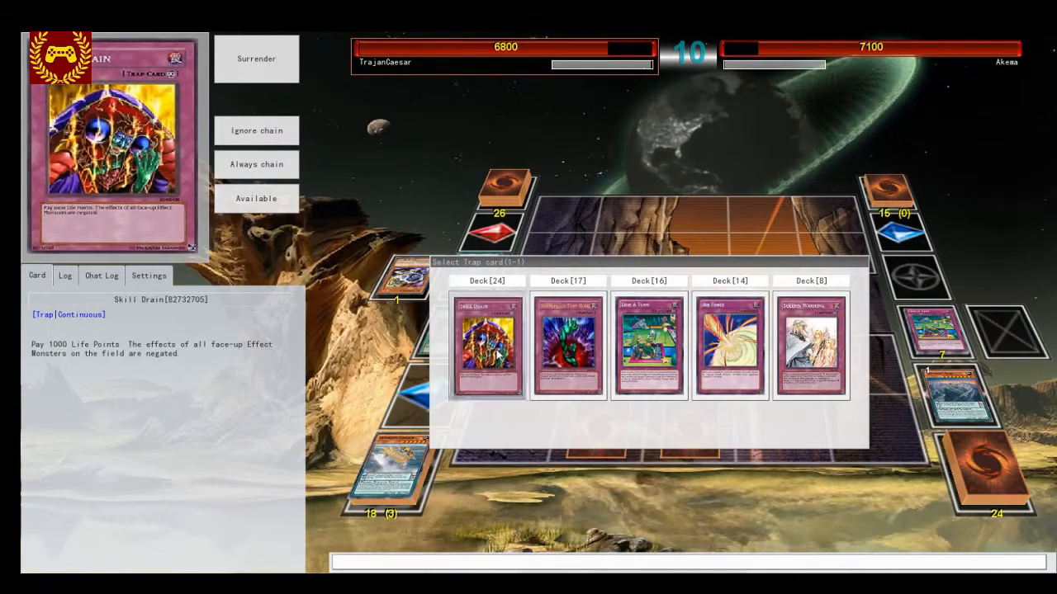
click(487, 345)
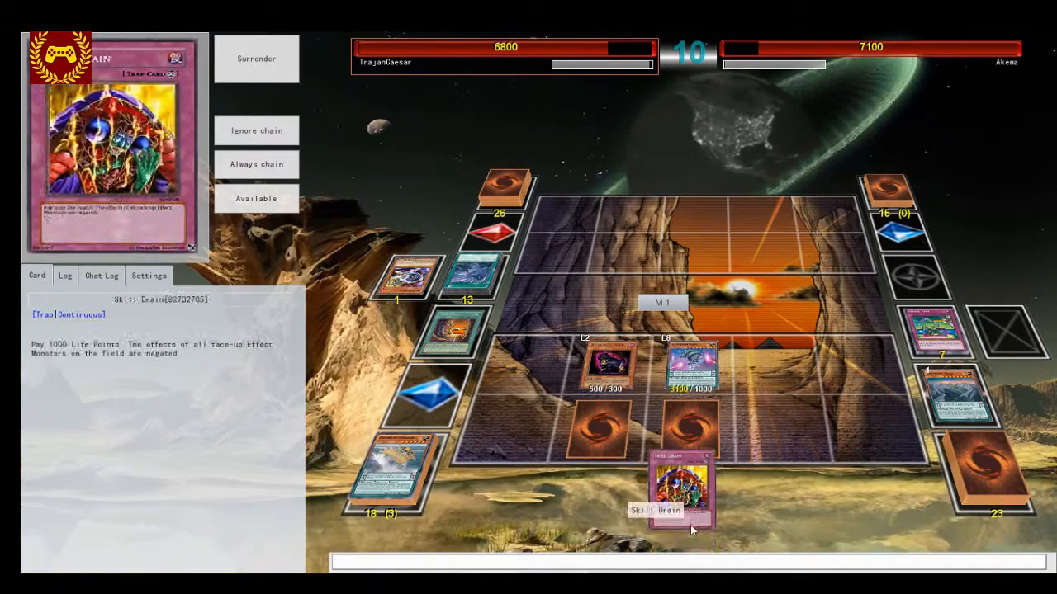
click(675, 492)
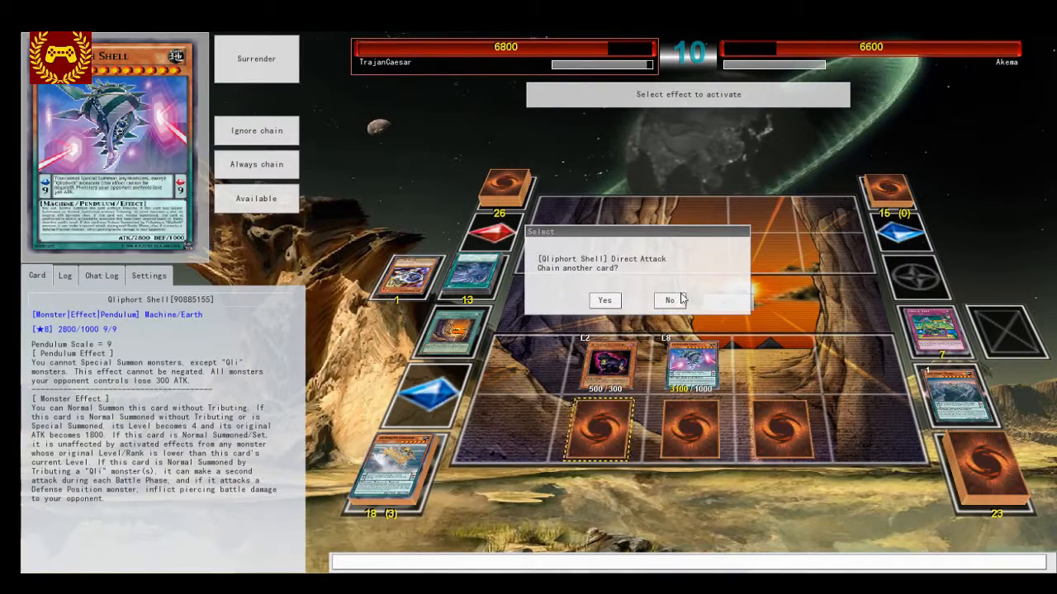
click(669, 301)
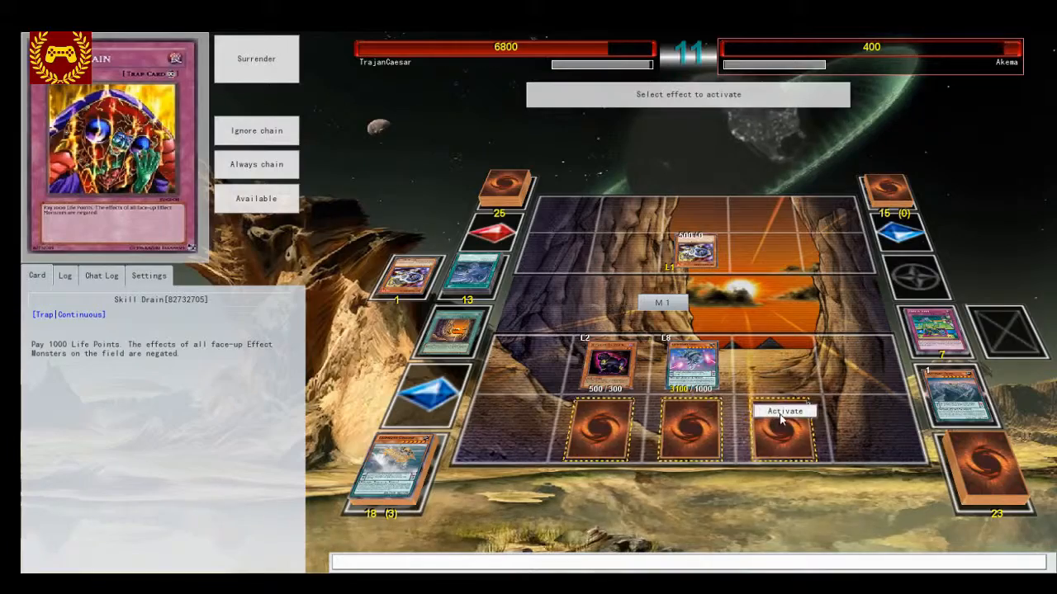
Activate Skill Drain and Vanity's Emptiness, answer the attack prompts, and let the opponent's turn end.
click(783, 411)
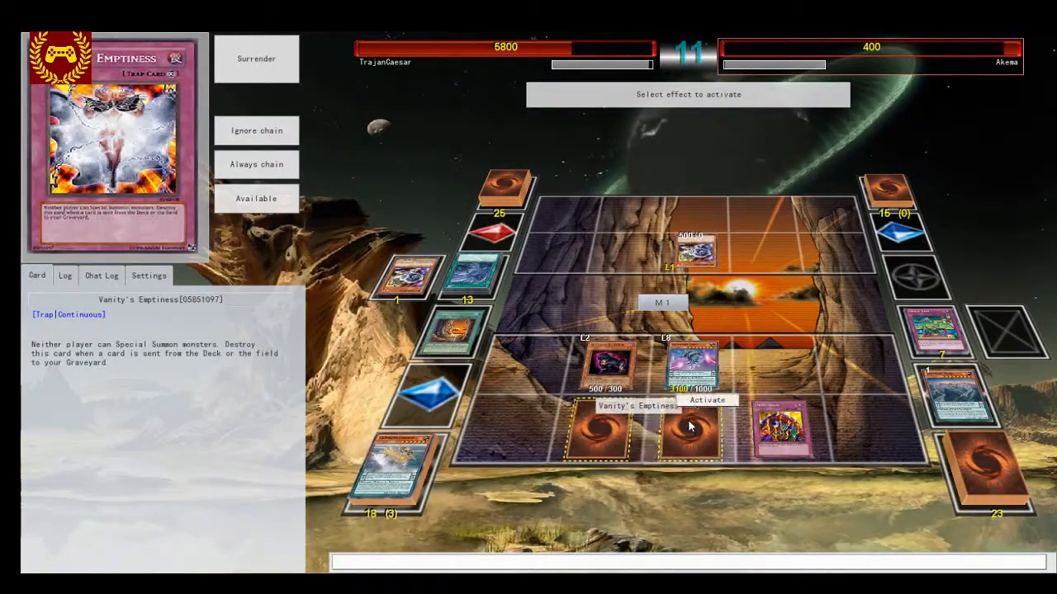
click(707, 401)
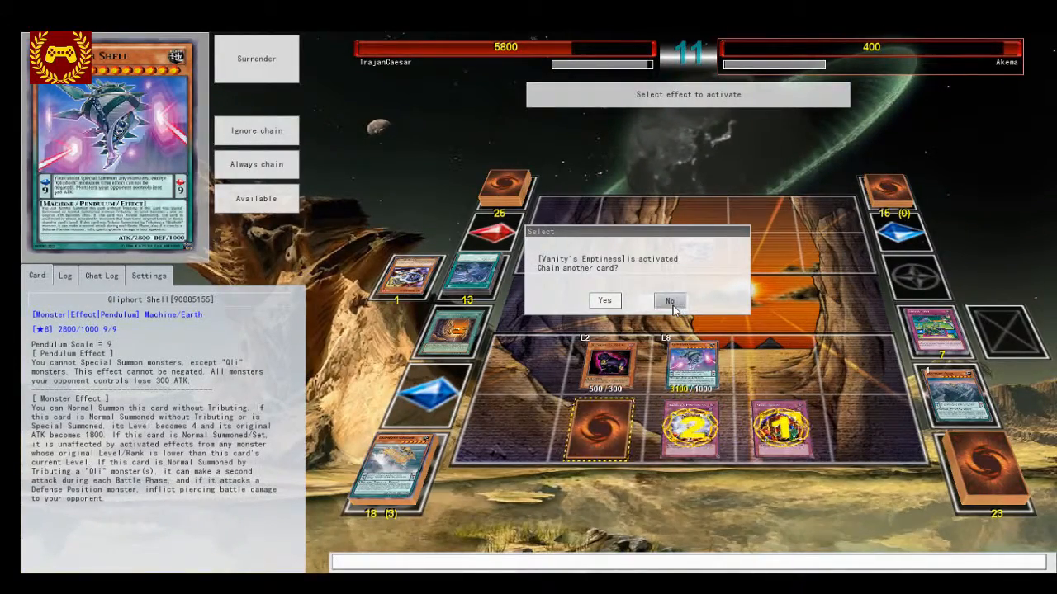
click(671, 300)
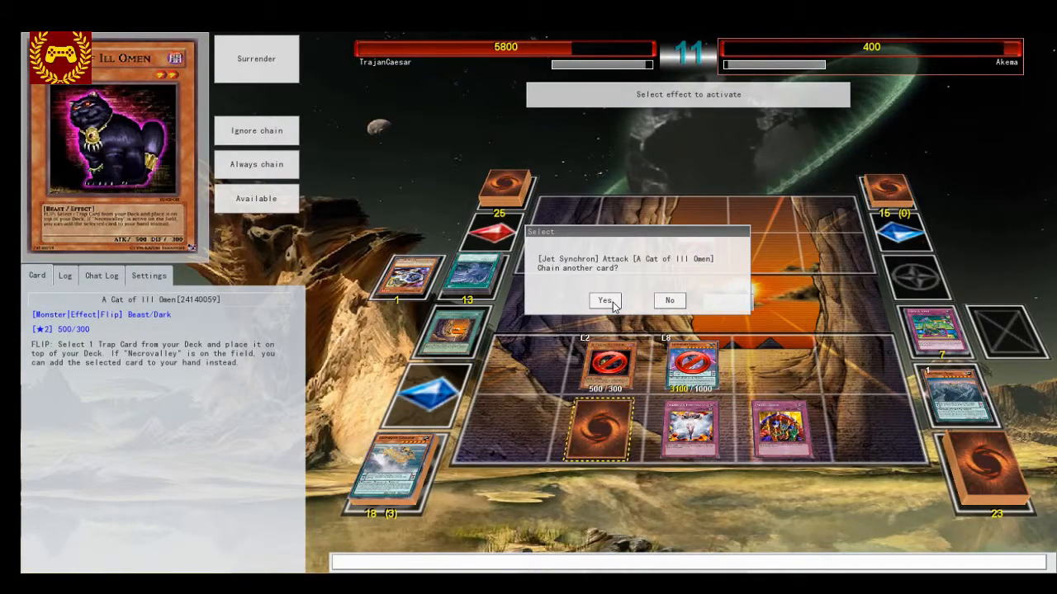
click(669, 301)
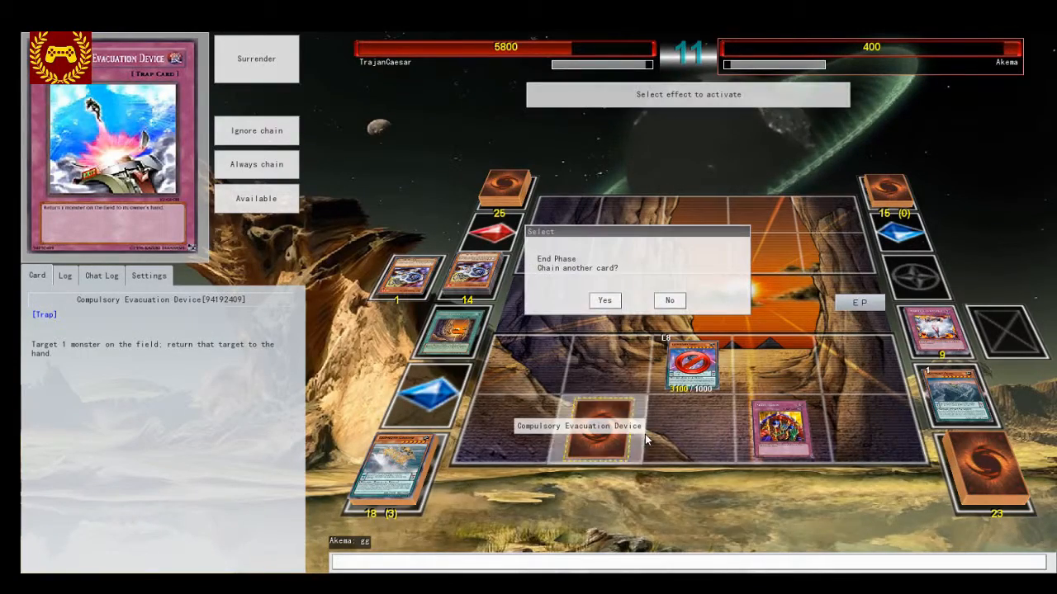
click(669, 301)
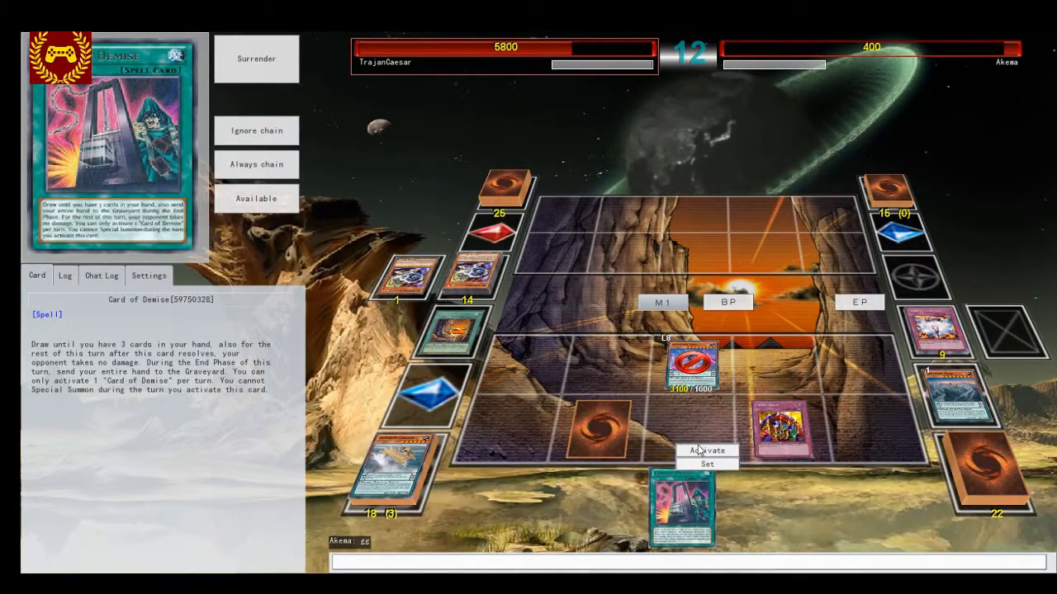
Activate Card of Demise and Forbidden Chalice from hand without chaining.
click(707, 450)
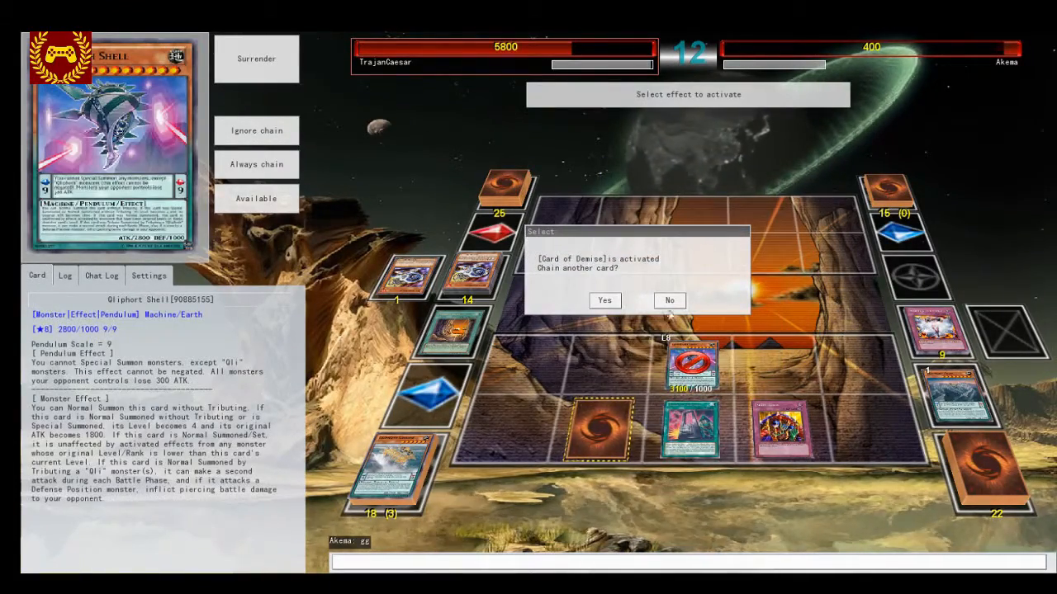
click(671, 301)
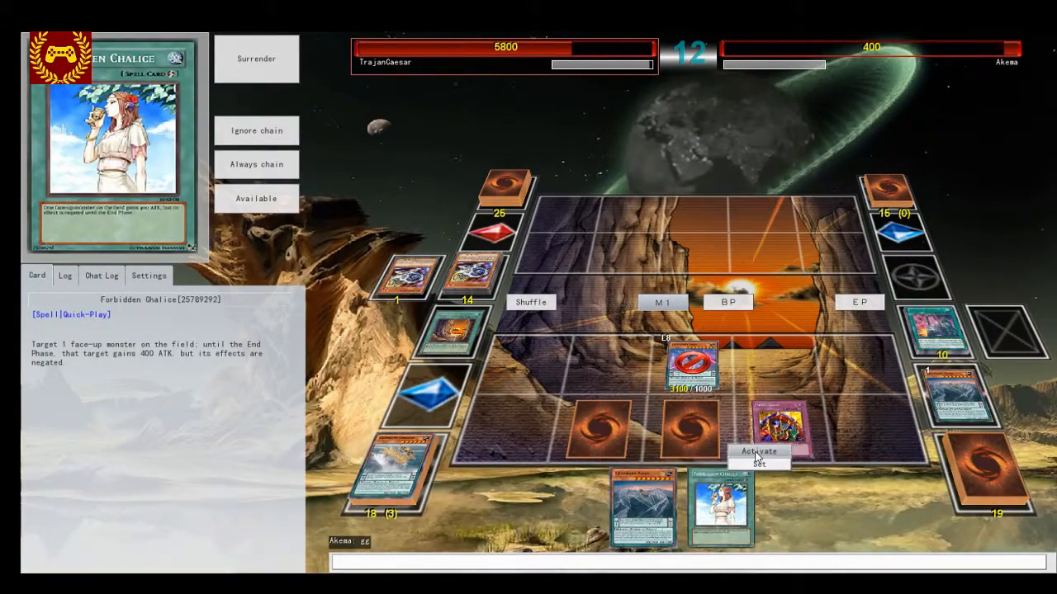
click(758, 450)
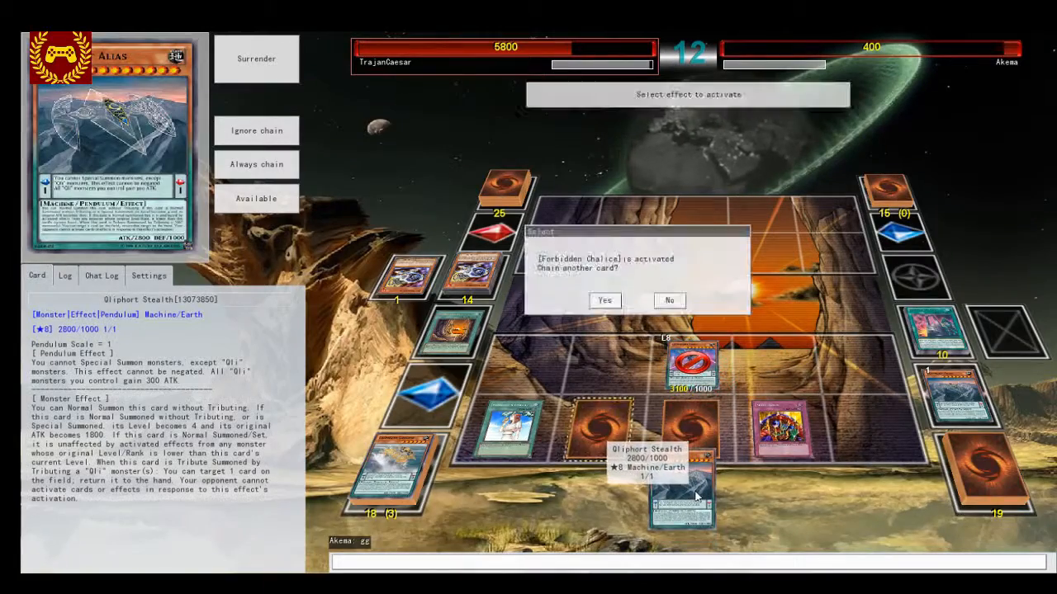
click(669, 301)
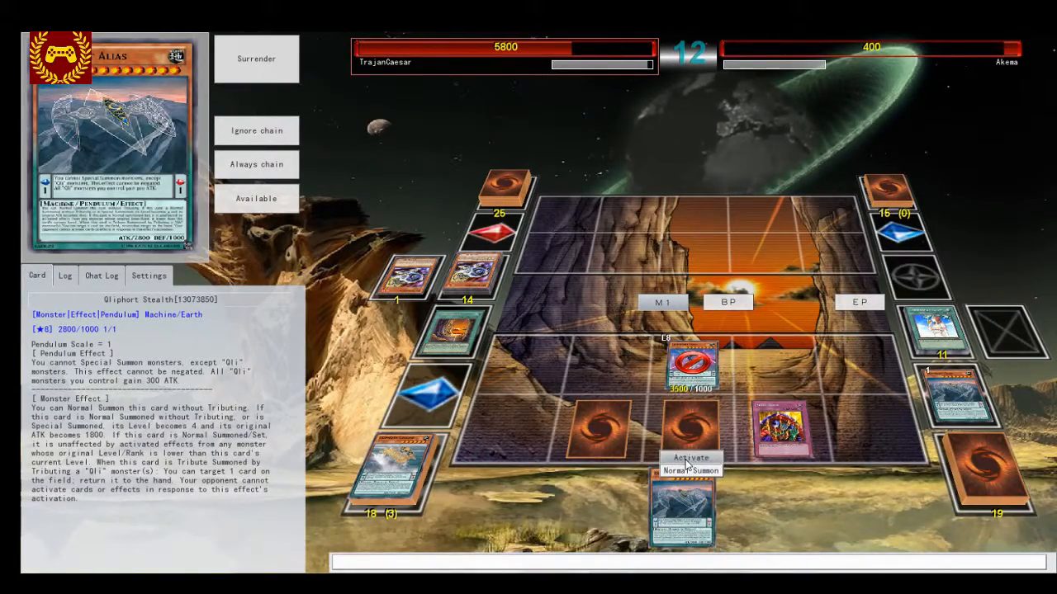
Normal Summon Gliphort Stealth and move into the Battle Phase.
click(690, 457)
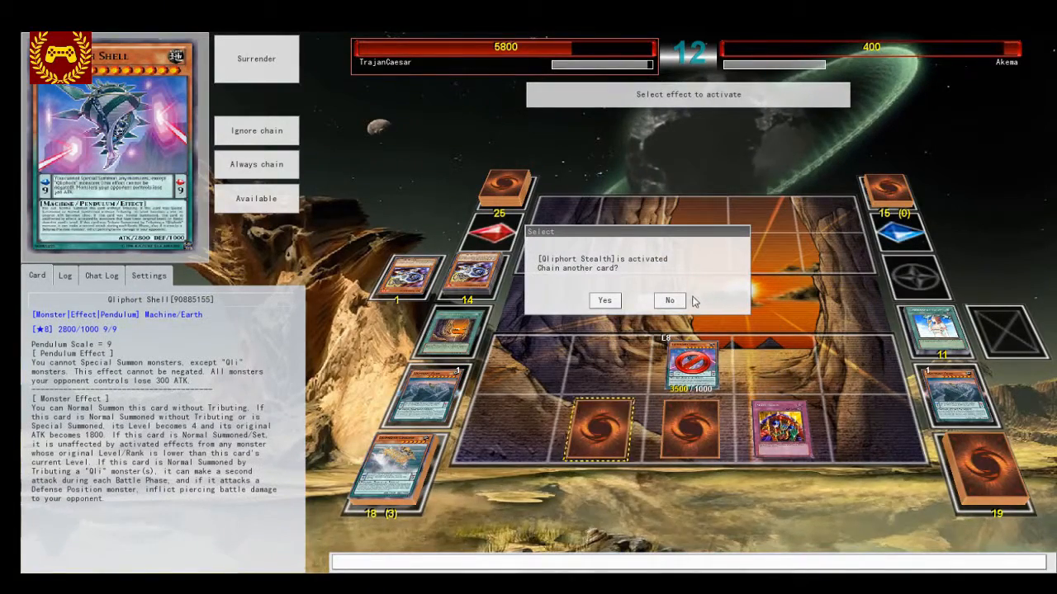
click(668, 301)
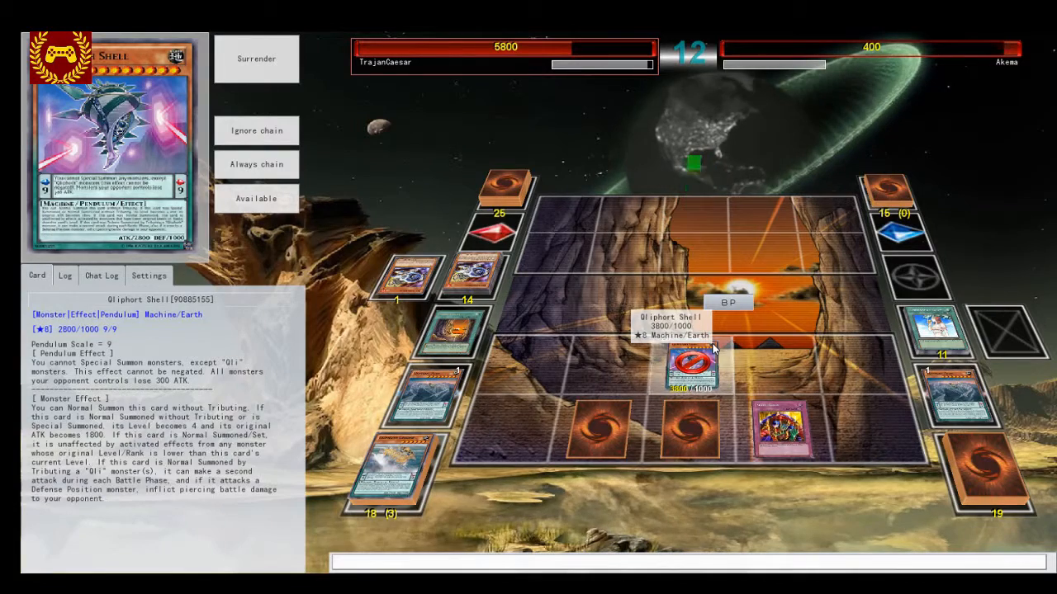
mouse_move(668, 303)
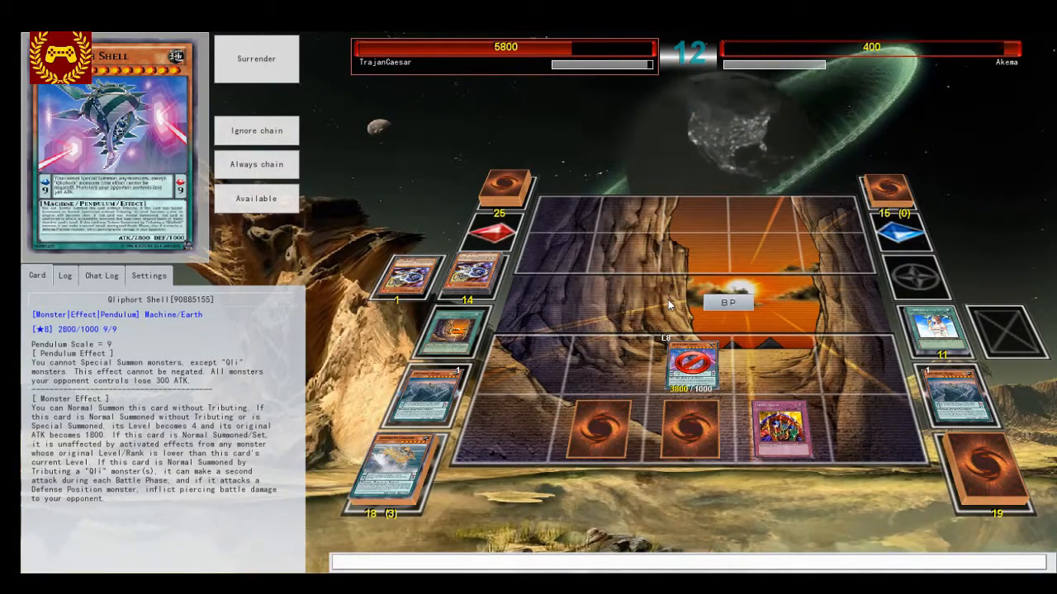
click(726, 302)
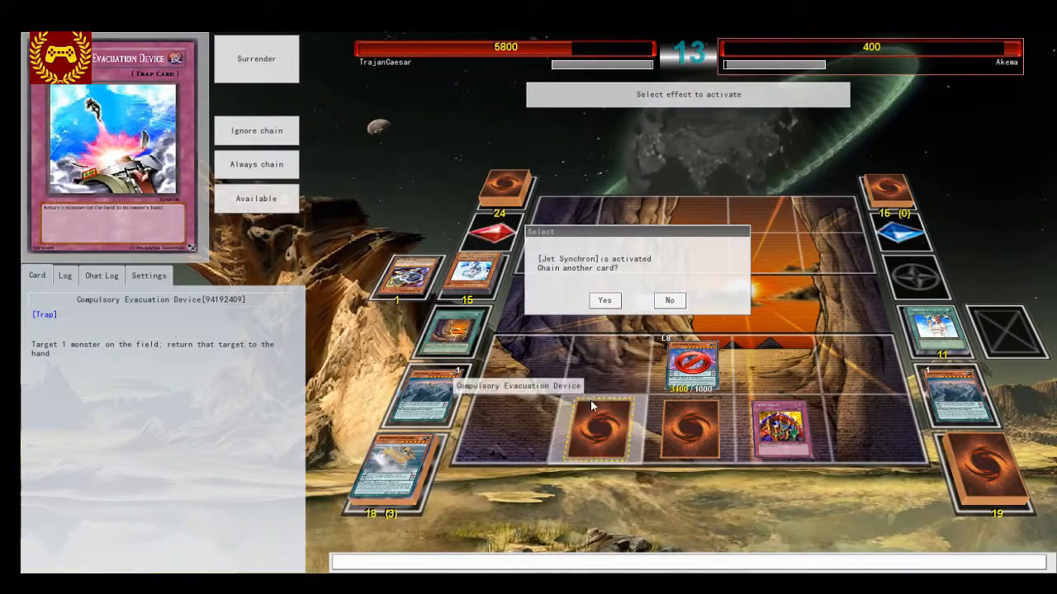
Decline chaining to Ult Synchron's effect, the Special Summon and the End Phase, ending the opponent's turn.
click(669, 300)
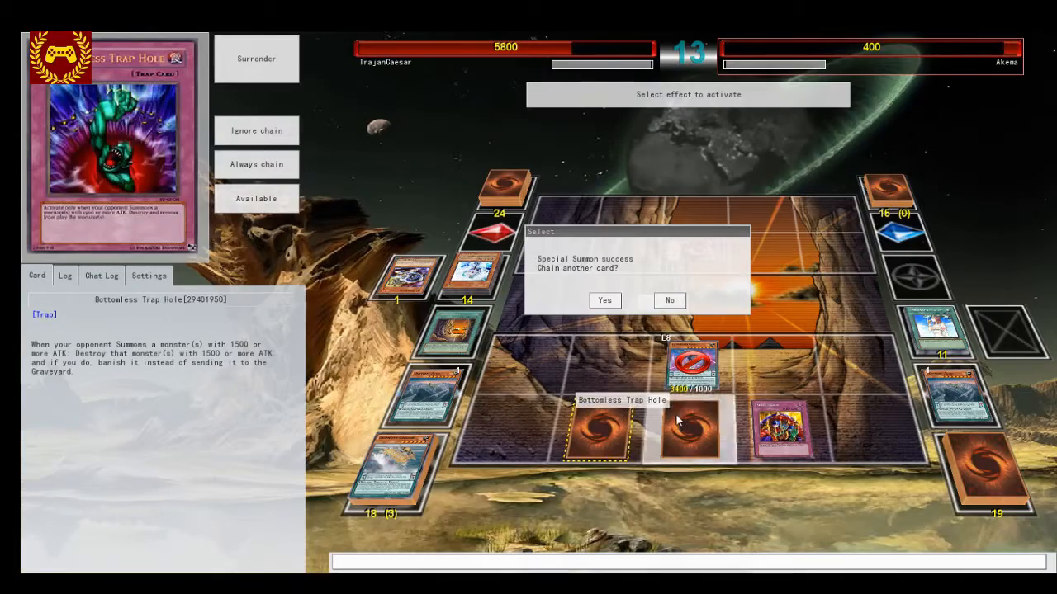
click(669, 301)
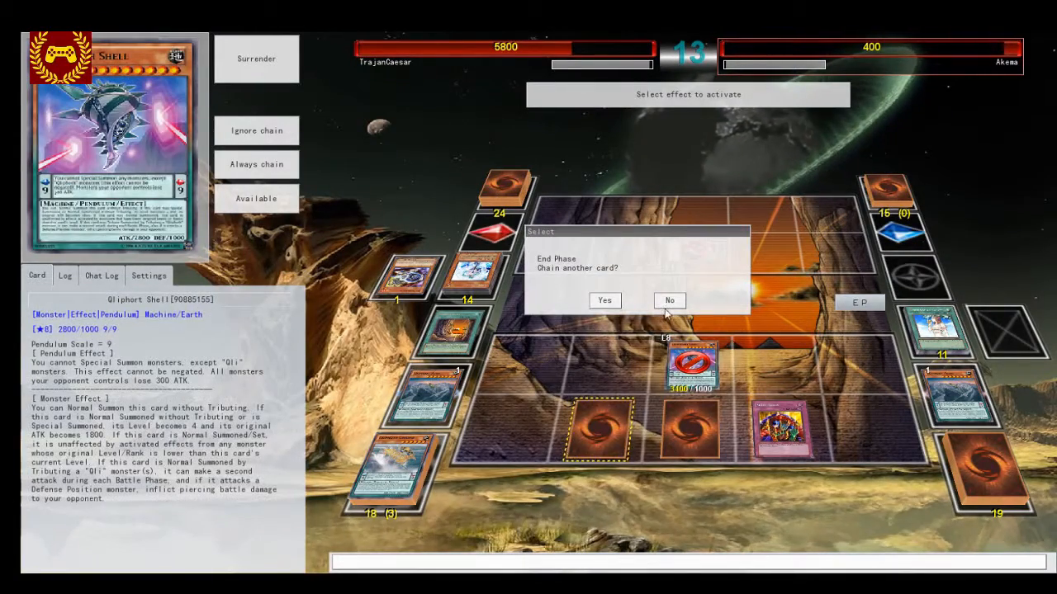
click(671, 301)
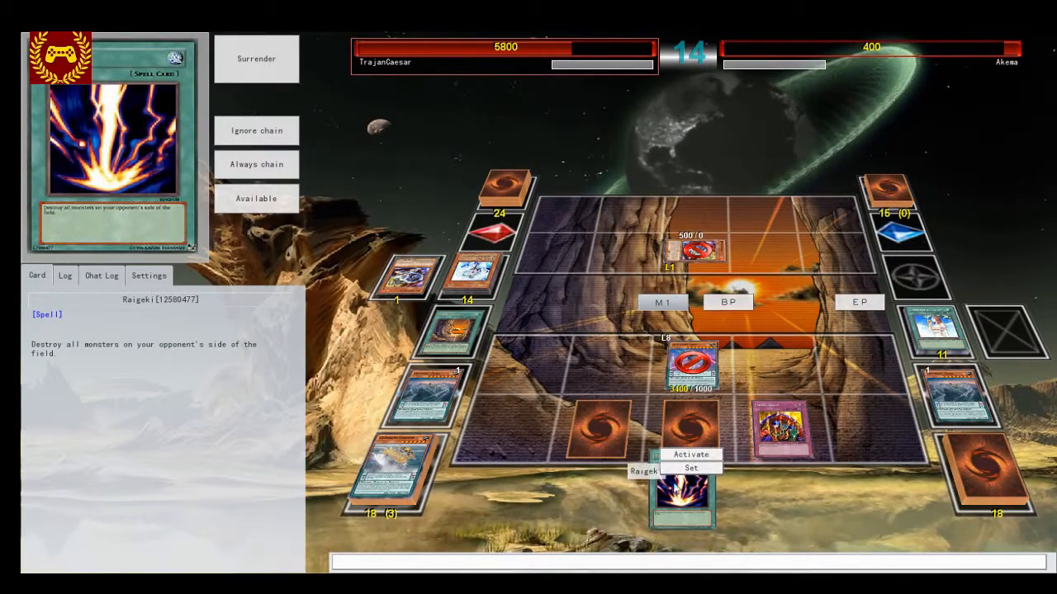
Activate Raigeki, attack directly with Gliphort Shell to drop the opponent to 0 LP, and skip saving the replay.
click(690, 454)
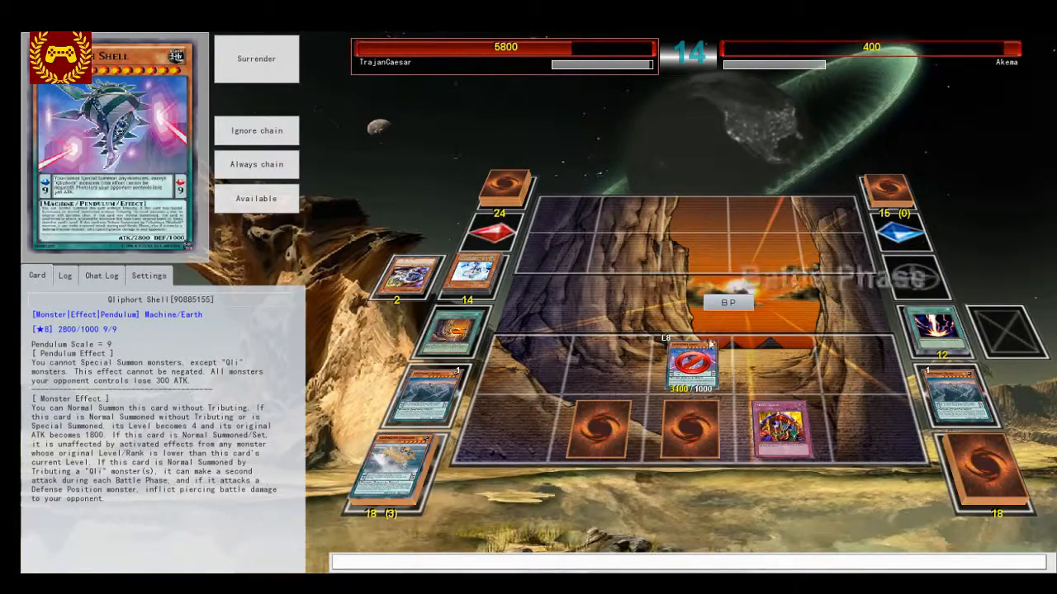
click(692, 363)
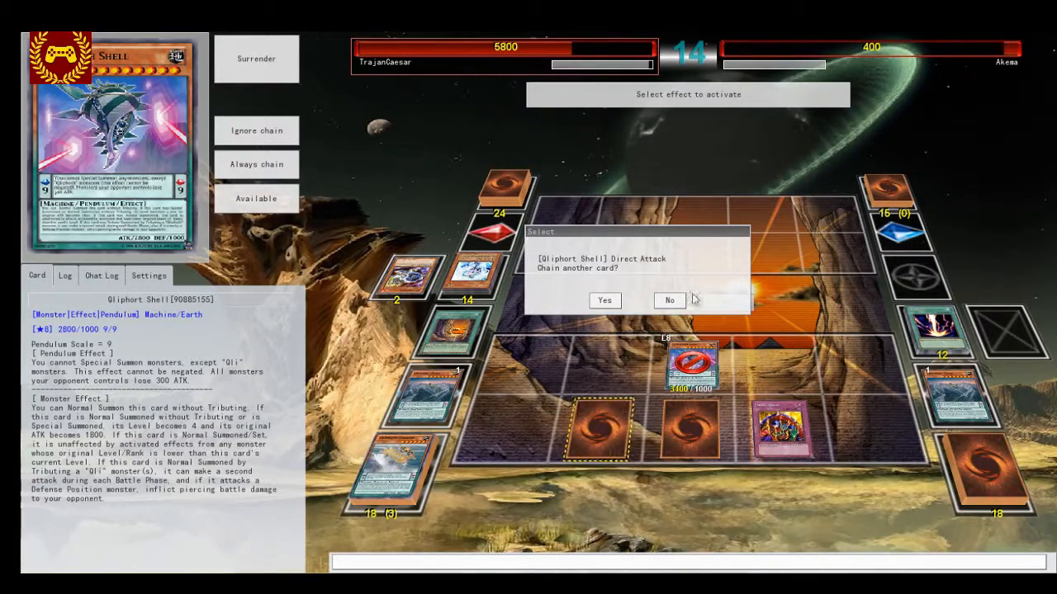
click(669, 300)
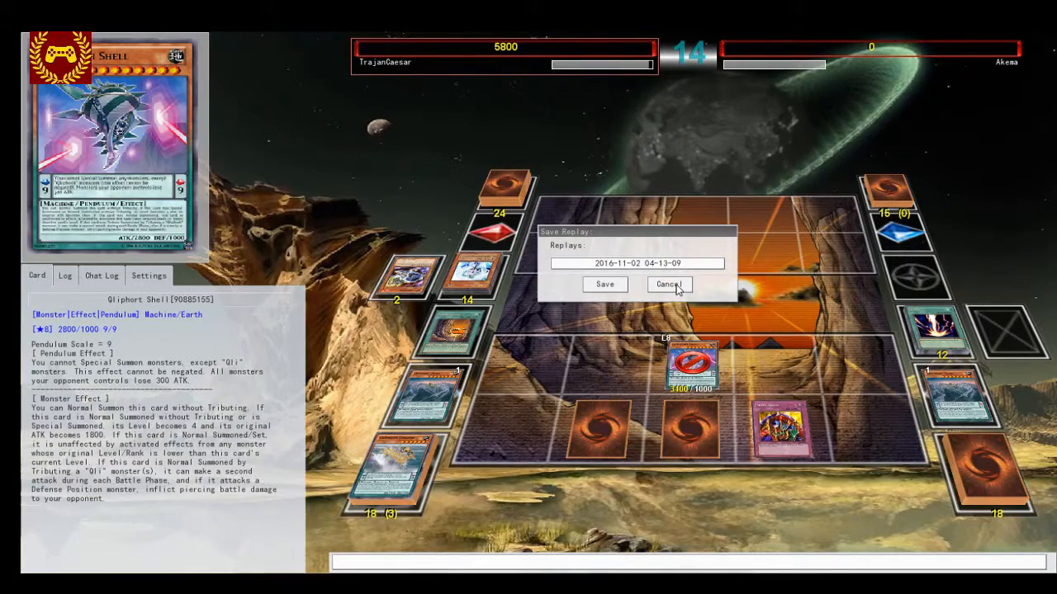
click(669, 284)
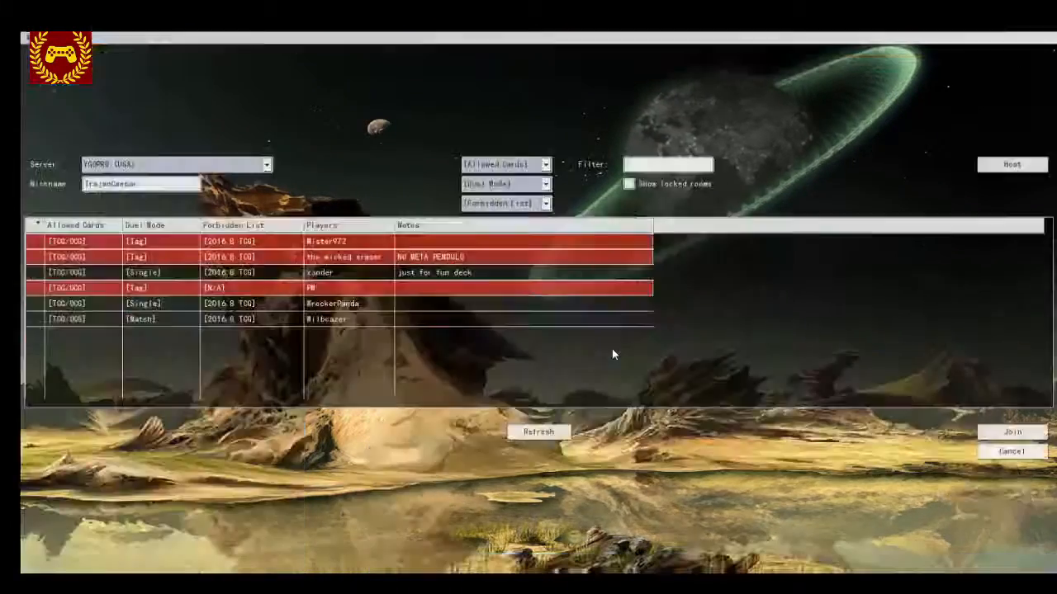